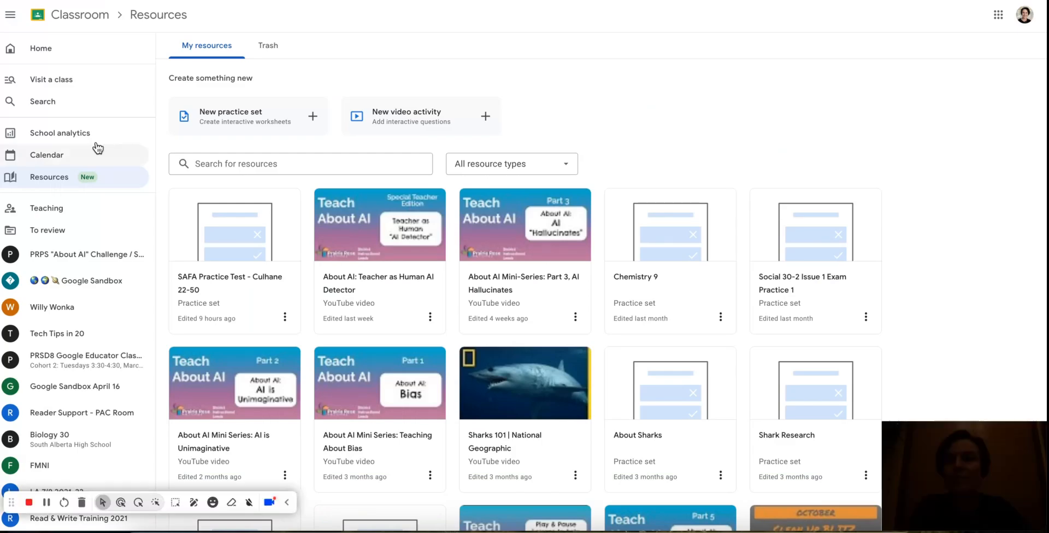
# Step: Return to the Classroom resources library and start a brand-new practice set
pyautogui.click(41, 49)
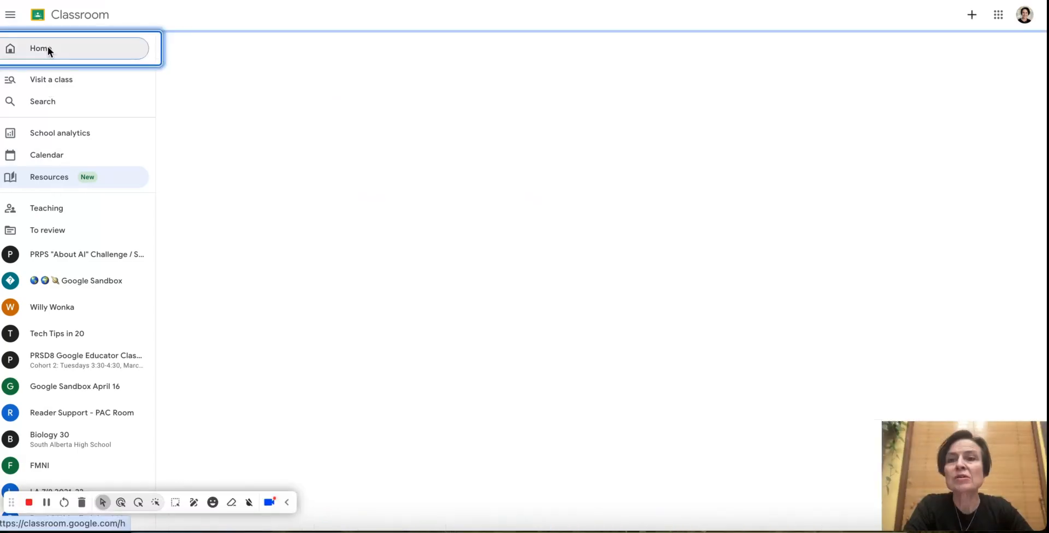
pyautogui.click(41, 49)
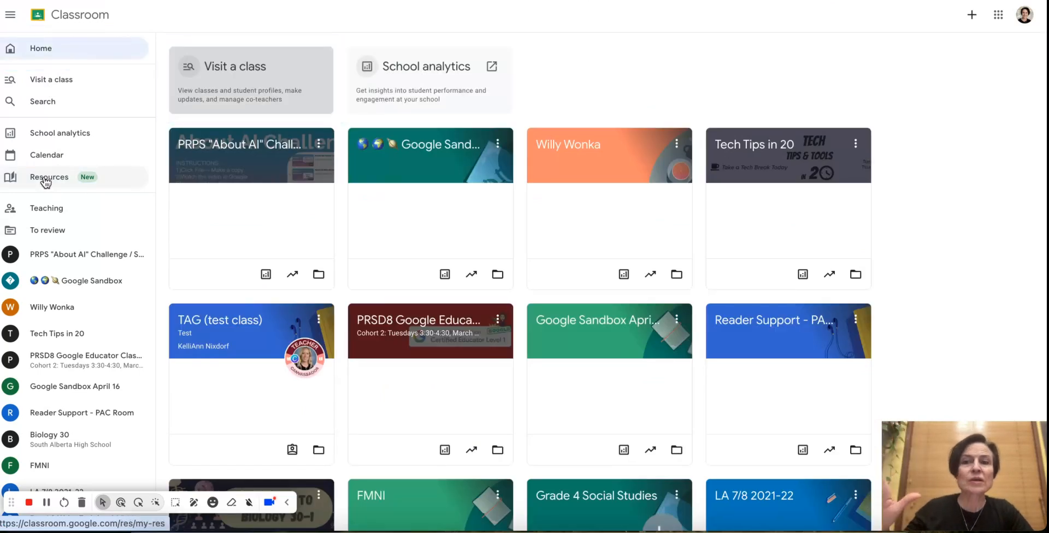
pyautogui.click(49, 177)
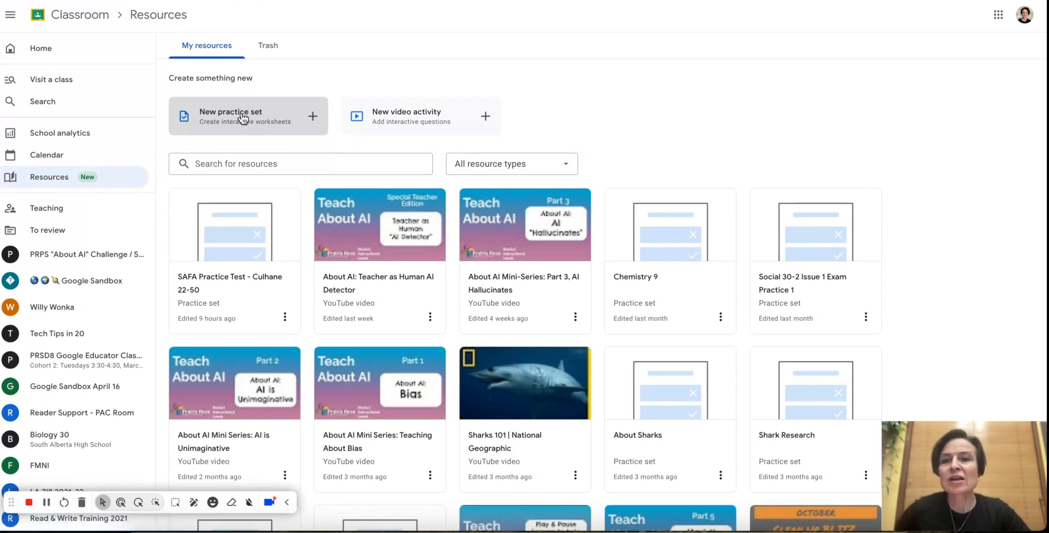
pyautogui.click(248, 115)
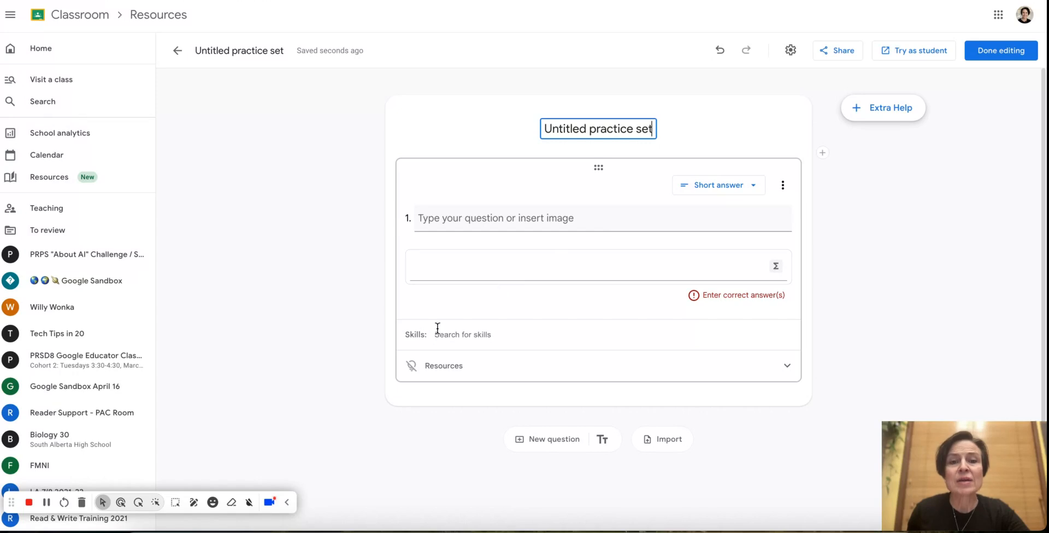
pyautogui.moveTo(568, 350)
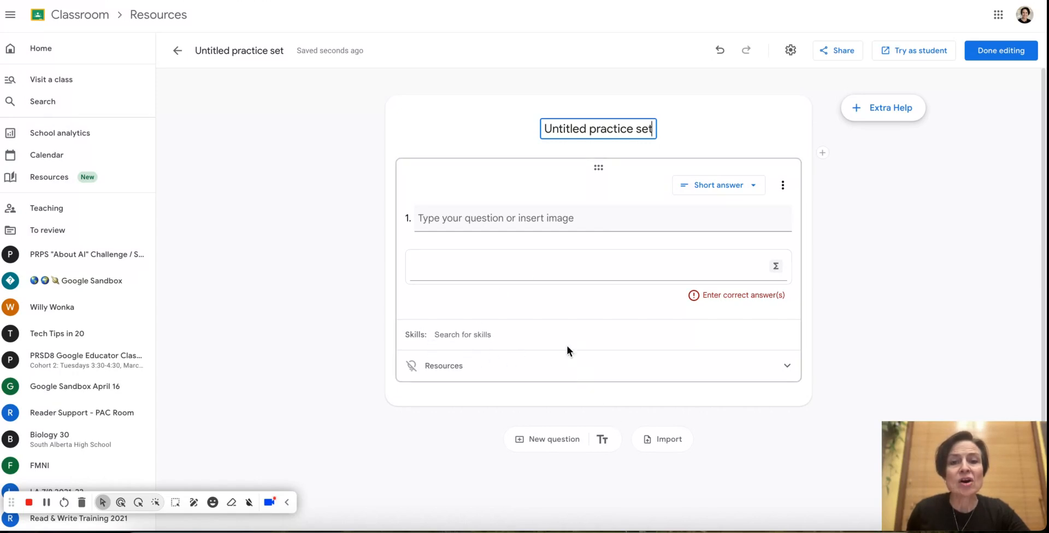
pyautogui.moveTo(661, 178)
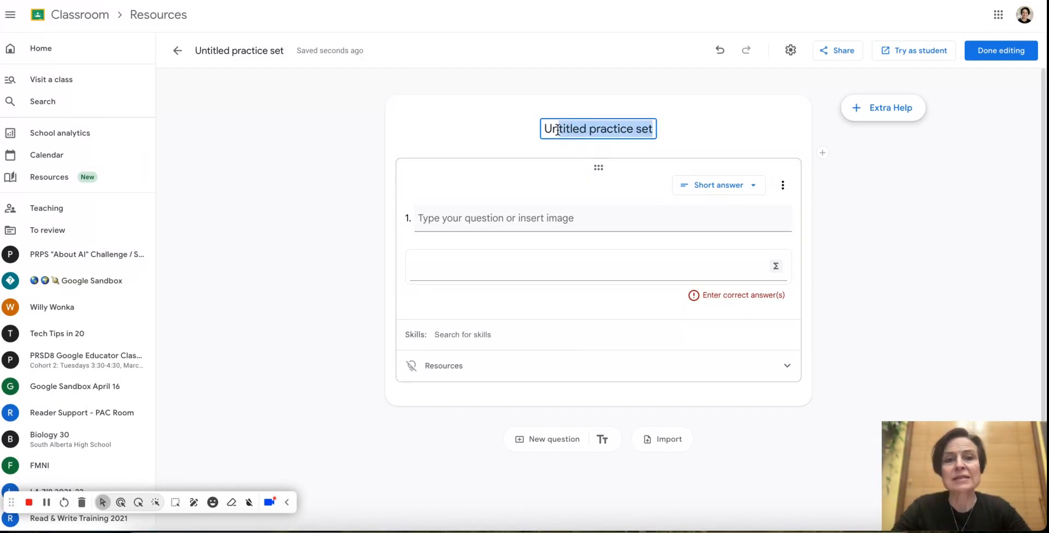
# Step: Replace the placeholder title with 'SAFA Weather Review'
pyautogui.tripleClick(598, 129)
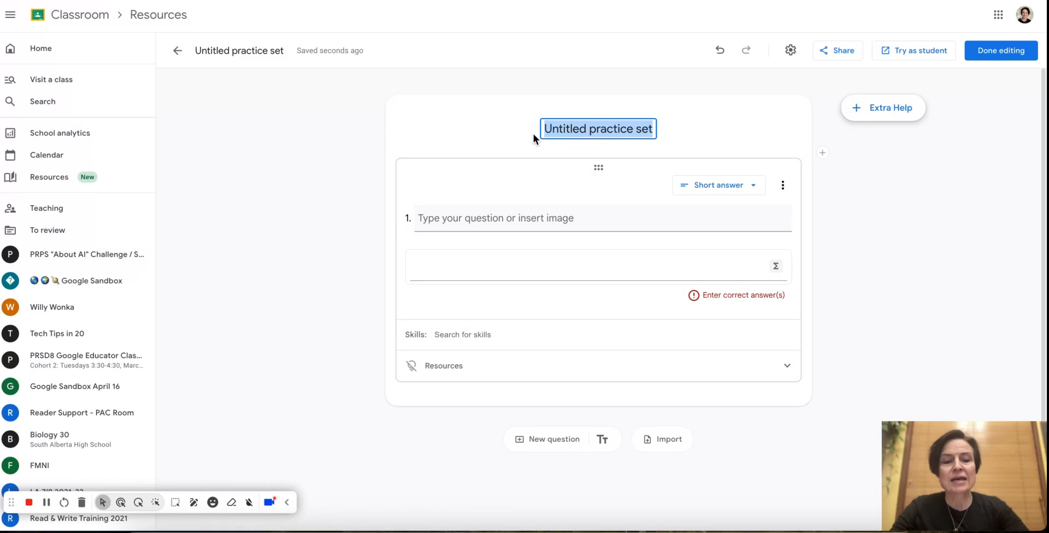
pyautogui.write('SAFA')
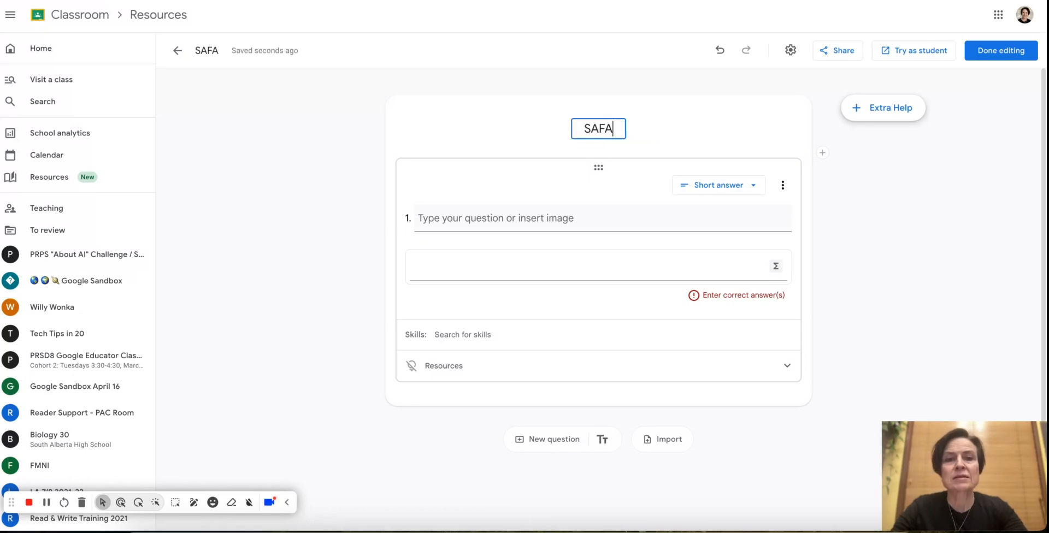
pyautogui.write('Weather Rev')
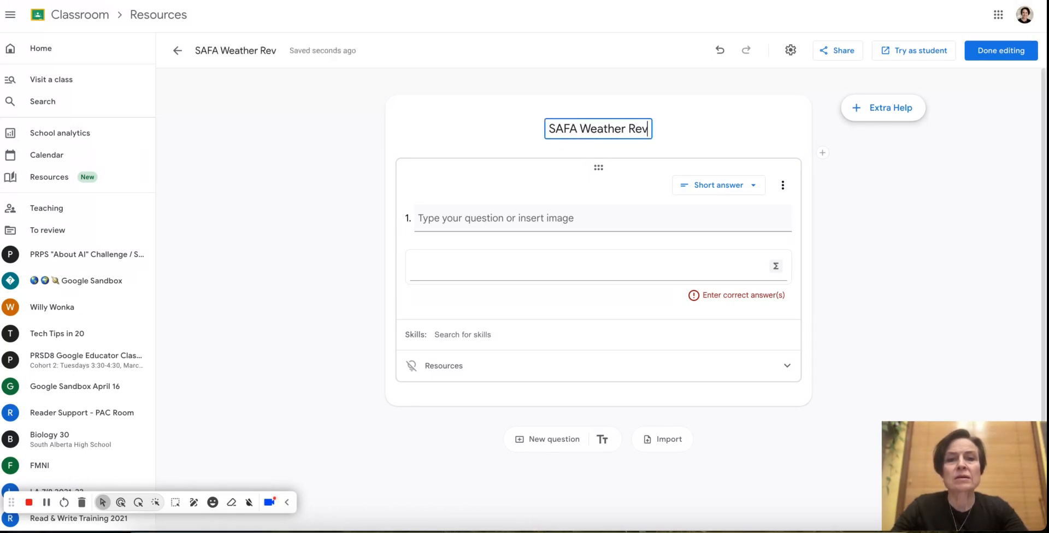
pyautogui.write('iew')
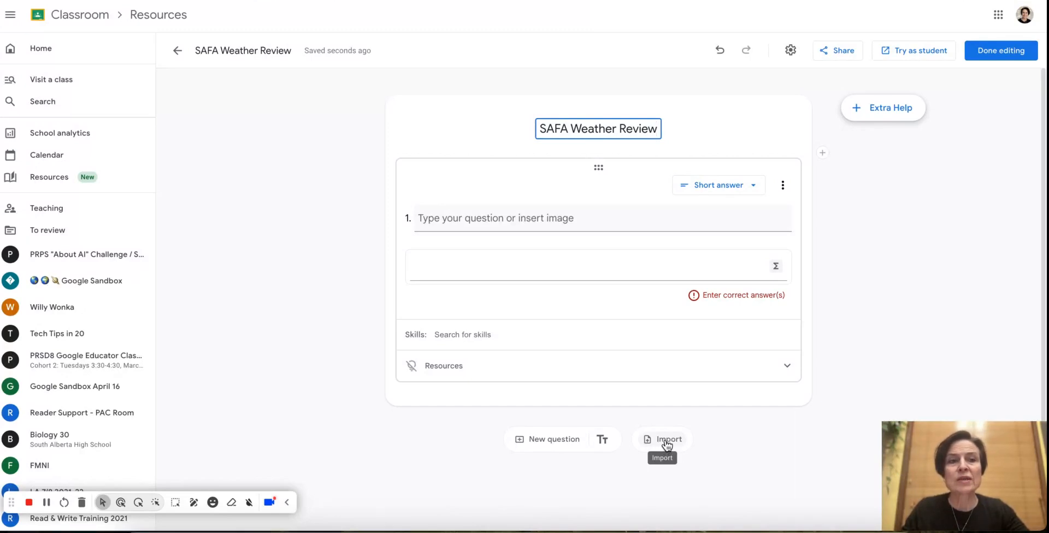
# Step: Import the Dec 16 Review Questions PDF from Recent Drive files into the practice set
pyautogui.click(669, 439)
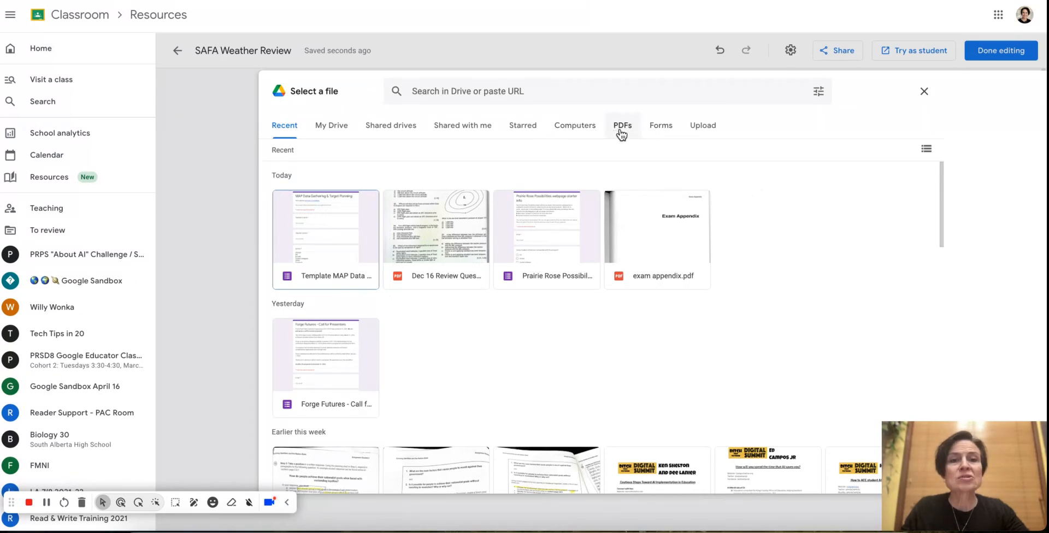
pyautogui.click(621, 125)
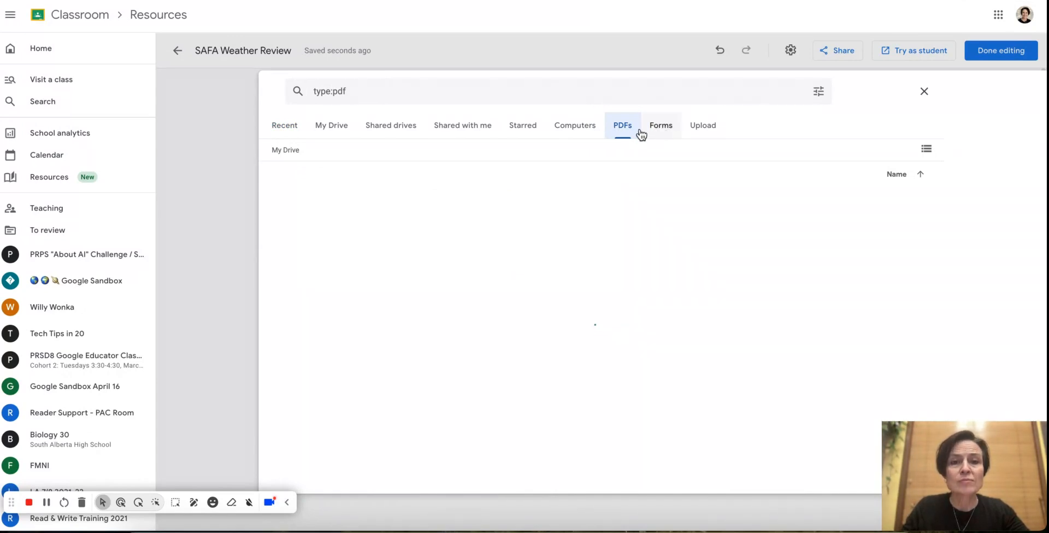
pyautogui.click(622, 125)
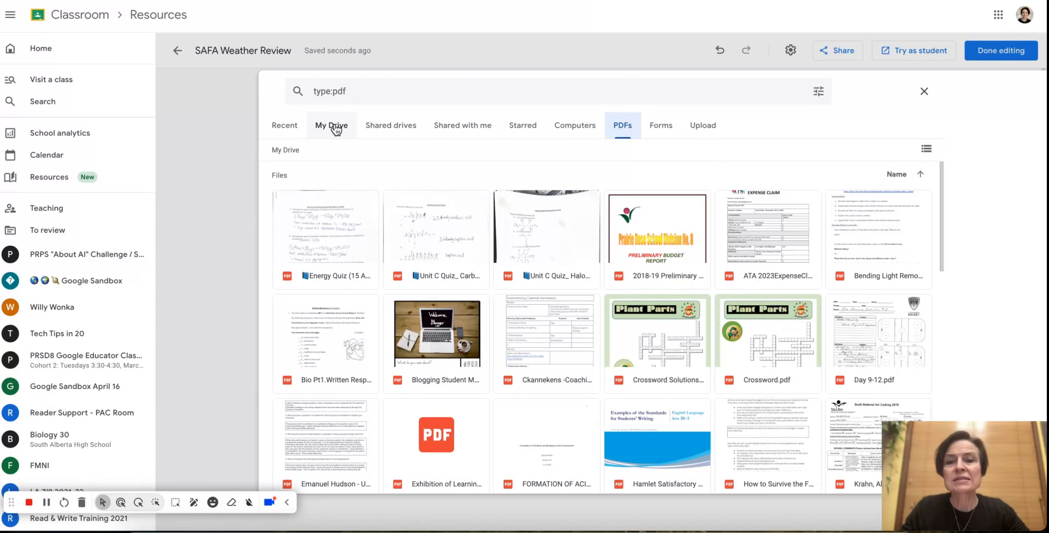
pyautogui.click(285, 124)
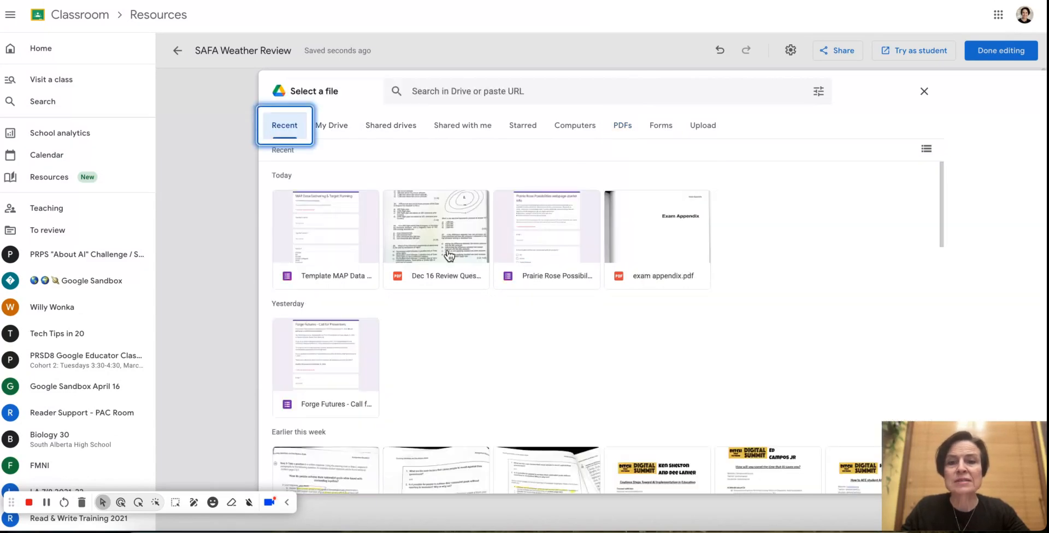
pyautogui.click(436, 225)
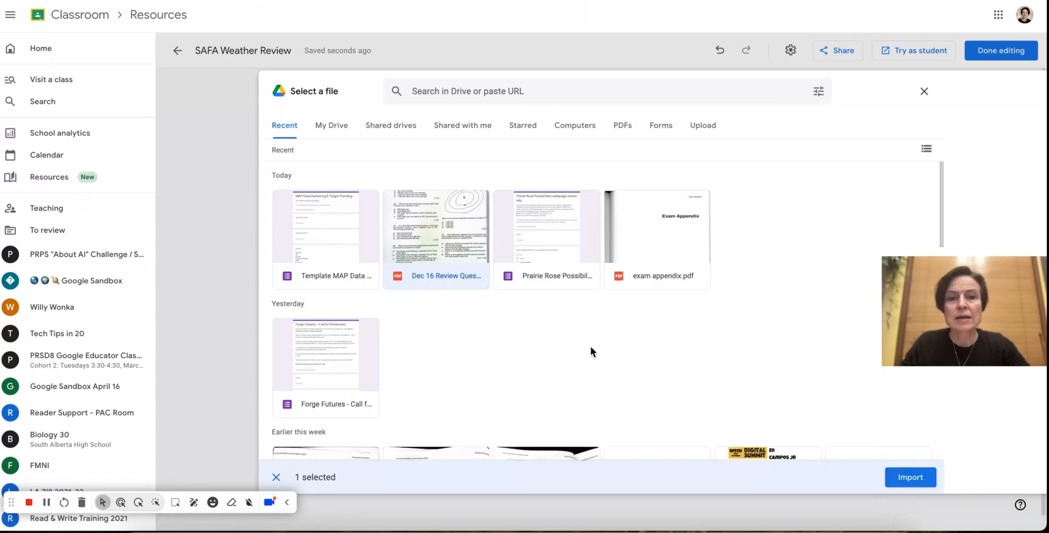
pyautogui.click(910, 477)
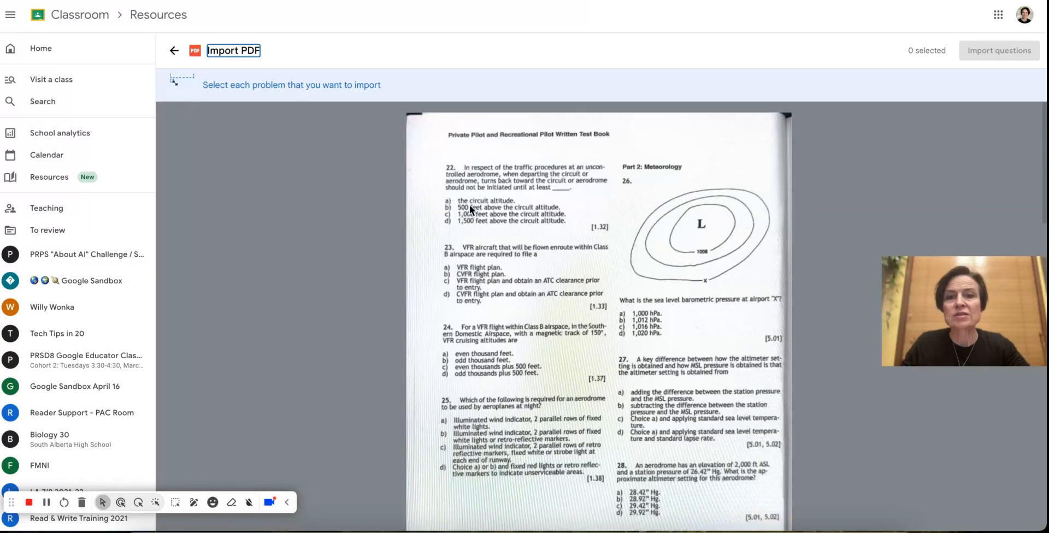
# Step: Outline questions 22 and 23 in the PDF, then remove both selections
pyautogui.click(501, 175)
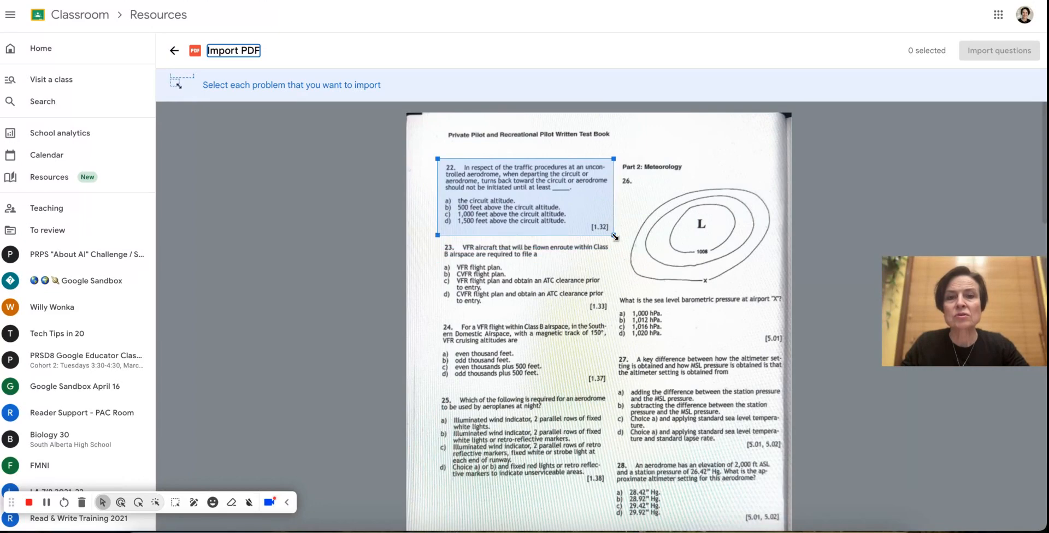
pyautogui.click(525, 194)
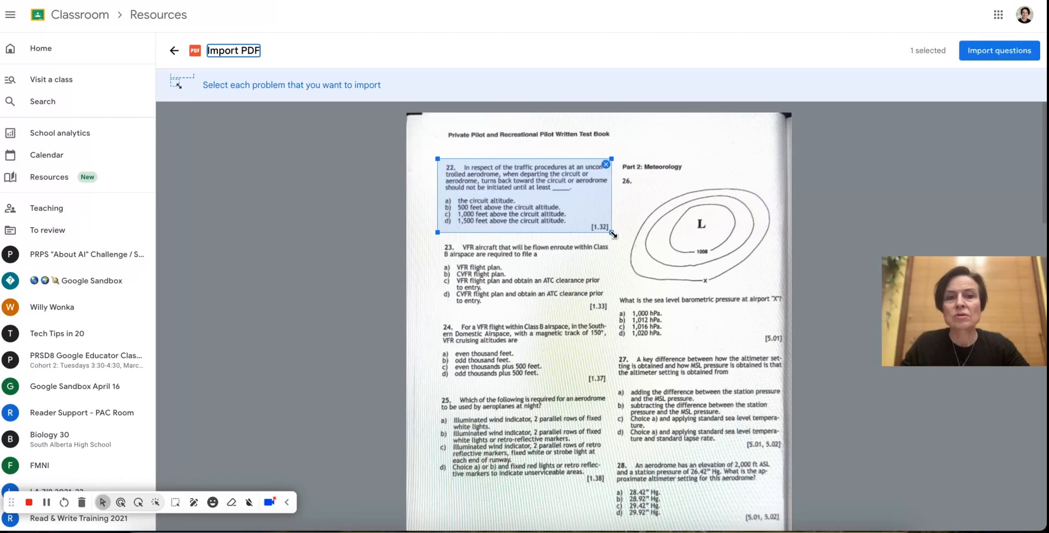
pyautogui.click(525, 271)
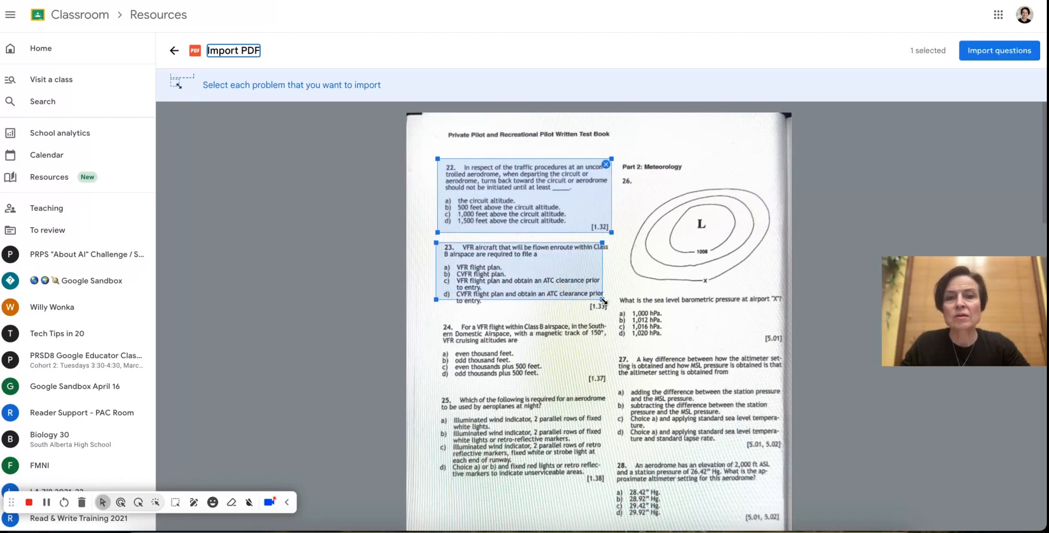
pyautogui.moveTo(604, 300); pyautogui.dragTo(615, 315)
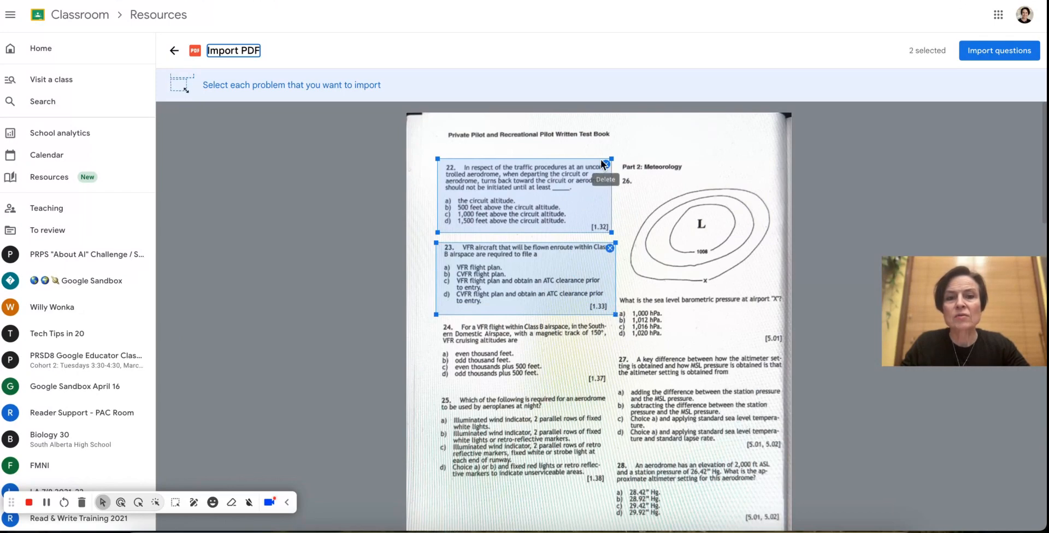
pyautogui.click(609, 161)
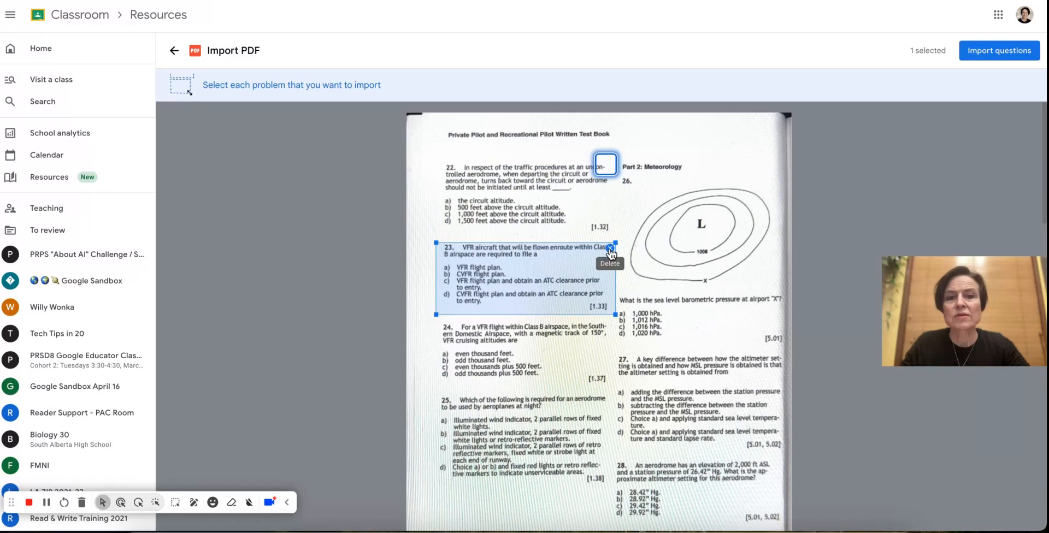
pyautogui.click(610, 263)
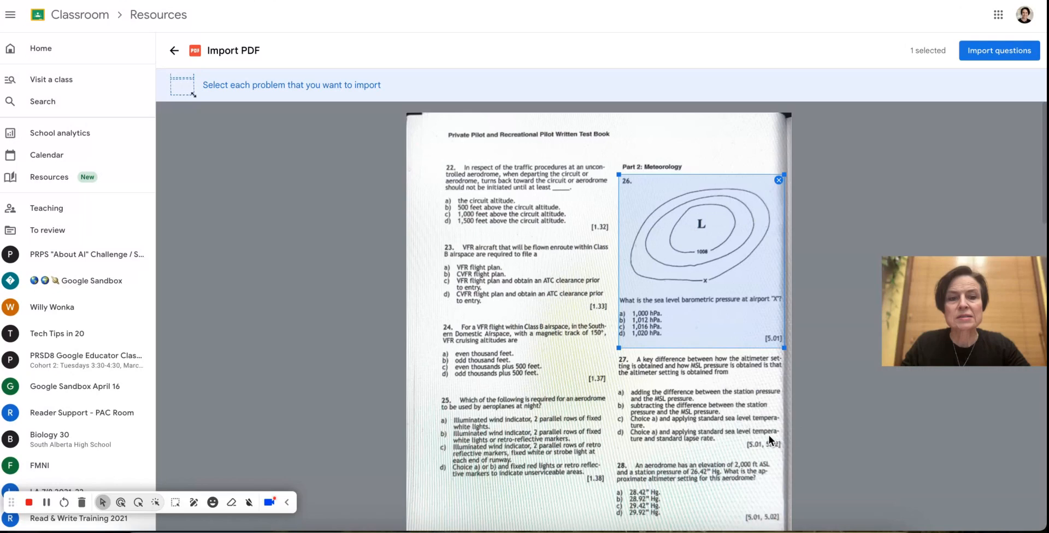
# Step: Mark the seven weather problems (questions 26–32) and import them as questions
pyautogui.click(696, 367)
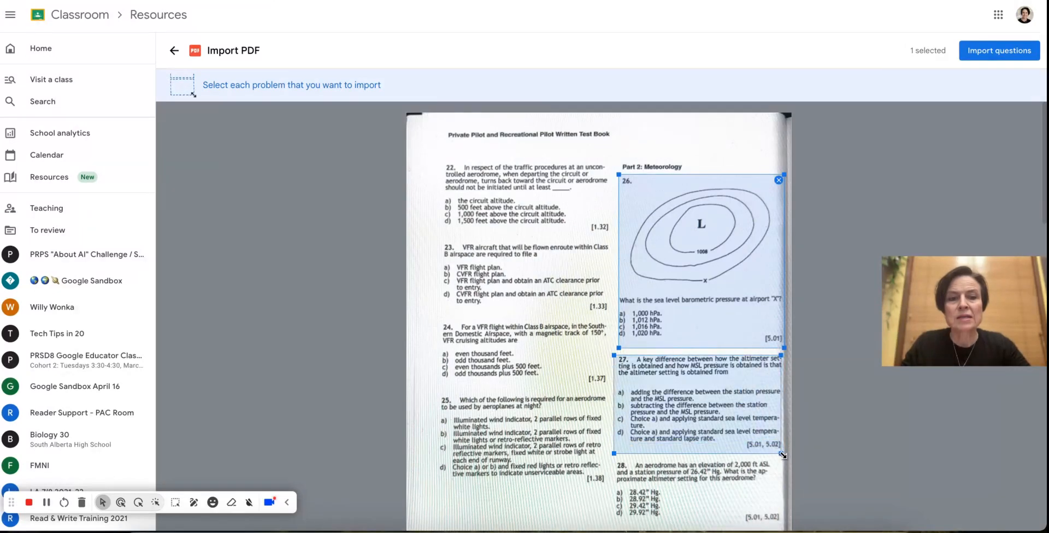
pyautogui.scroll(-3)
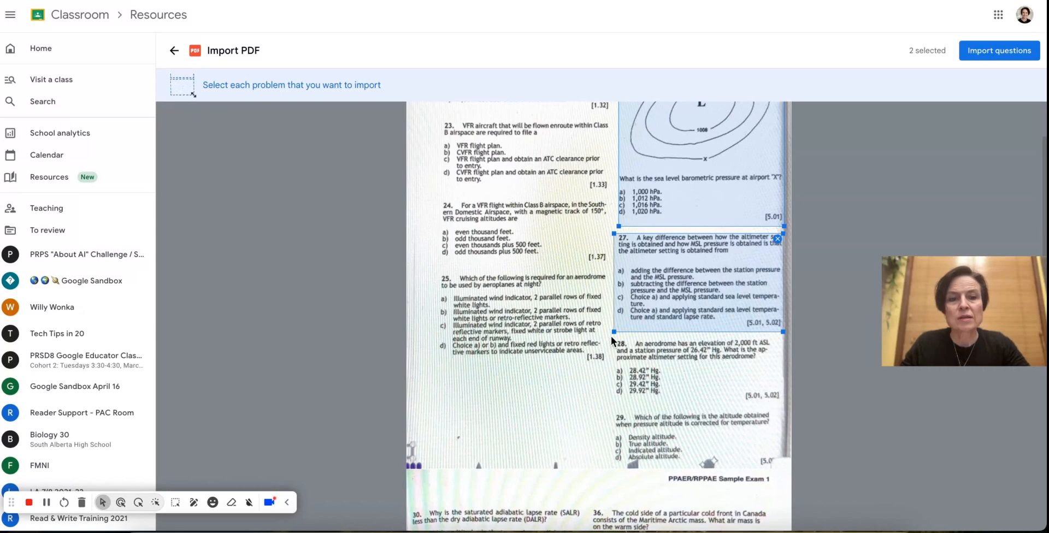
pyautogui.click(696, 362)
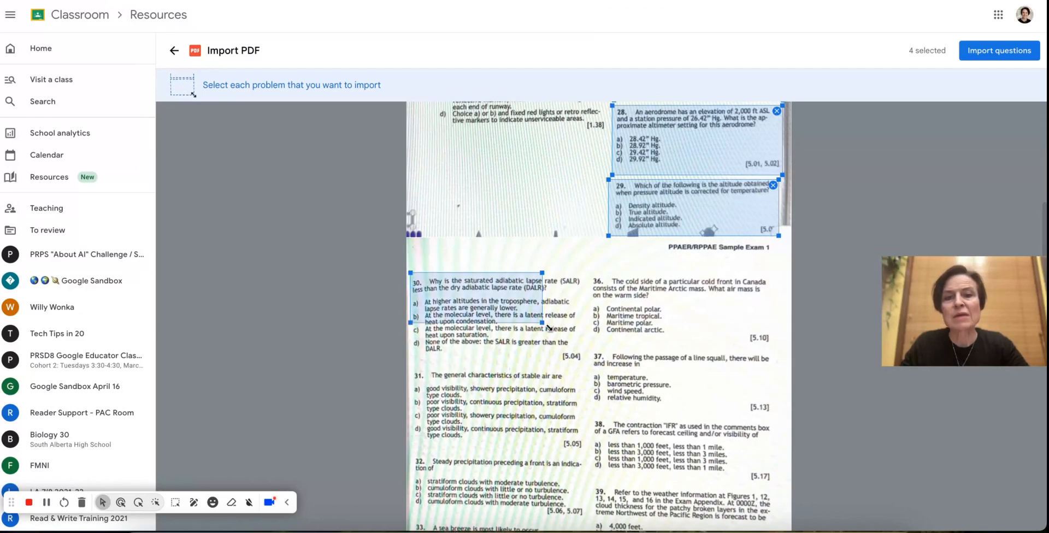
pyautogui.click(495, 321)
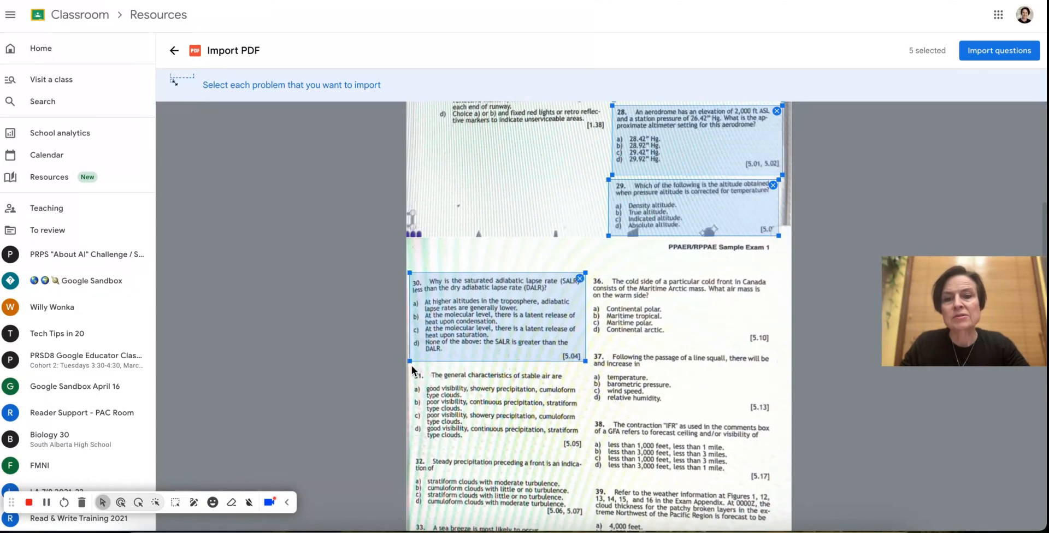
pyautogui.click(496, 404)
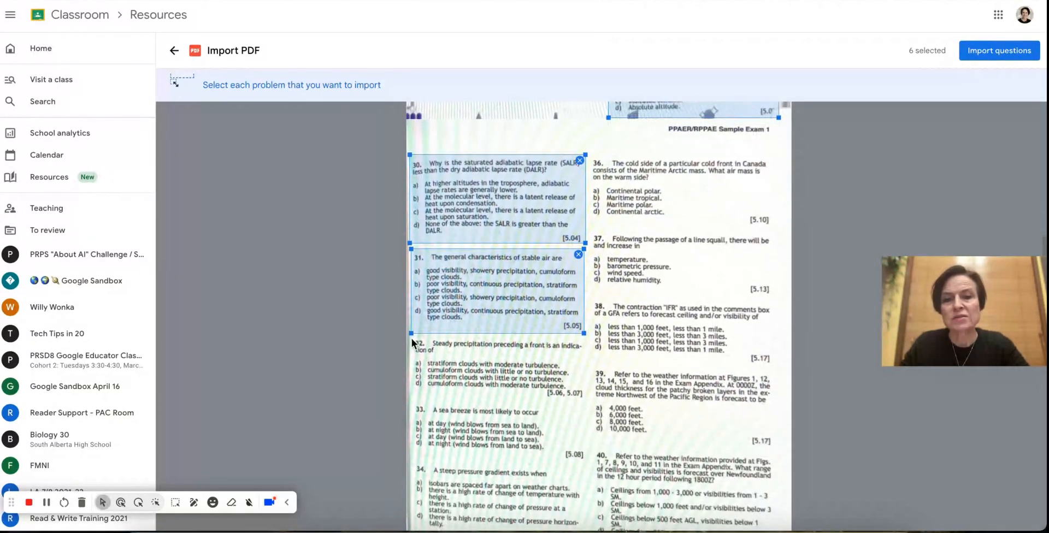
pyautogui.moveTo(412, 340); pyautogui.dragTo(592, 413)
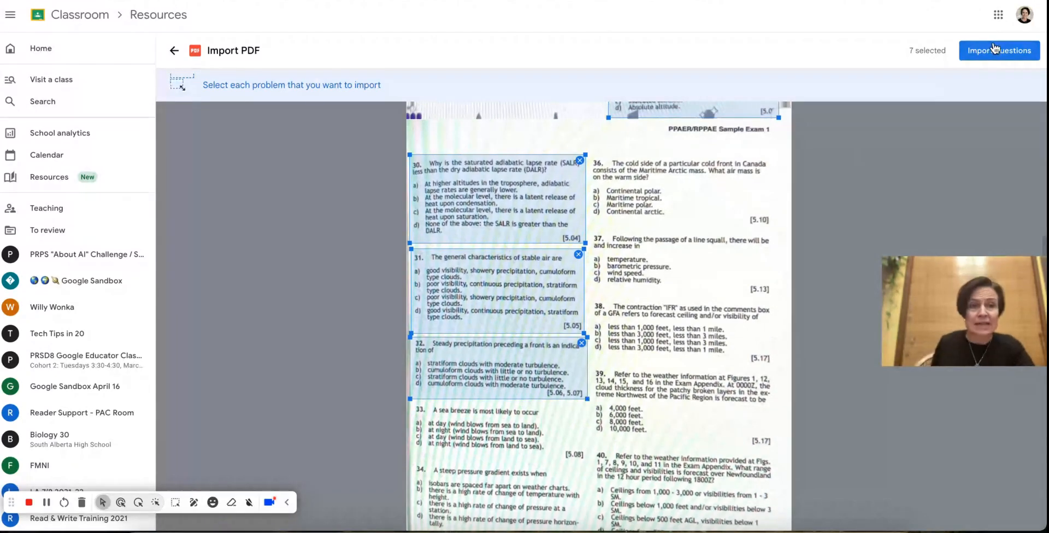
pyautogui.click(998, 50)
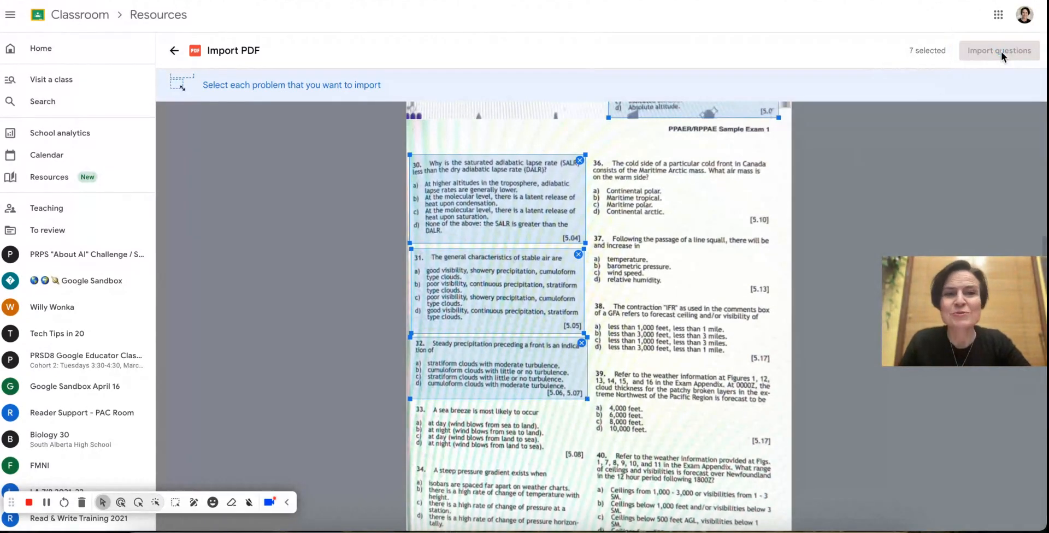
# Step: Delete the blank first question so the pressure-chart problem leads the set
pyautogui.click(998, 50)
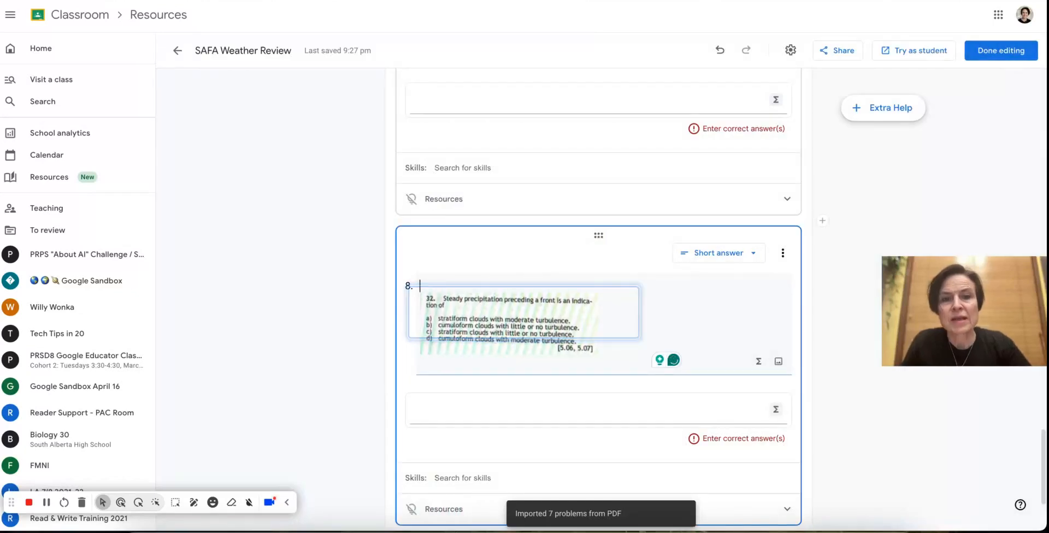
pyautogui.scroll(-3)
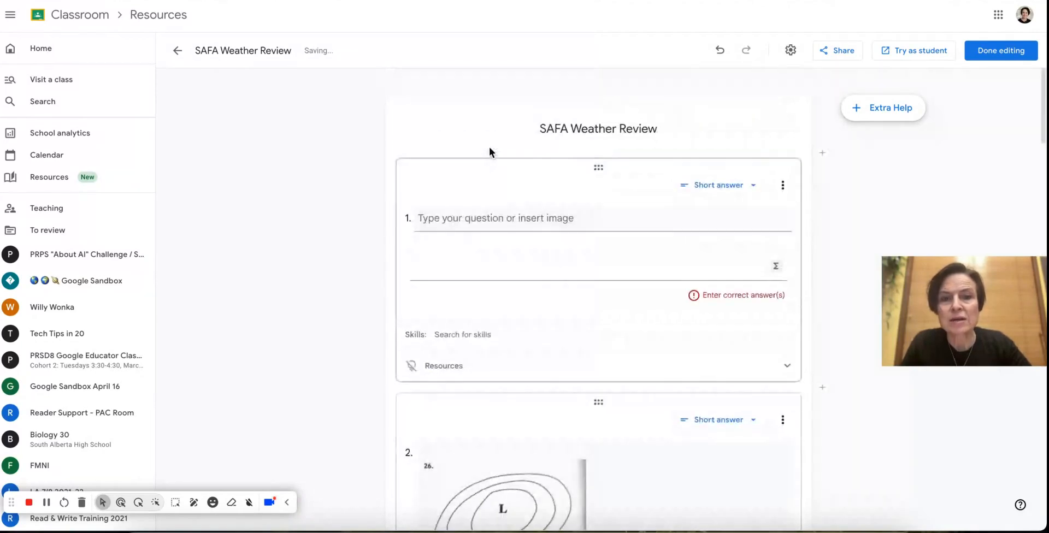
pyautogui.click(782, 185)
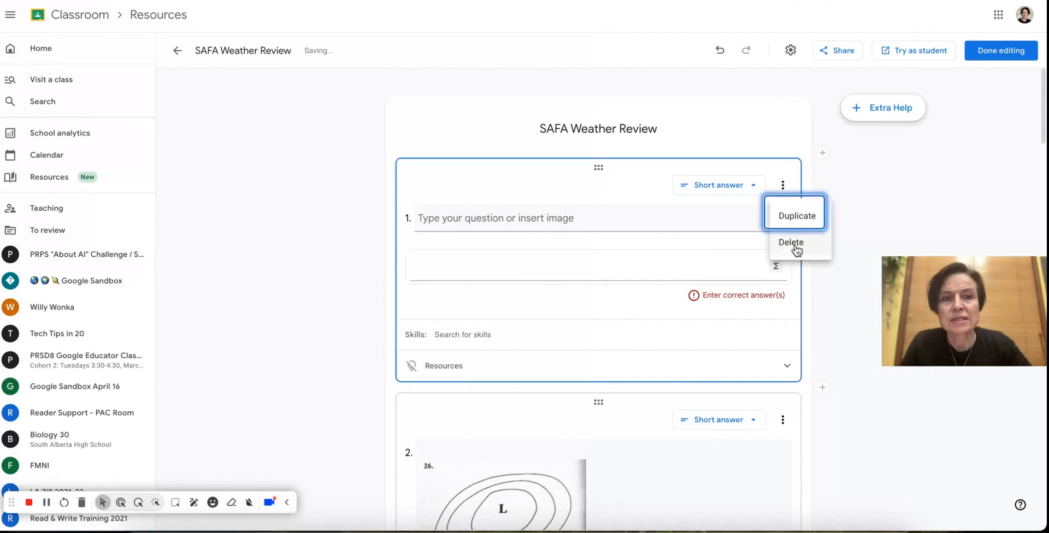
pyautogui.click(790, 242)
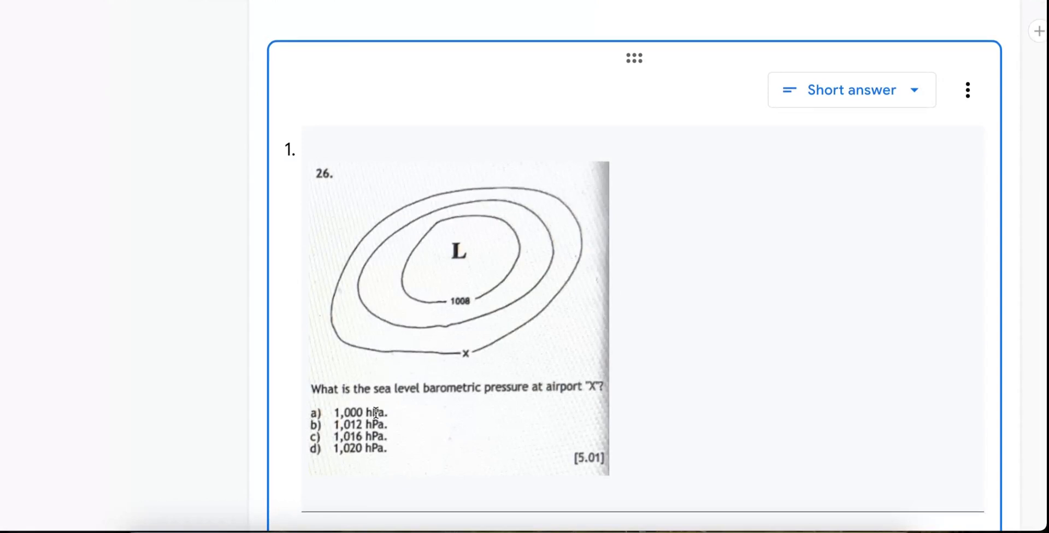
# Step: Enter 'a' as the correct short answer for the pressure-chart and altimeter-setting questions
pyautogui.scroll(-3)
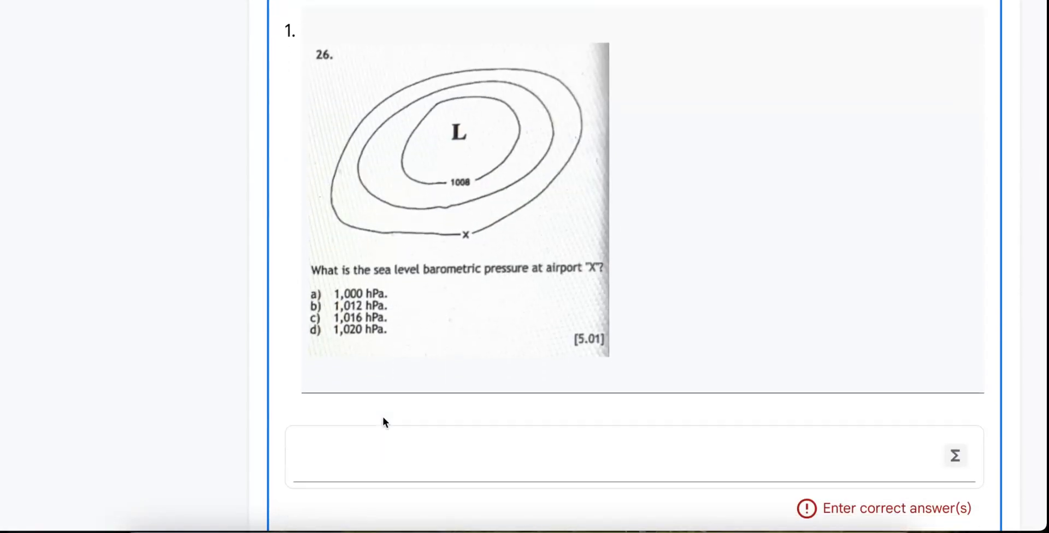
pyautogui.scroll(-3)
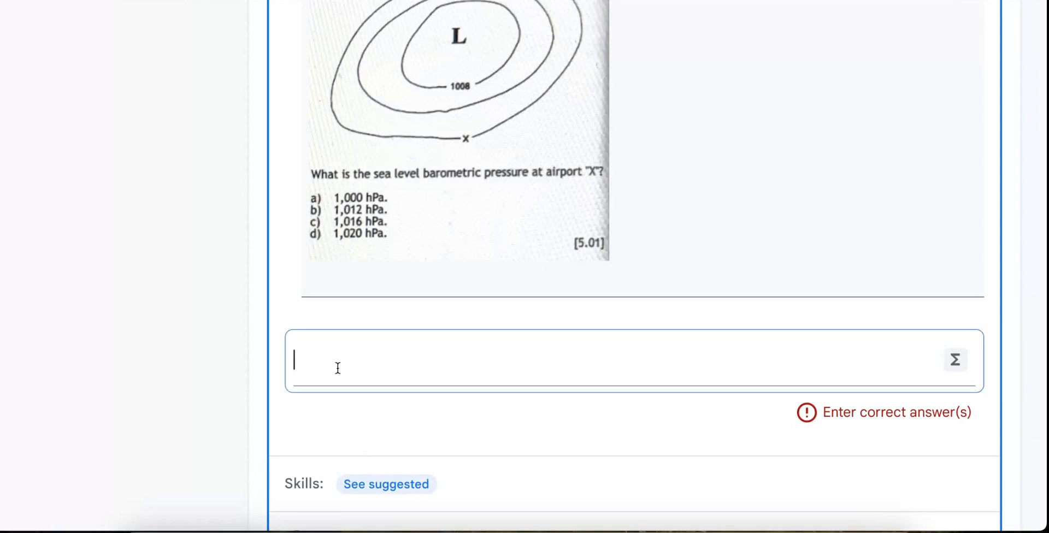
pyautogui.scroll(-3)
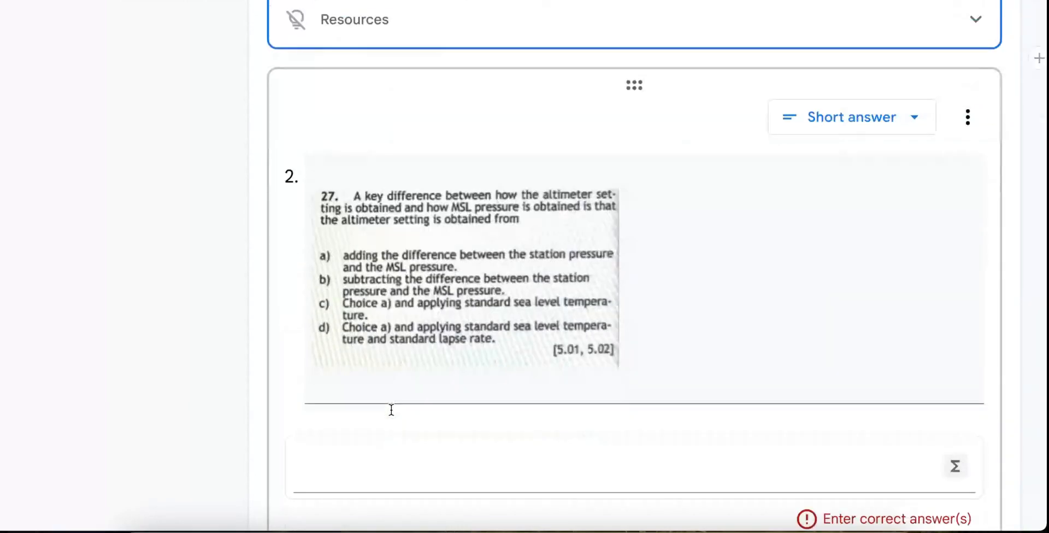
pyautogui.scroll(-3)
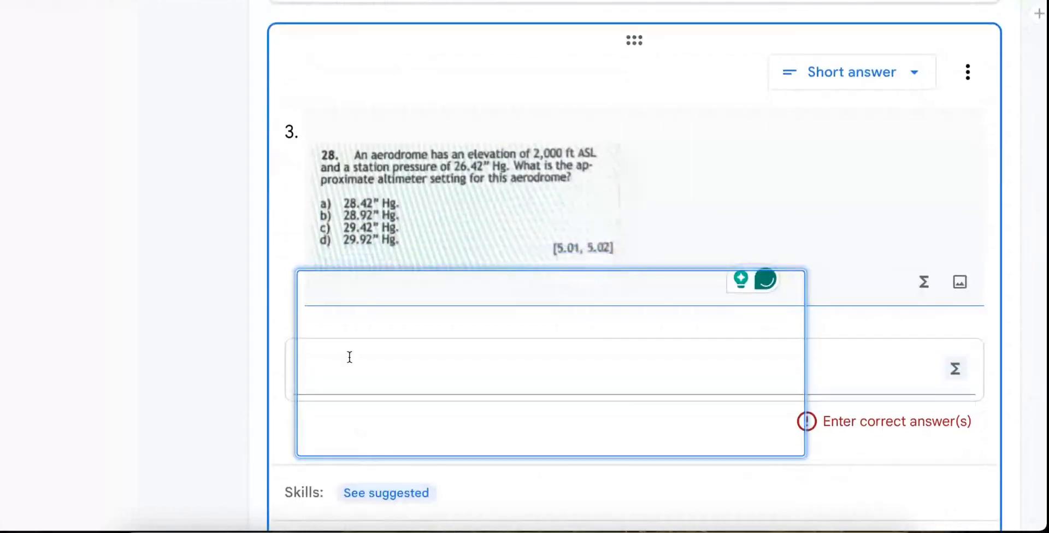
pyautogui.scroll(-3)
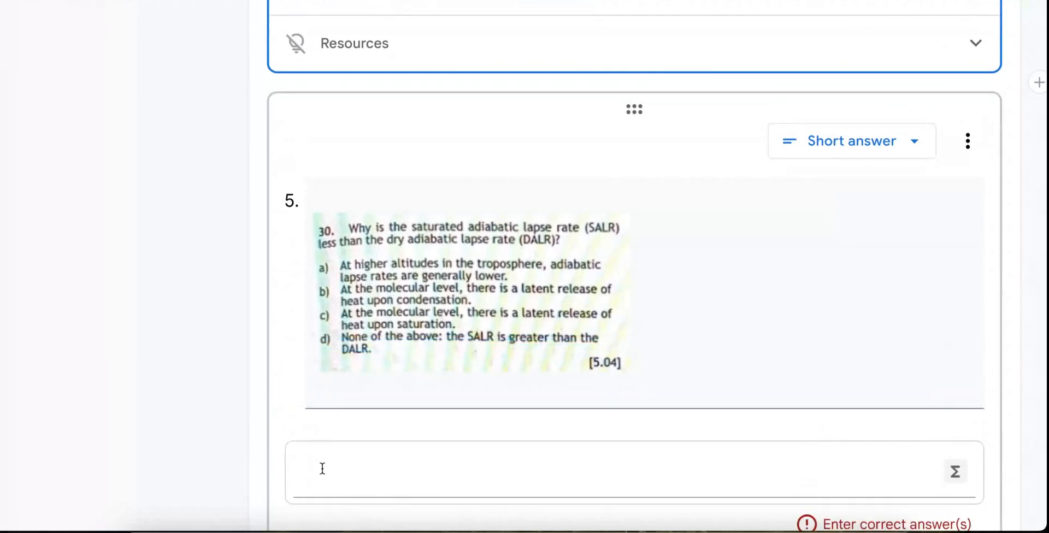
pyautogui.scroll(-3)
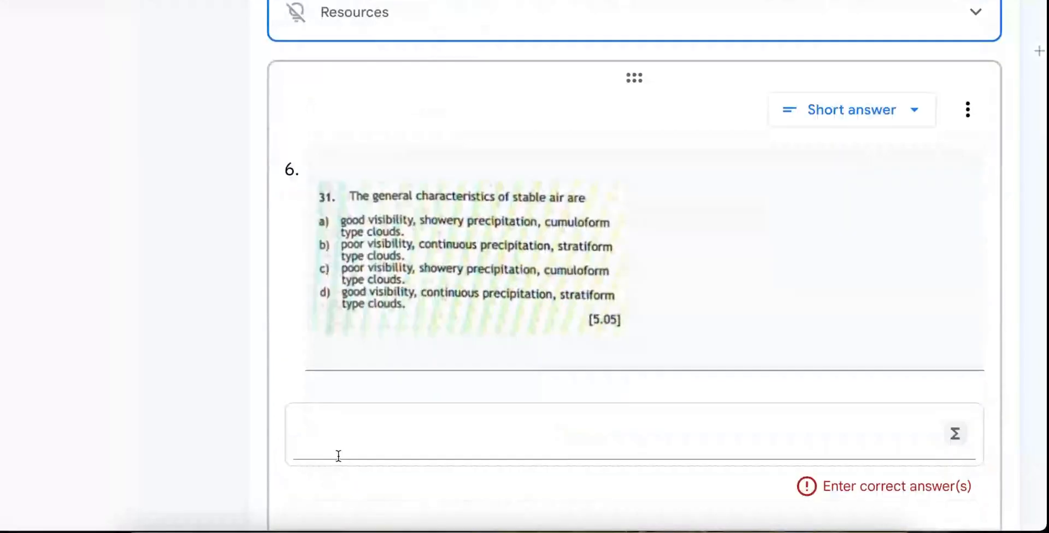
pyautogui.scroll(-3)
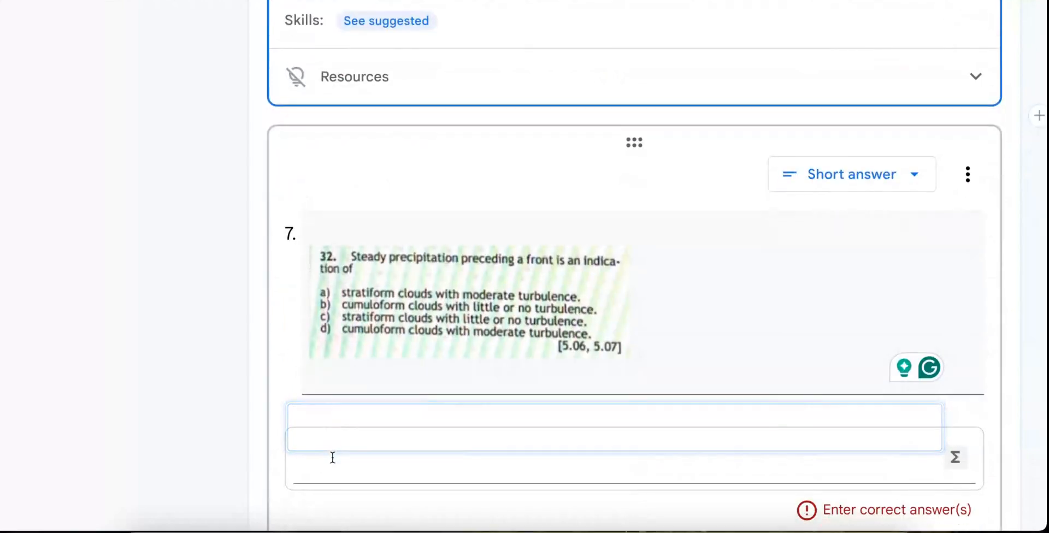
pyautogui.write('a')
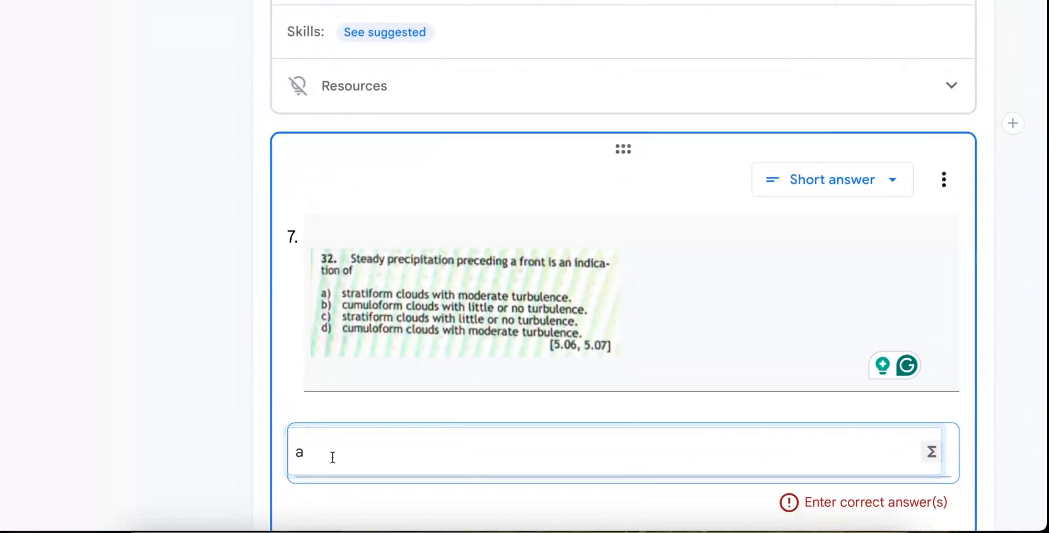
pyautogui.scroll(-3)
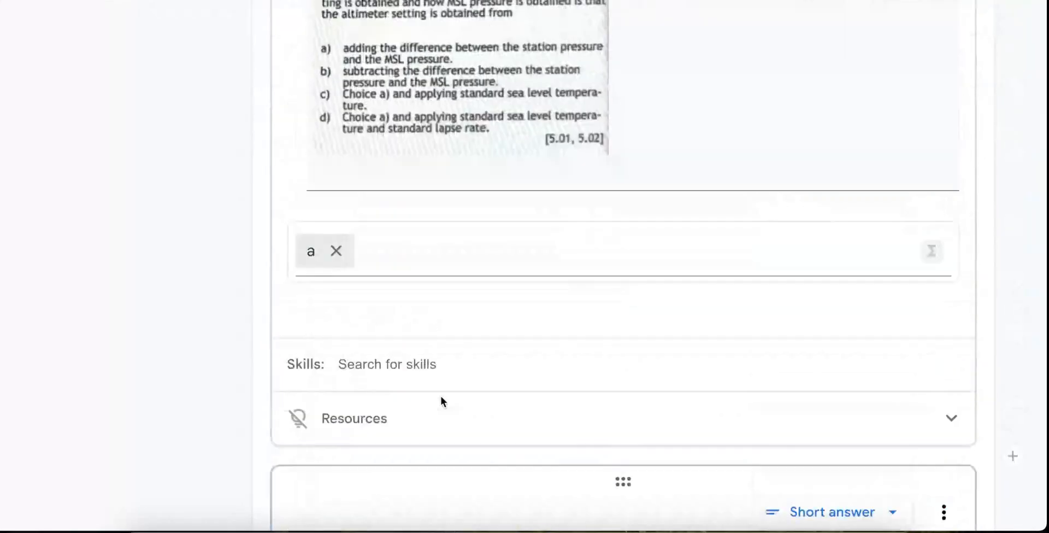
pyautogui.scroll(-3)
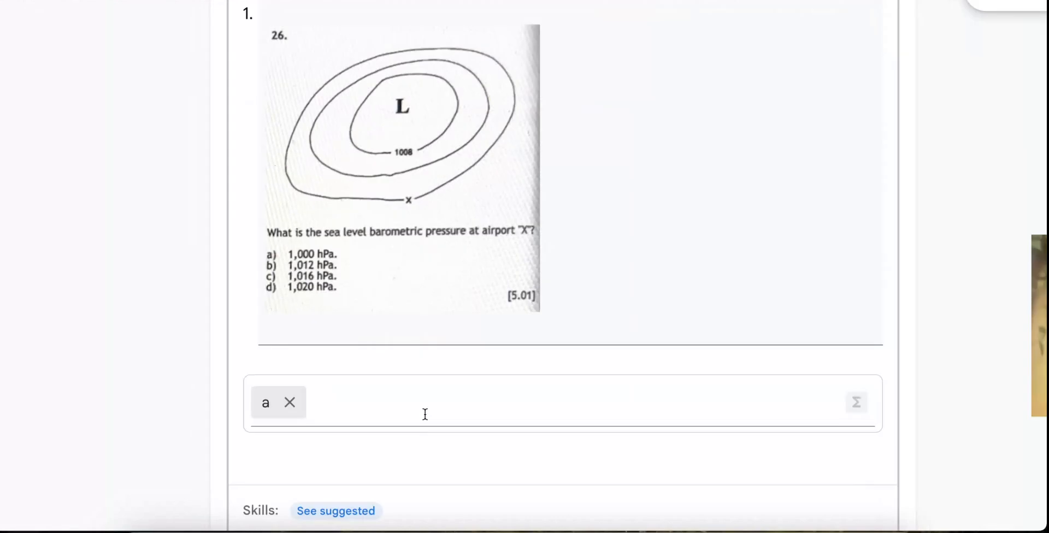
pyautogui.scroll(-3)
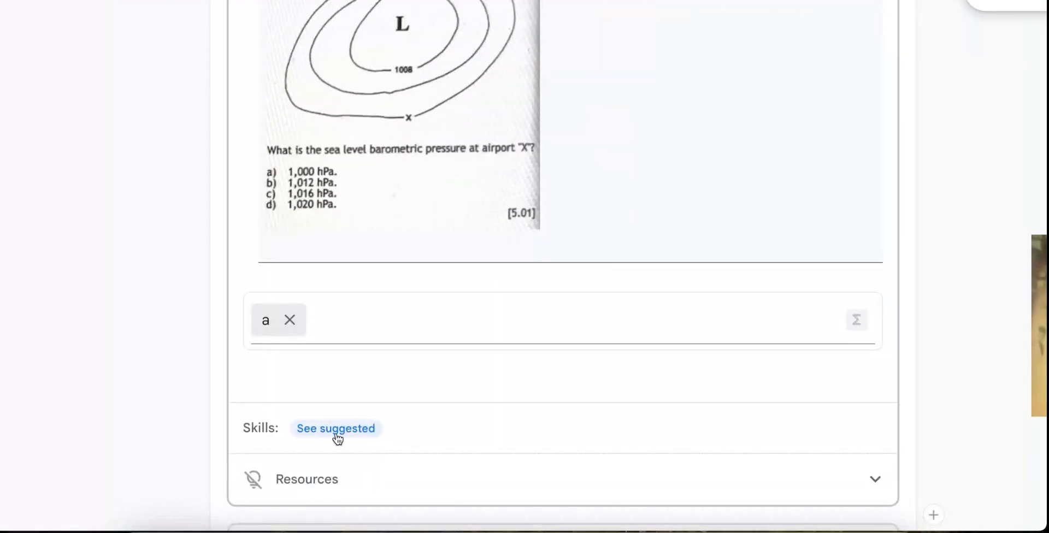
# Step: Show suggested skills and video resources for the pressure-chart question and play AIR PRESSURE vs ALTITUDE
pyautogui.click(335, 429)
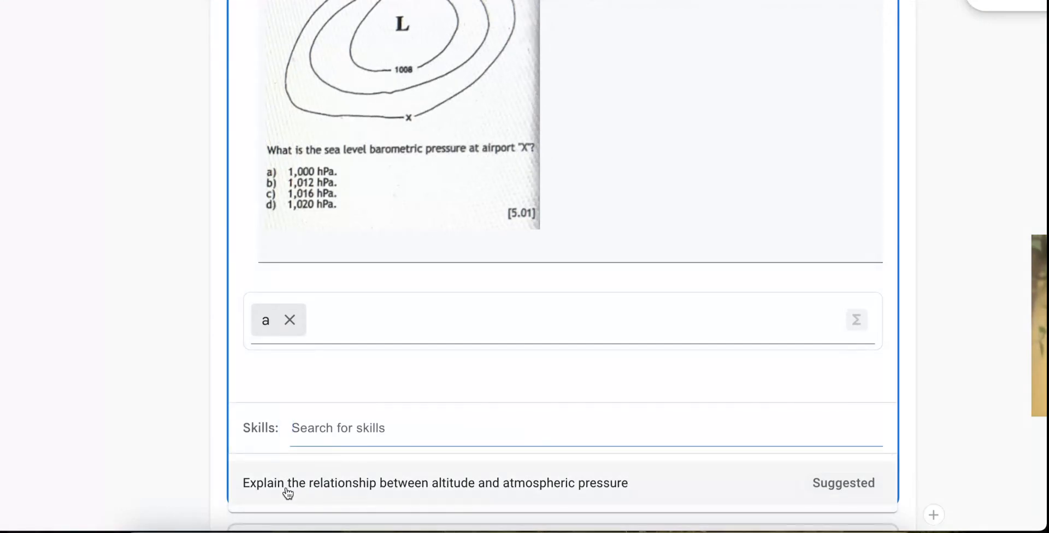
pyautogui.moveTo(446, 488)
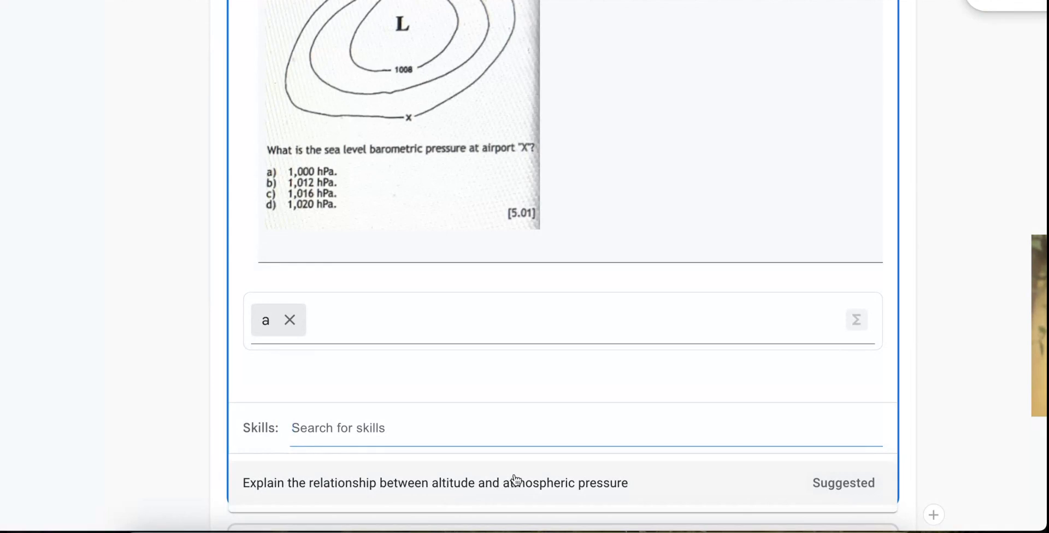
pyautogui.scroll(-3)
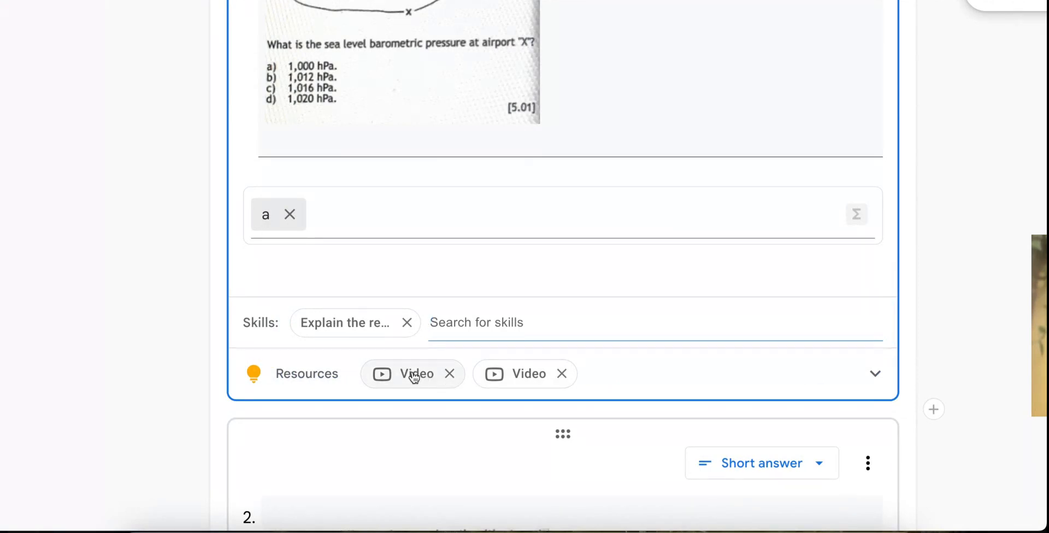
pyautogui.click(874, 374)
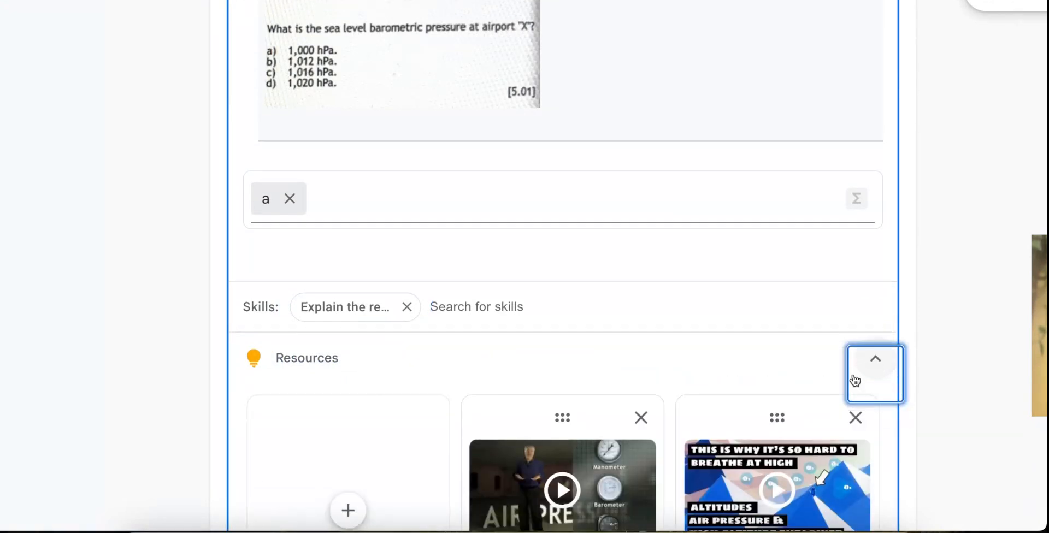
pyautogui.scroll(-3)
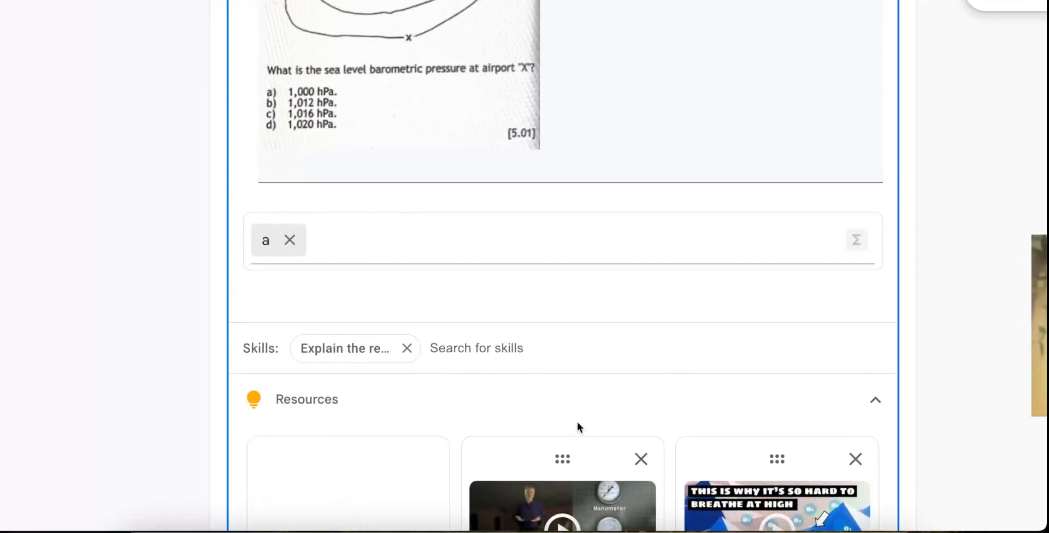
pyautogui.scroll(-3)
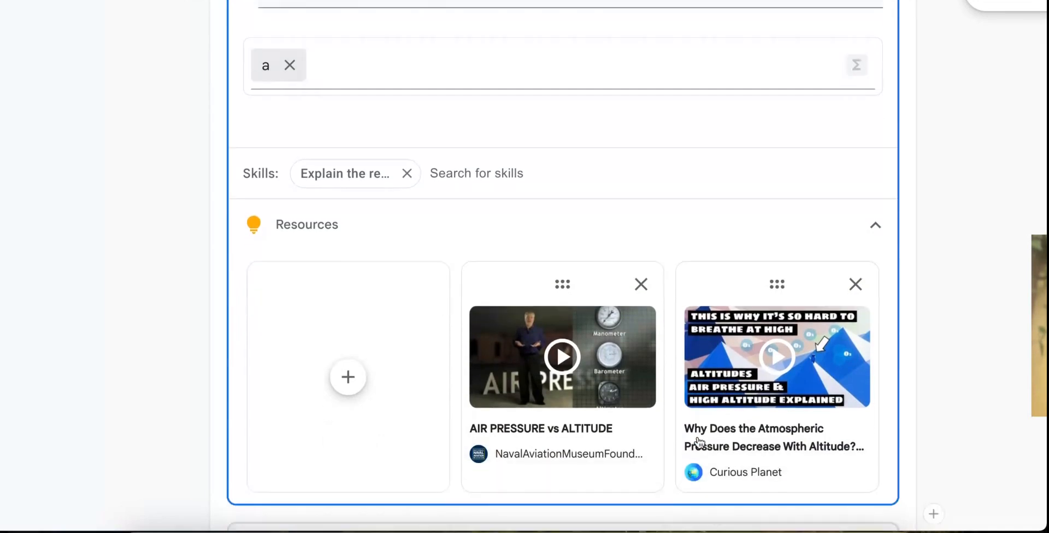
pyautogui.scroll(-3)
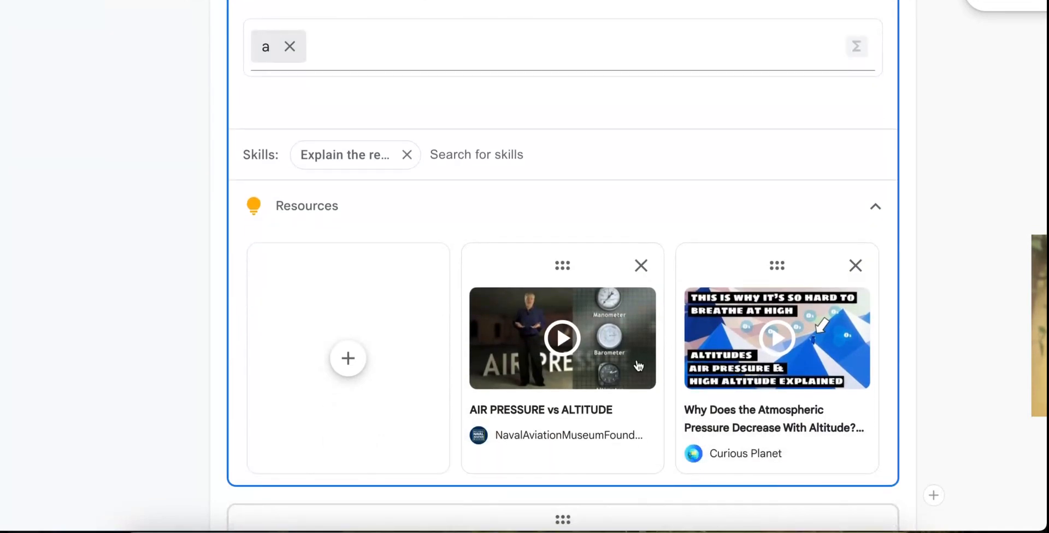
pyautogui.moveTo(561, 266)
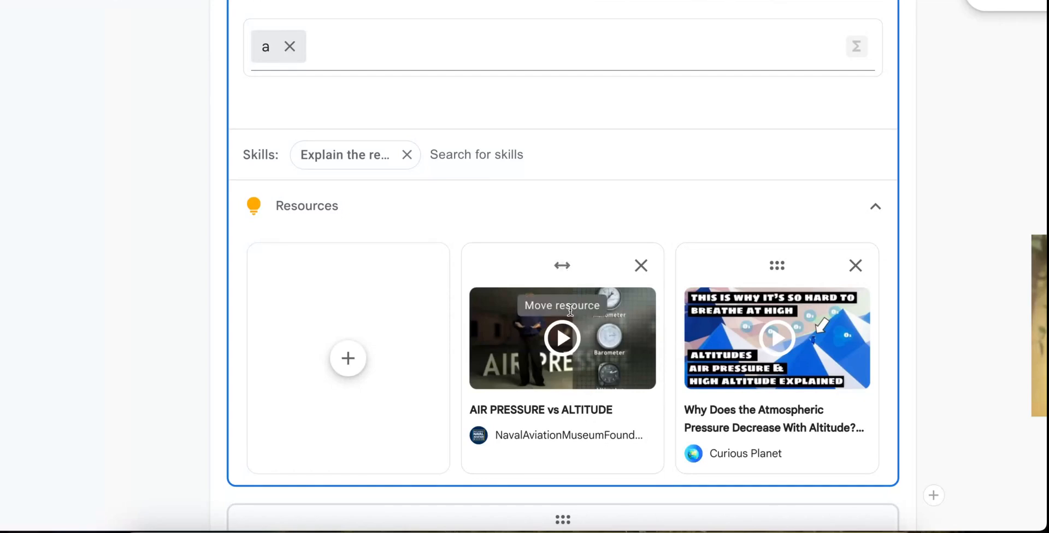
pyautogui.moveTo(555, 359)
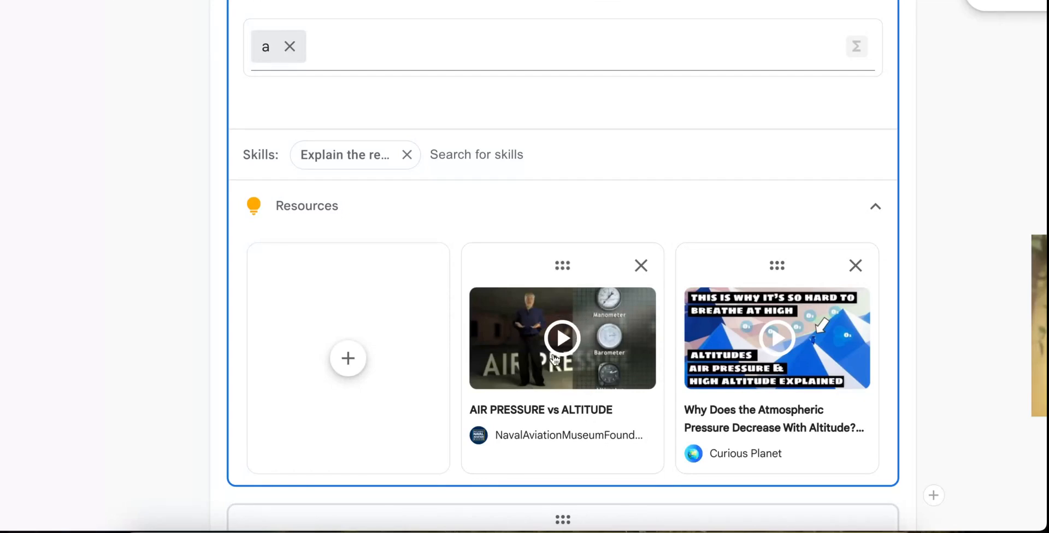
pyautogui.click(562, 339)
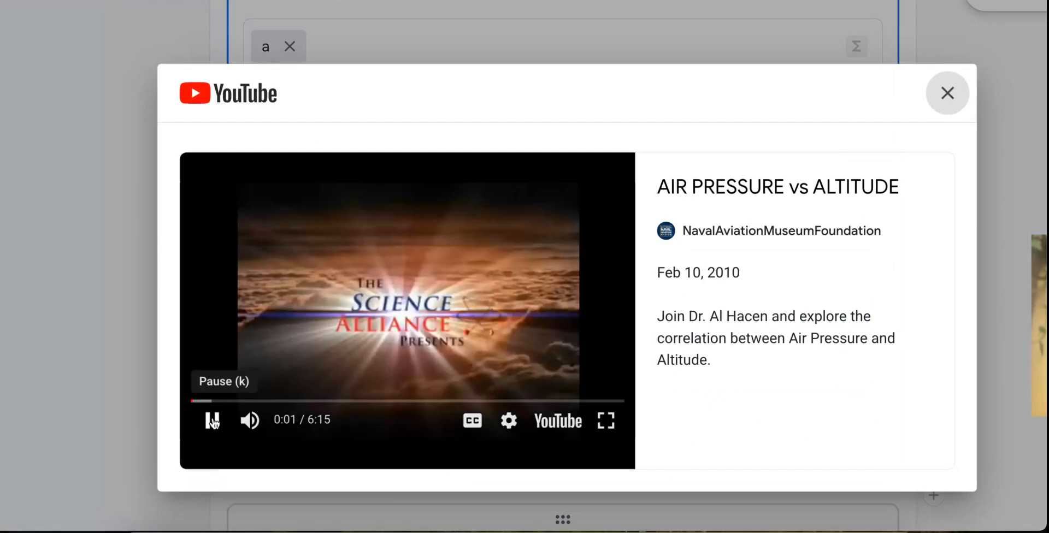
# Step: Pause the Air Pressure vs Altitude video and close its preview dialog
pyautogui.click(211, 421)
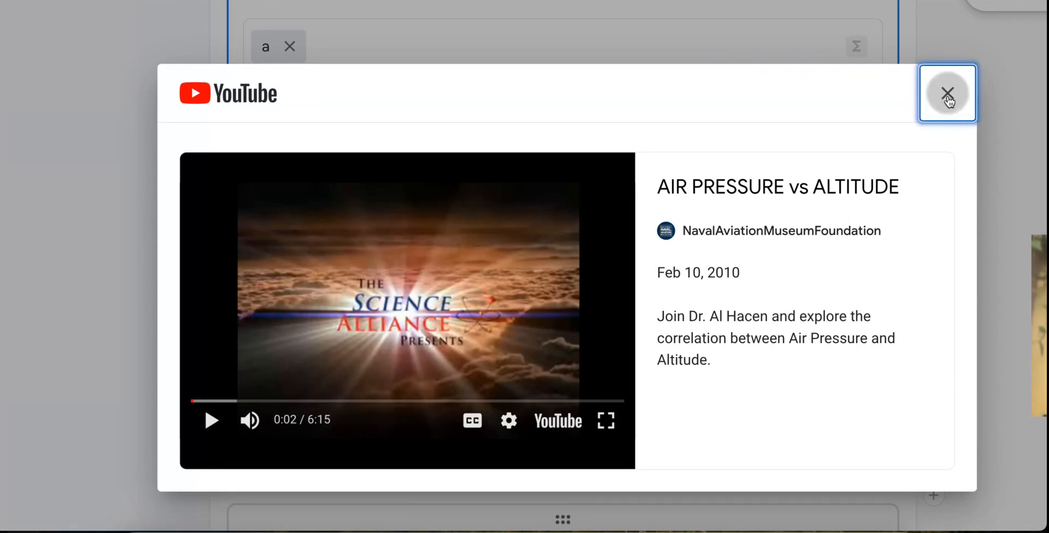
pyautogui.click(947, 92)
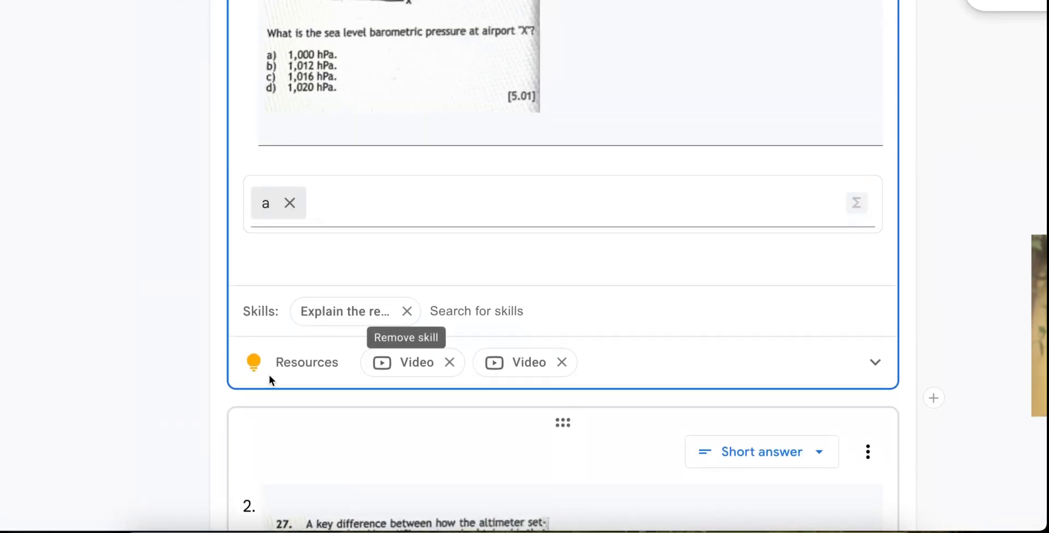
# Step: Add the suggested skill to question 2 and remove the Curious Planet video, keeping AIR PRESSURE vs ALTITUDE
pyautogui.scroll(-3)
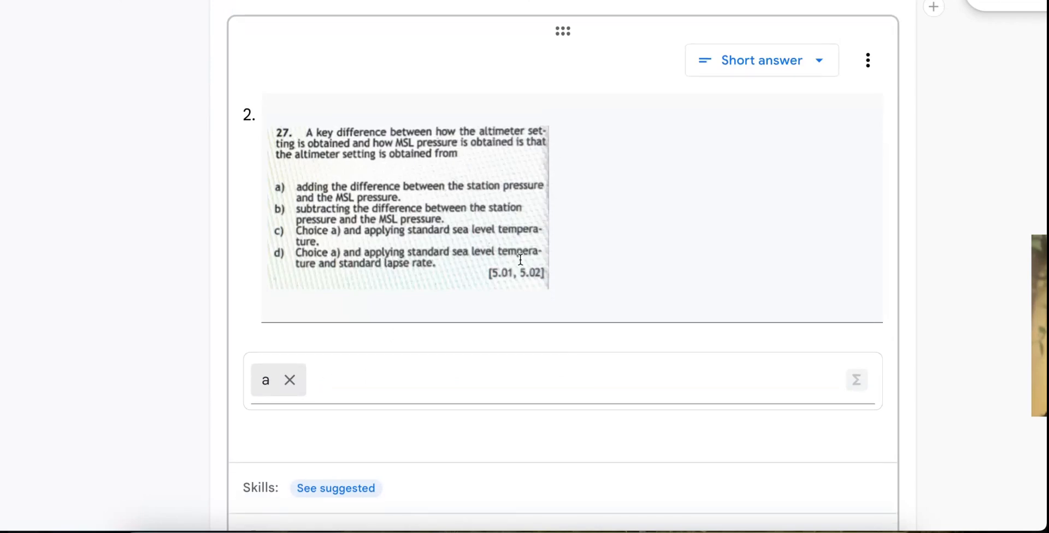
pyautogui.scroll(-3)
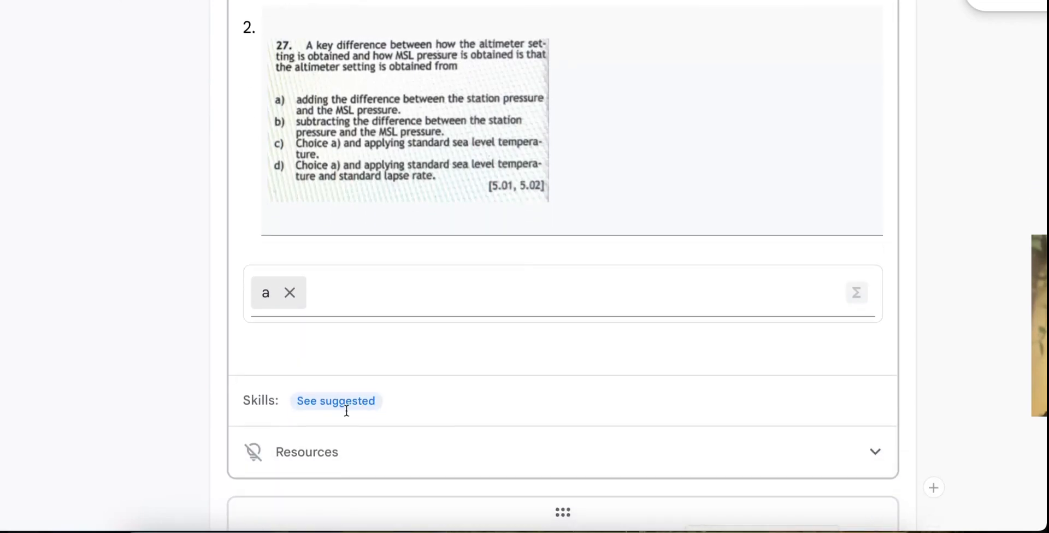
pyautogui.click(336, 401)
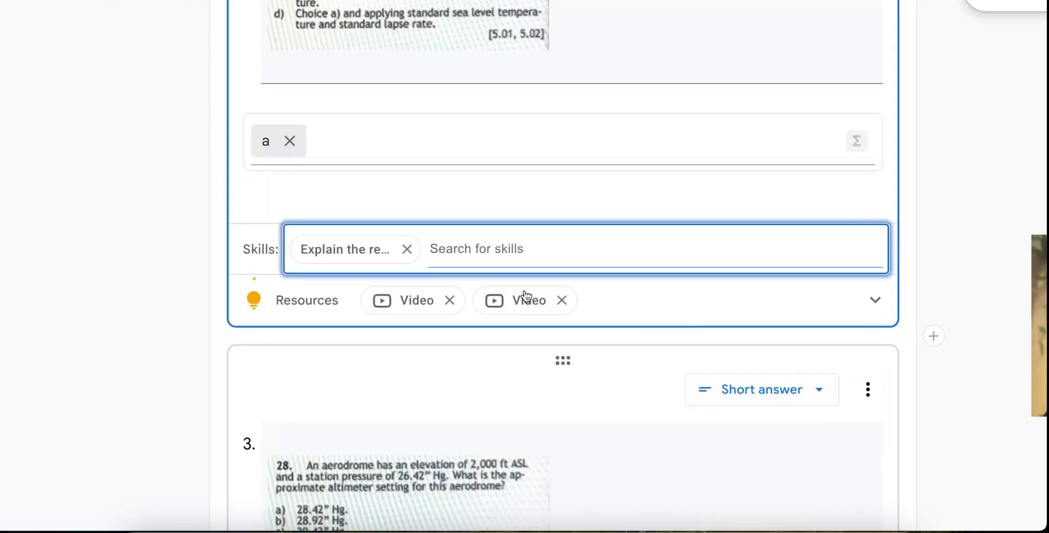
pyautogui.moveTo(875, 301)
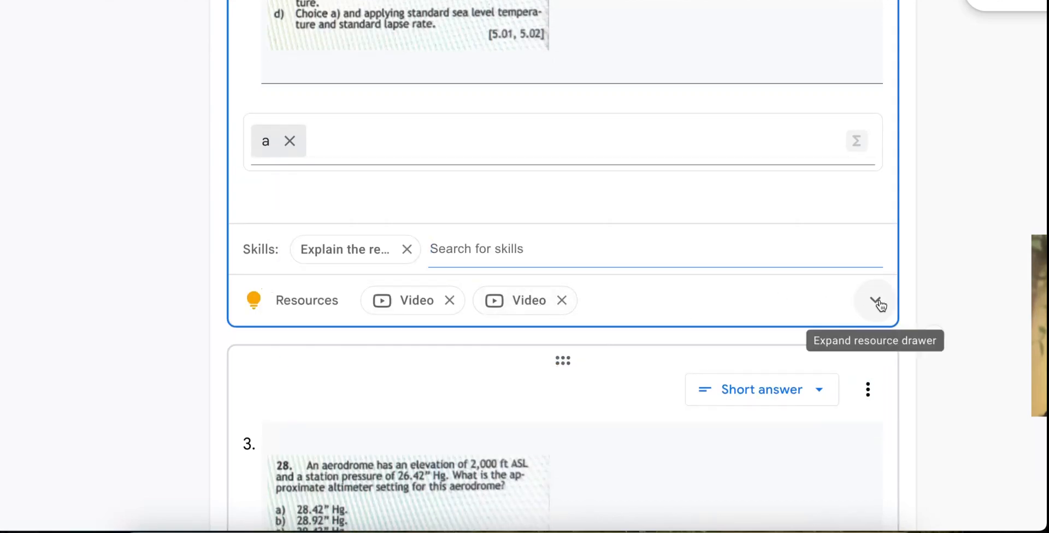
pyautogui.click(878, 300)
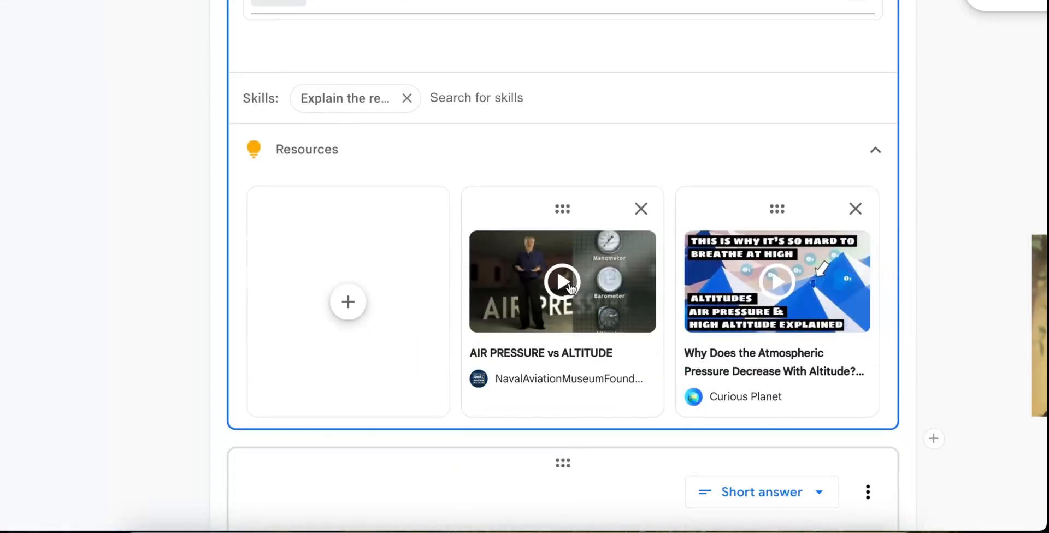
pyautogui.click(562, 281)
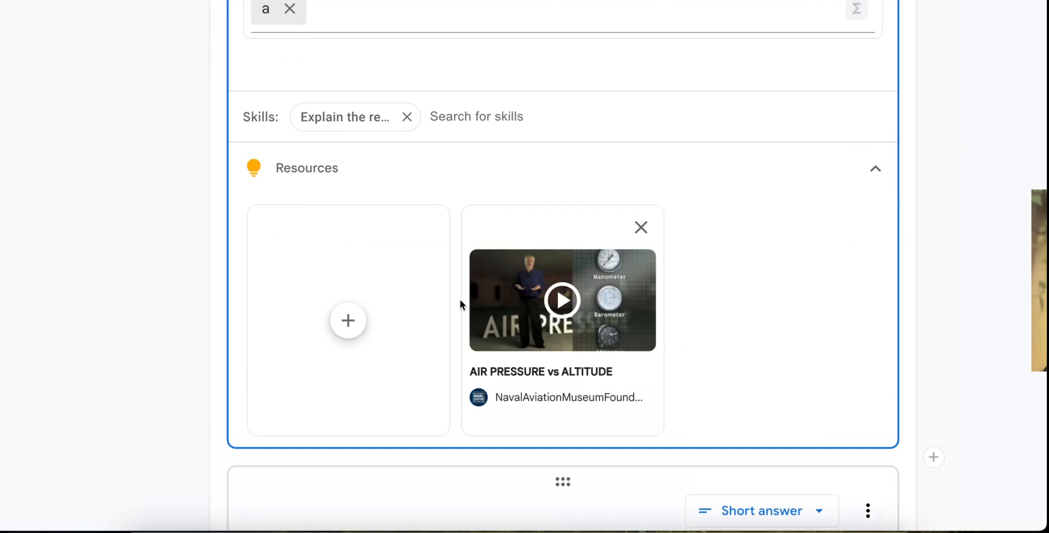
pyautogui.scroll(-3)
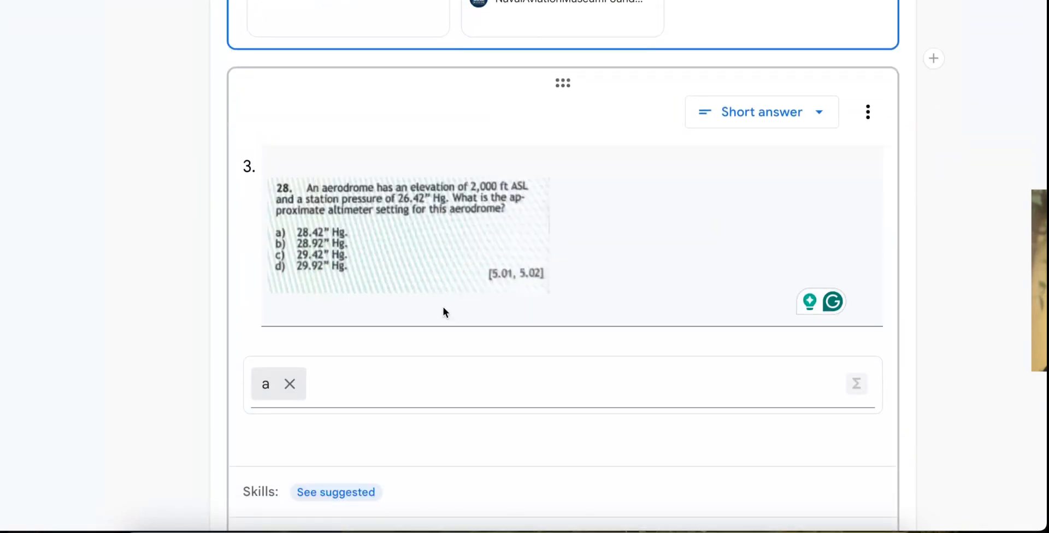
# Step: Tag question 3 with the Calculate pressure skill and begin adding another resource
pyautogui.scroll(-3)
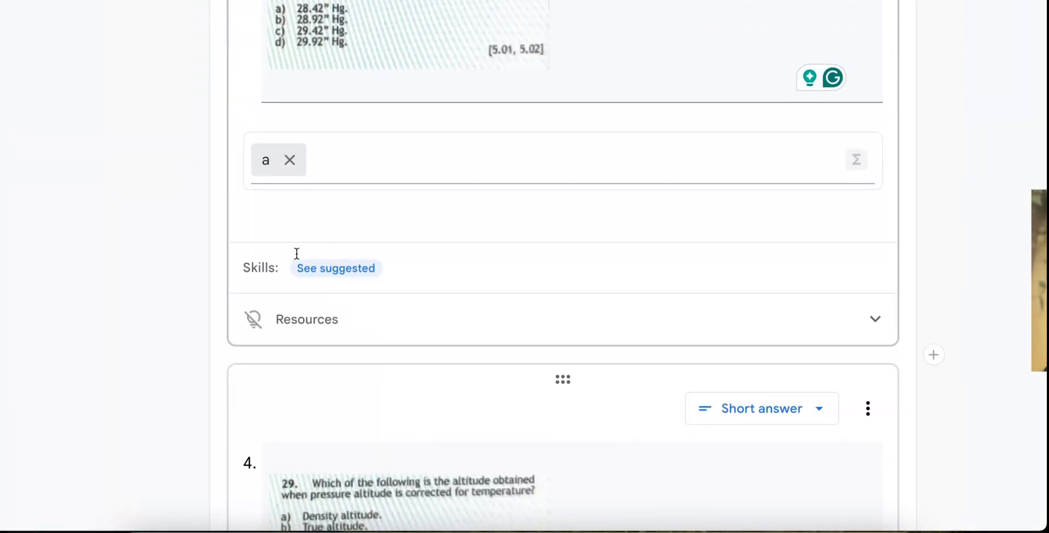
pyautogui.click(335, 267)
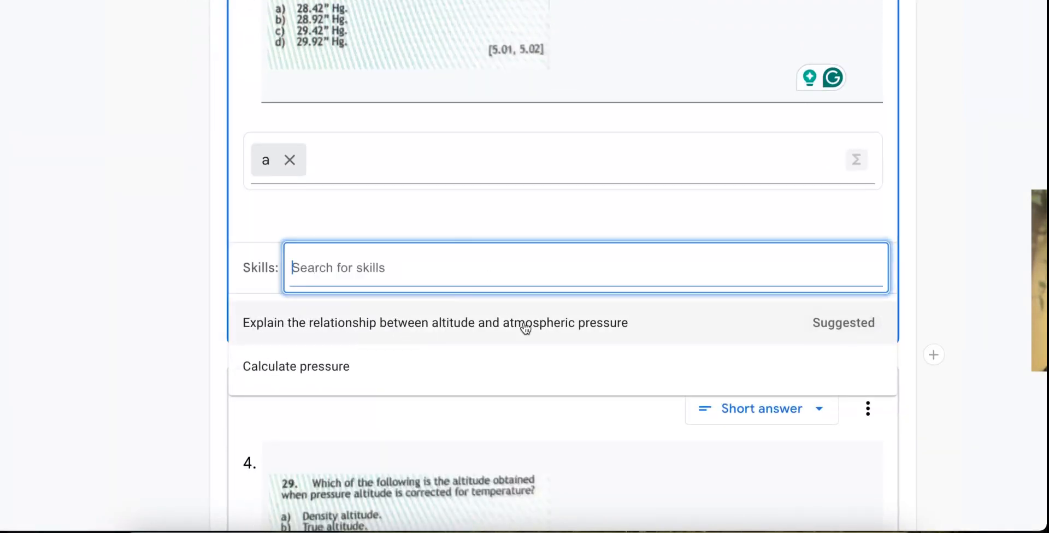
pyautogui.click(295, 366)
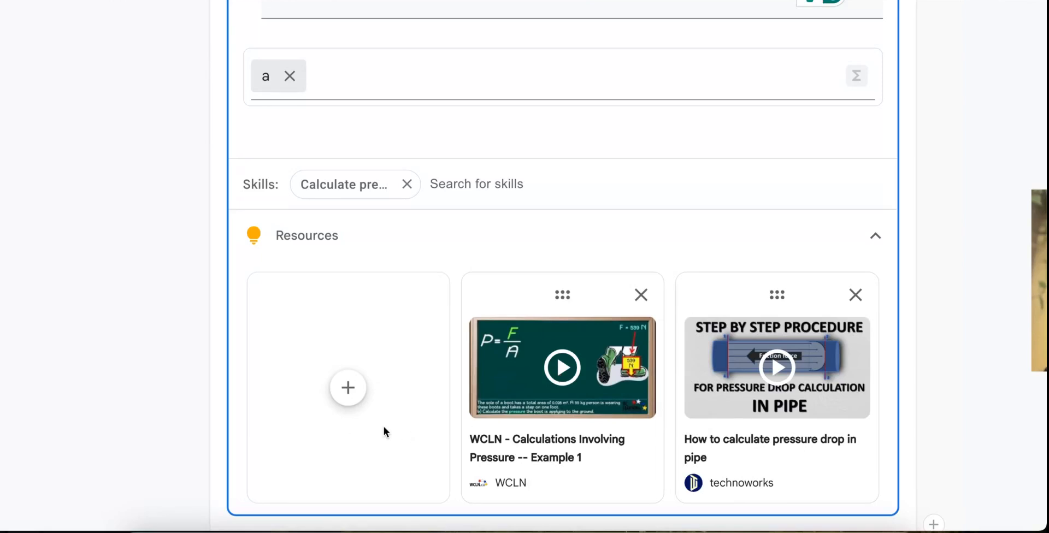
pyautogui.click(347, 388)
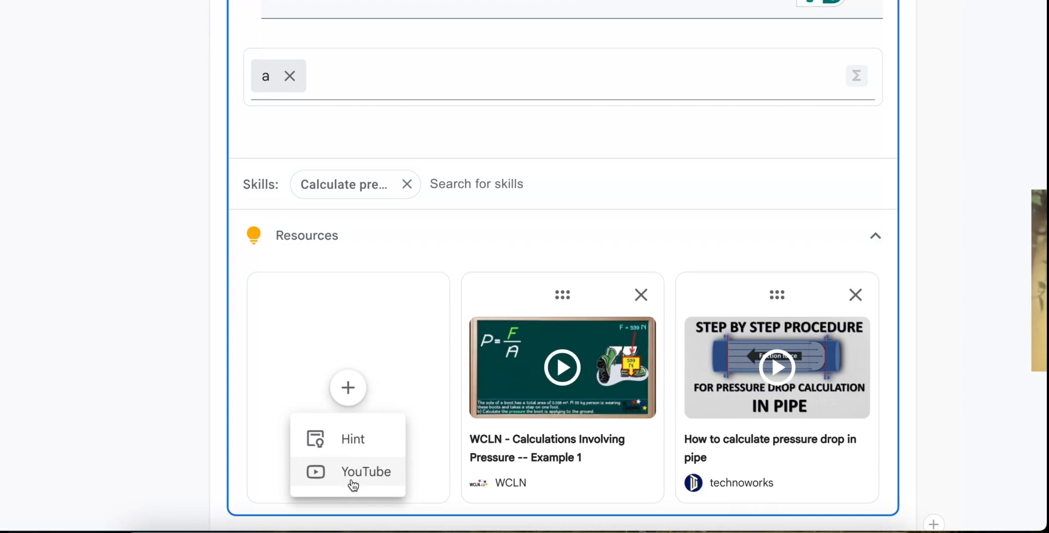
pyautogui.click(352, 439)
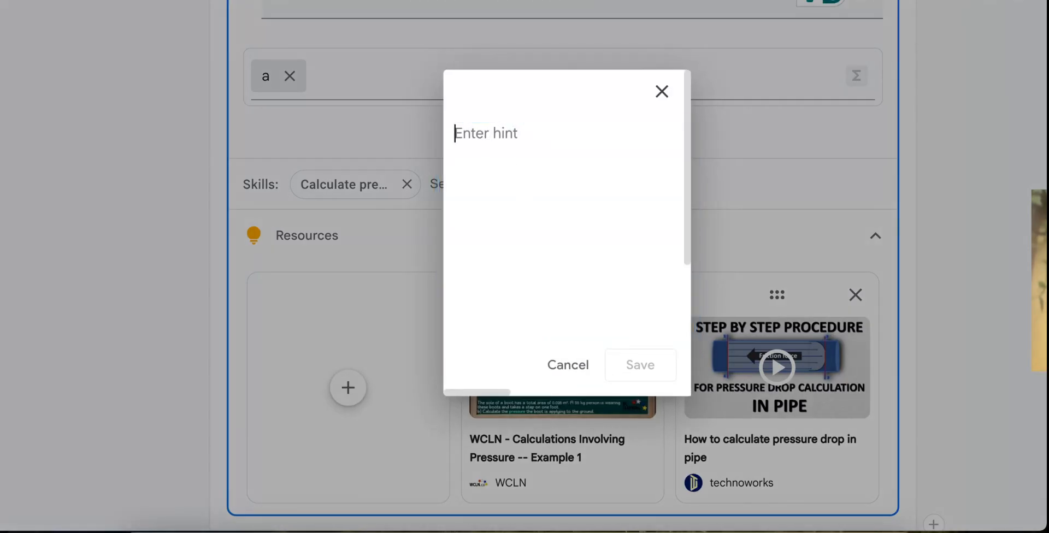
pyautogui.write('I can type')
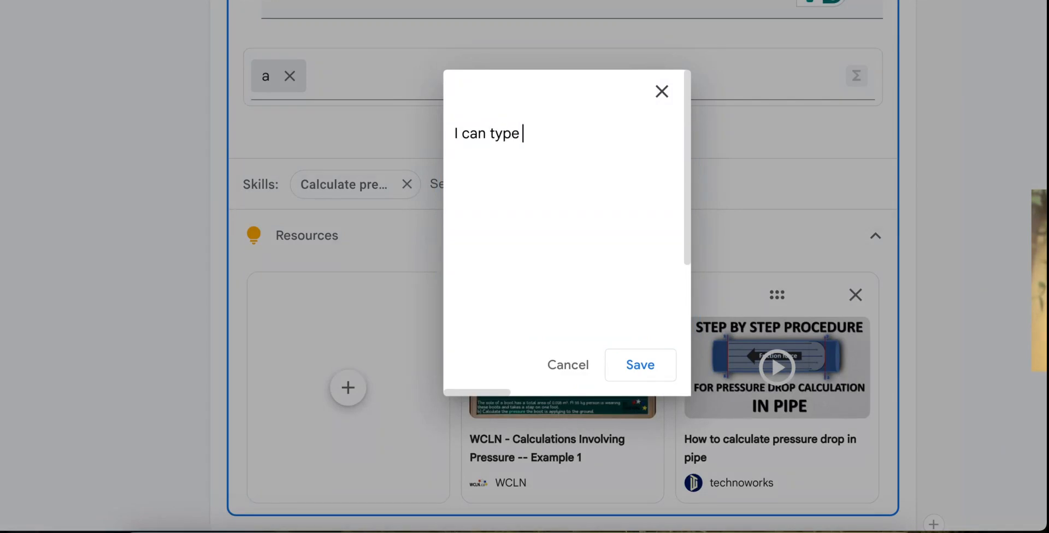
pyautogui.write('a hin')
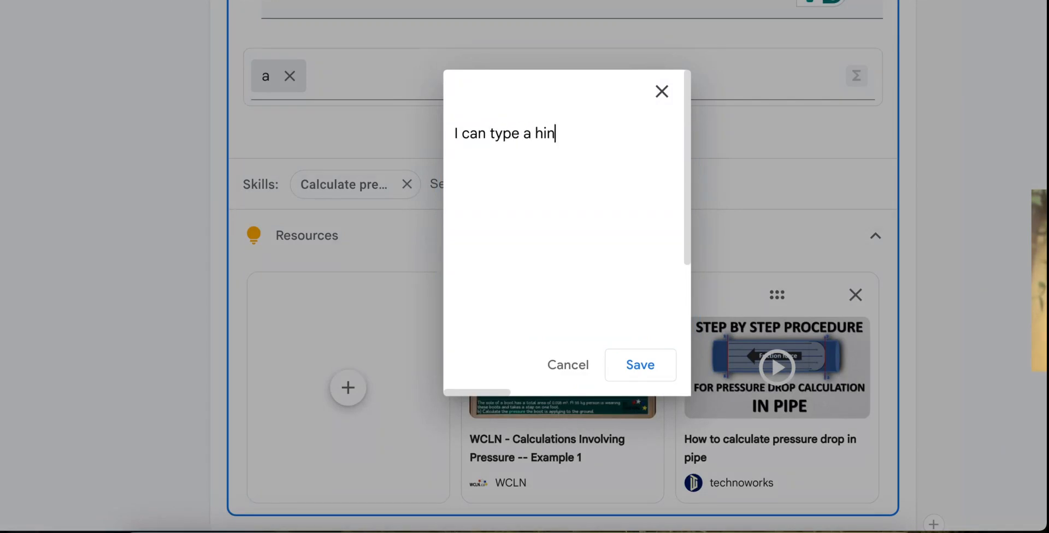
pyautogui.write('t or a')
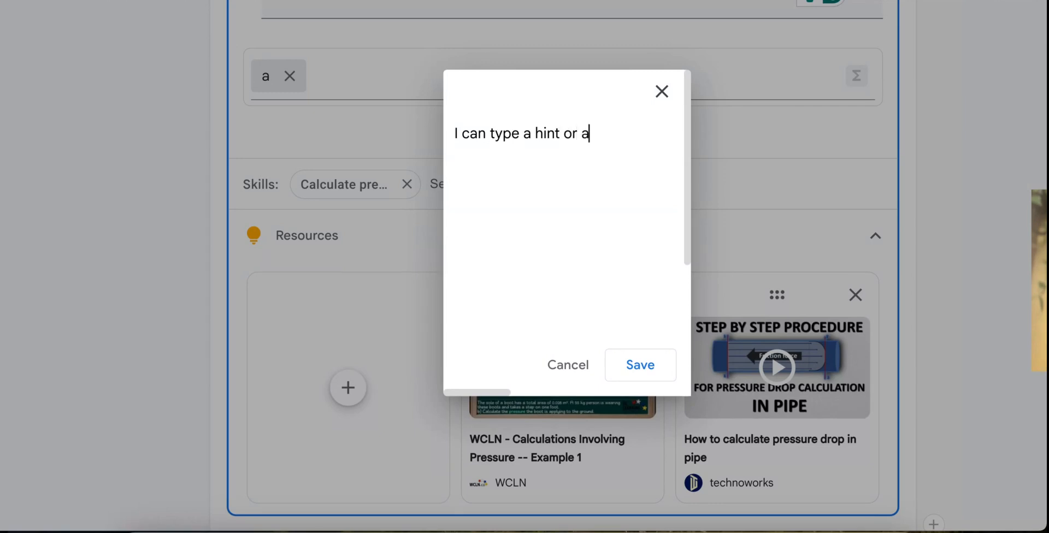
pyautogui.write('formula her')
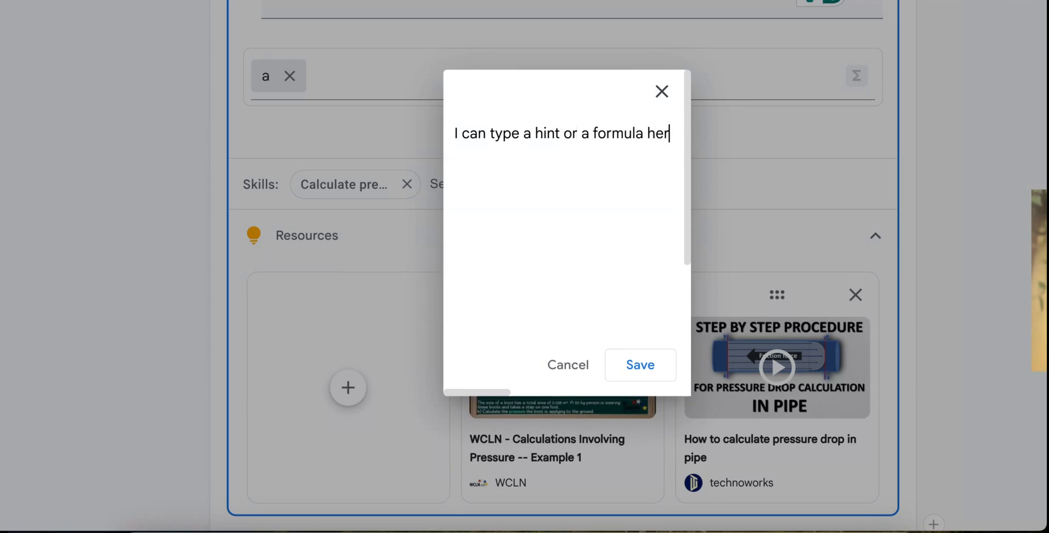
pyautogui.write('e from class.')
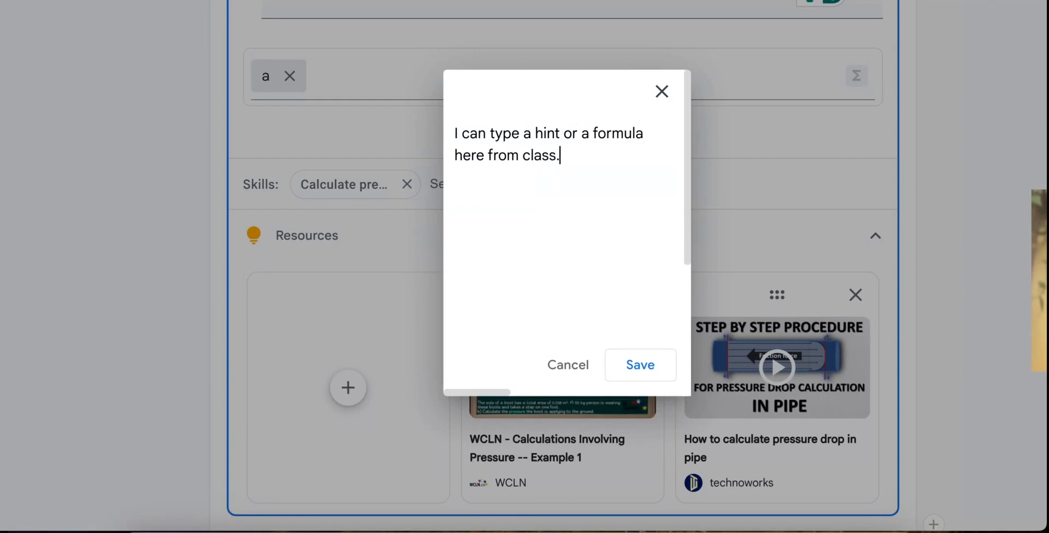
pyautogui.write('Acr')
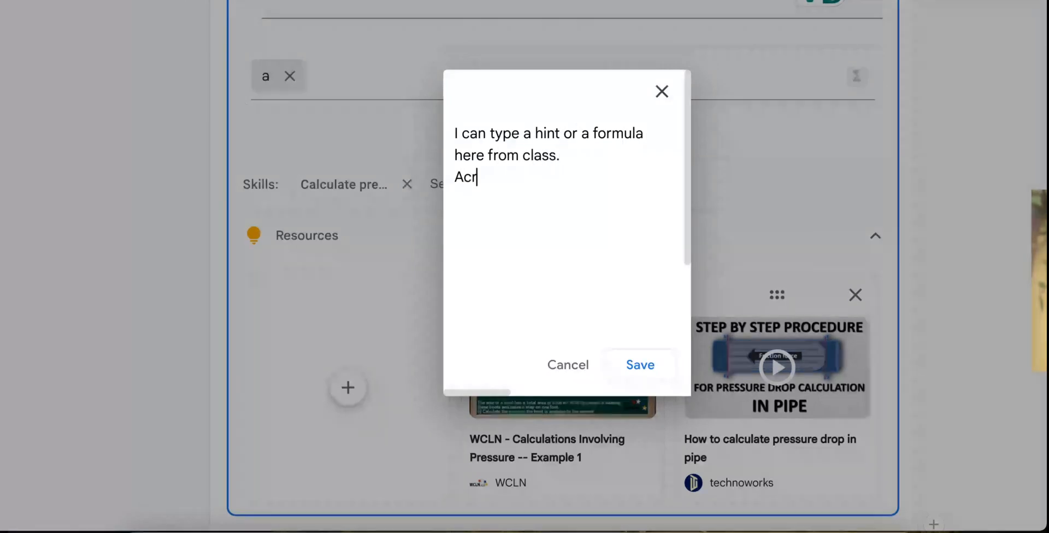
pyautogui.write('onym')
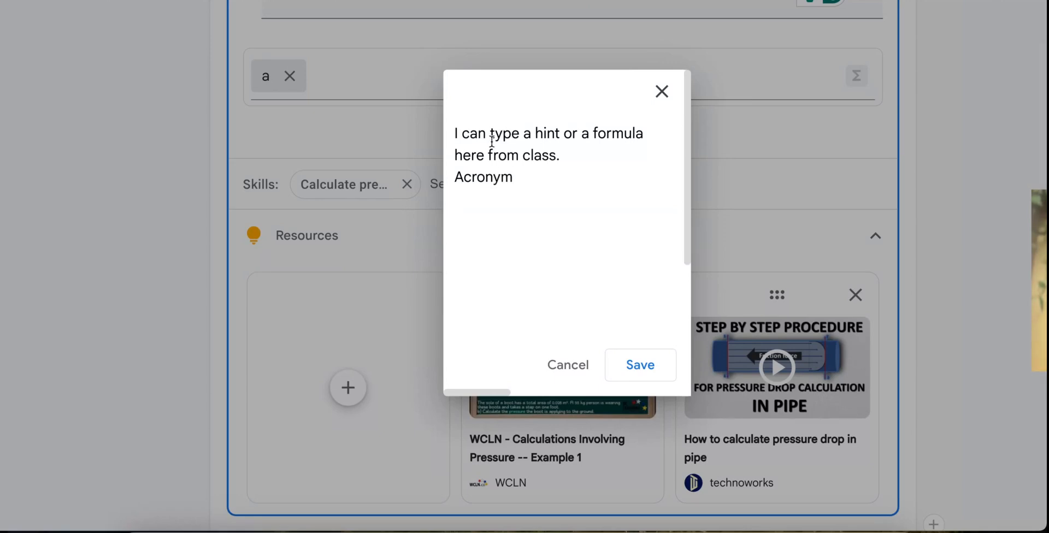
pyautogui.write('Hint')
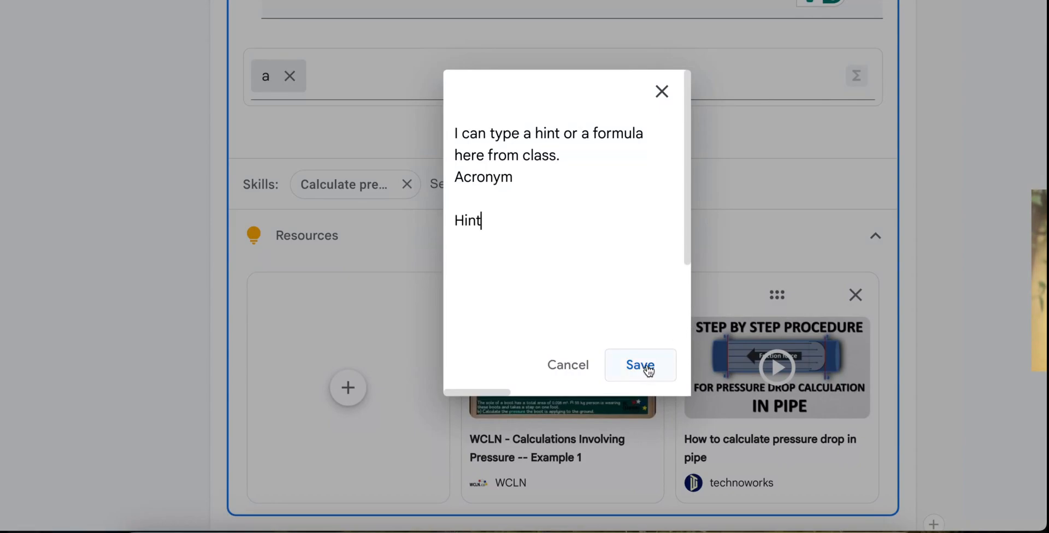
pyautogui.click(639, 365)
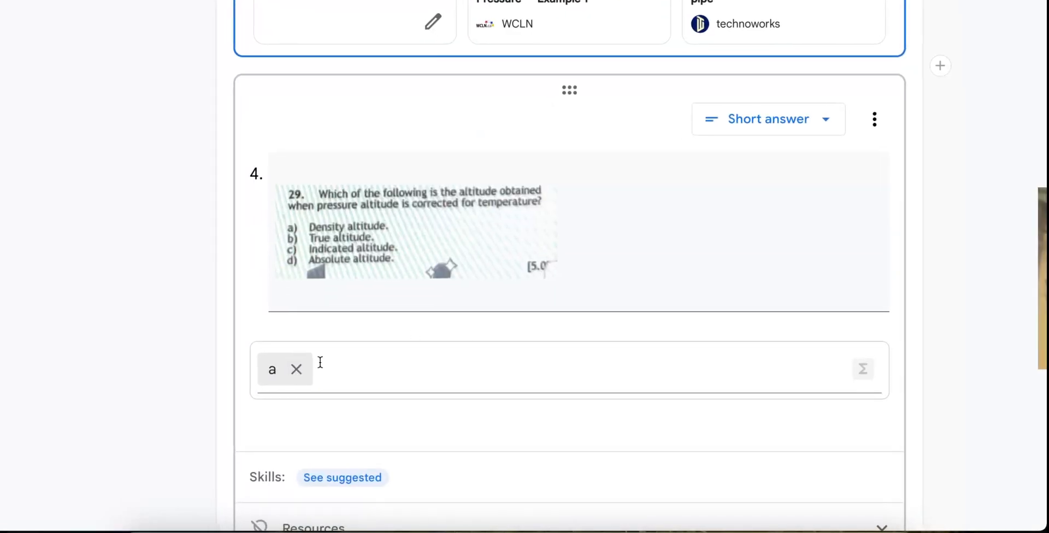
pyautogui.scroll(-3)
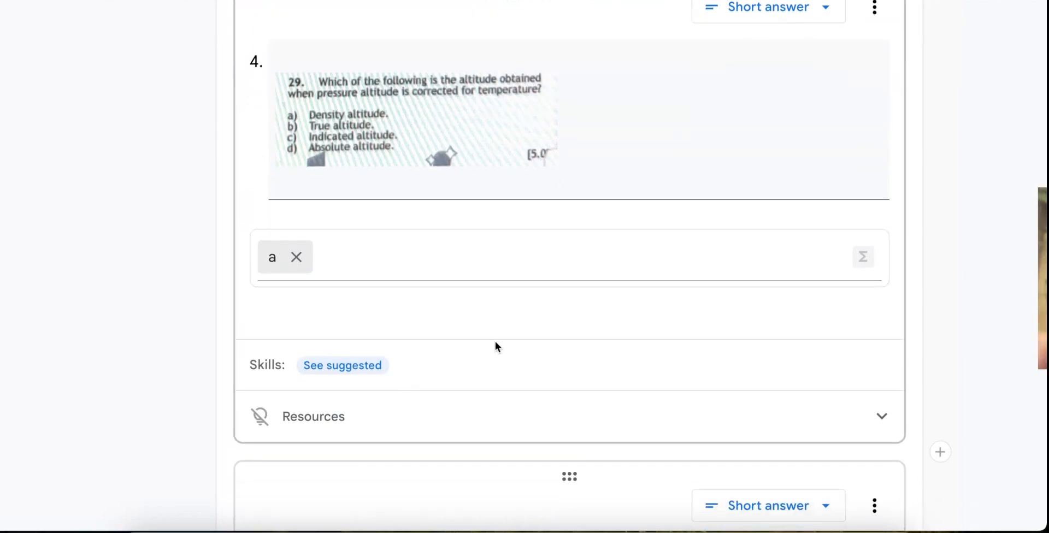
pyautogui.scroll(-3)
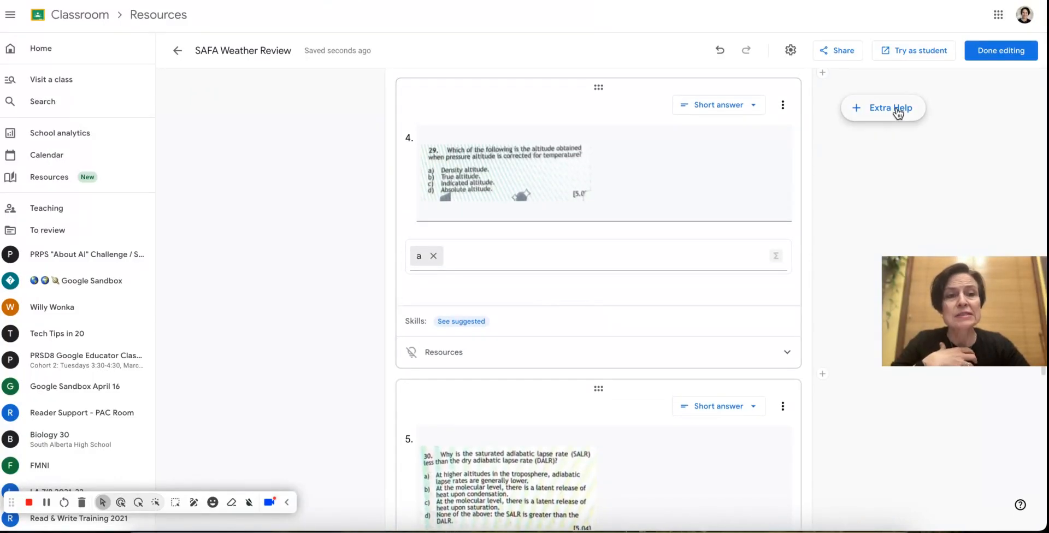
pyautogui.moveTo(790, 50)
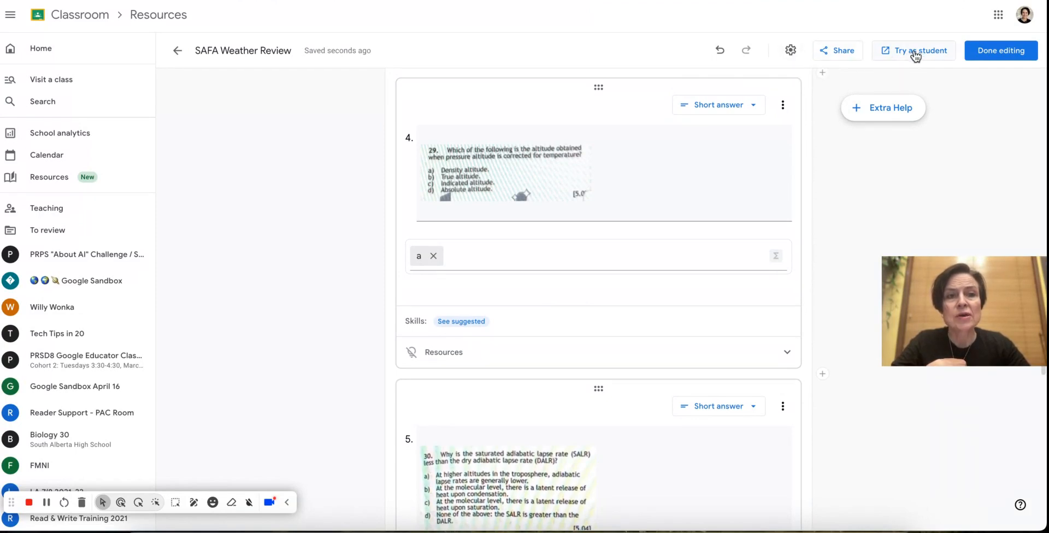
# Step: Preview the set as a student and get answer 'a' to question 1 checked correct
pyautogui.click(914, 50)
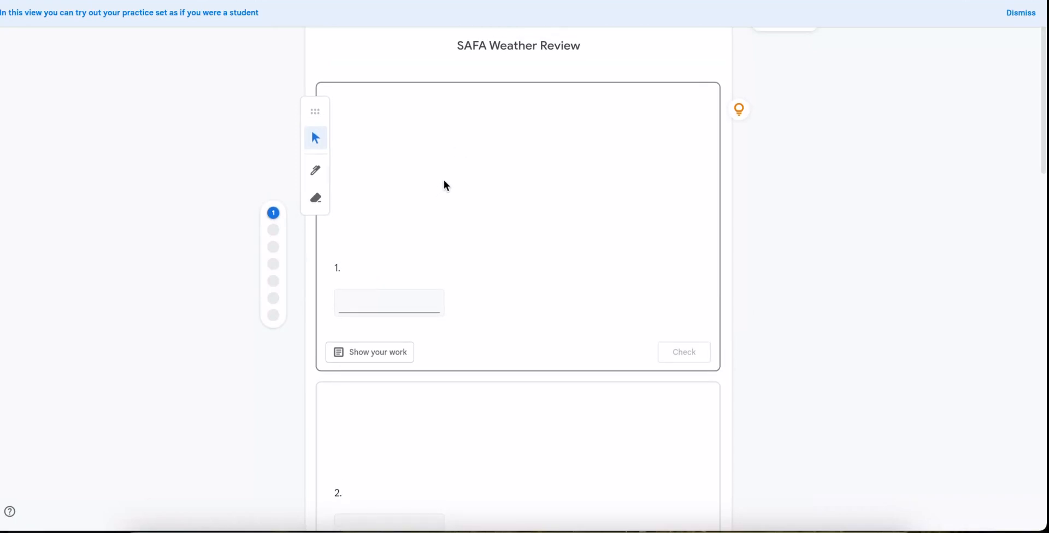
pyautogui.moveTo(823, 92)
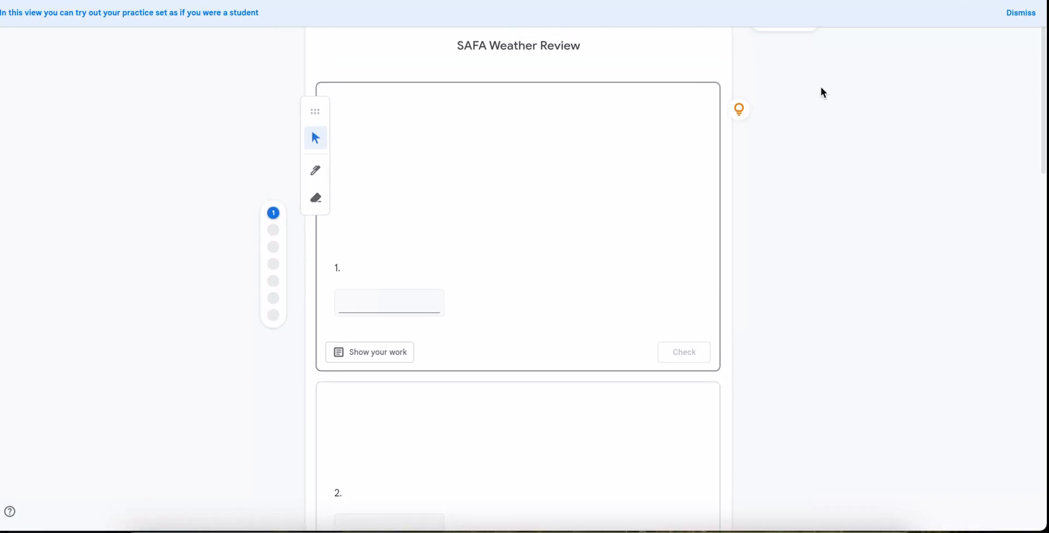
pyautogui.moveTo(446, 202)
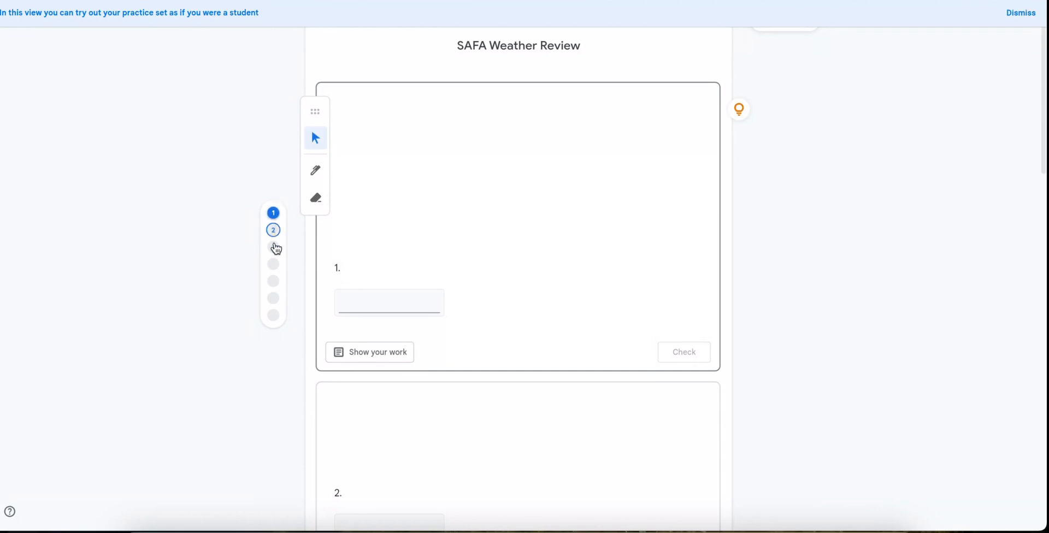
pyautogui.click(389, 301)
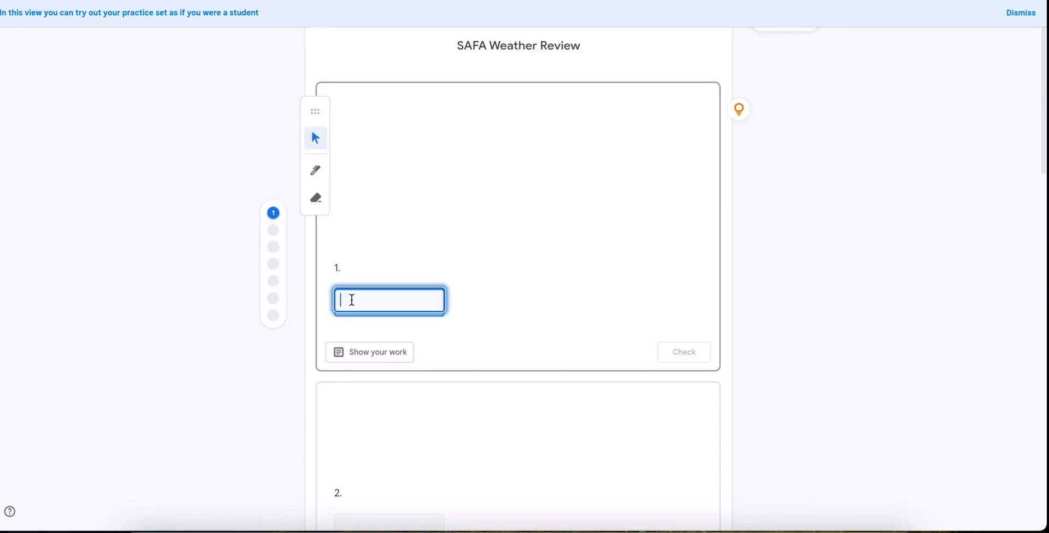
pyautogui.write('a')
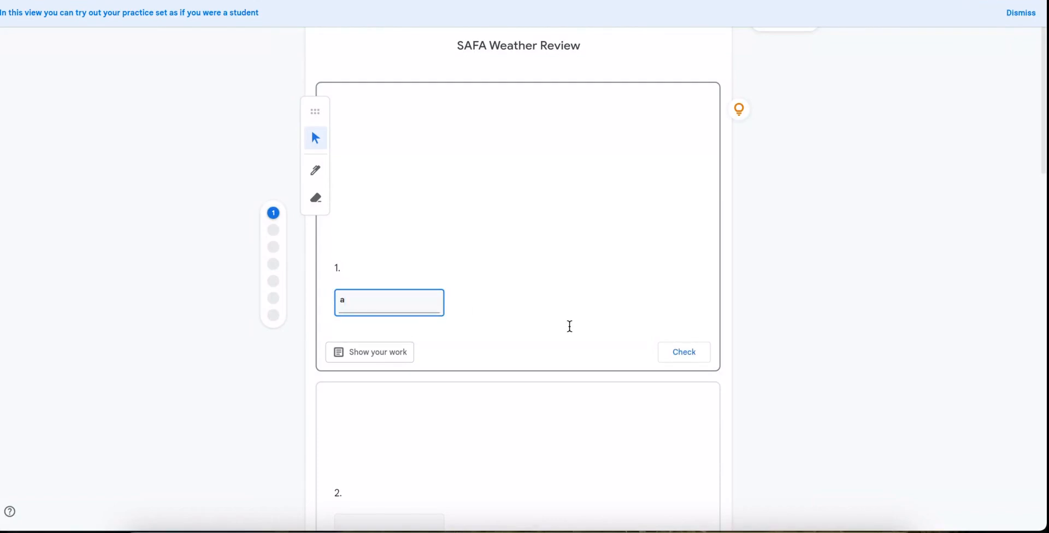
pyautogui.moveTo(683, 353)
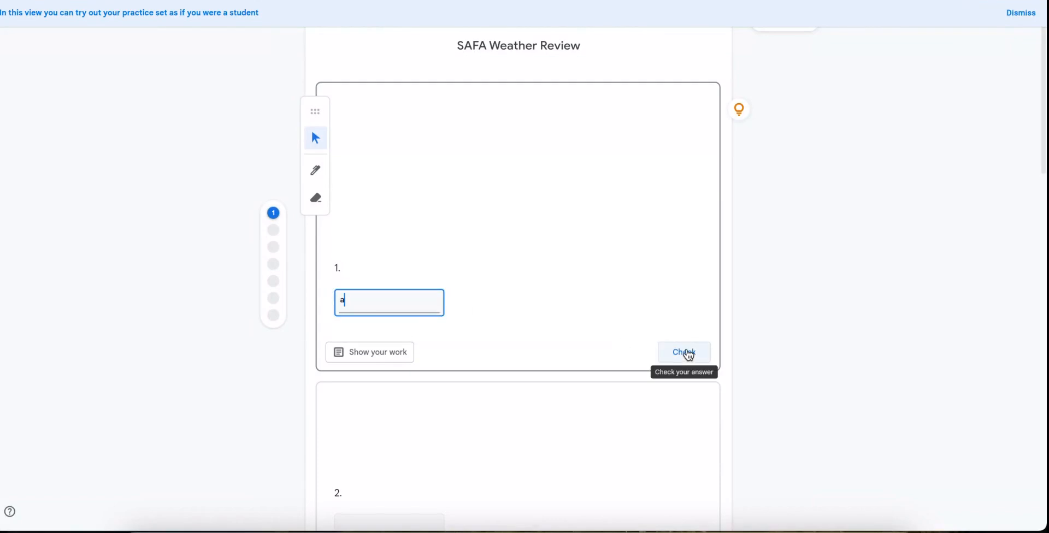
pyautogui.click(683, 353)
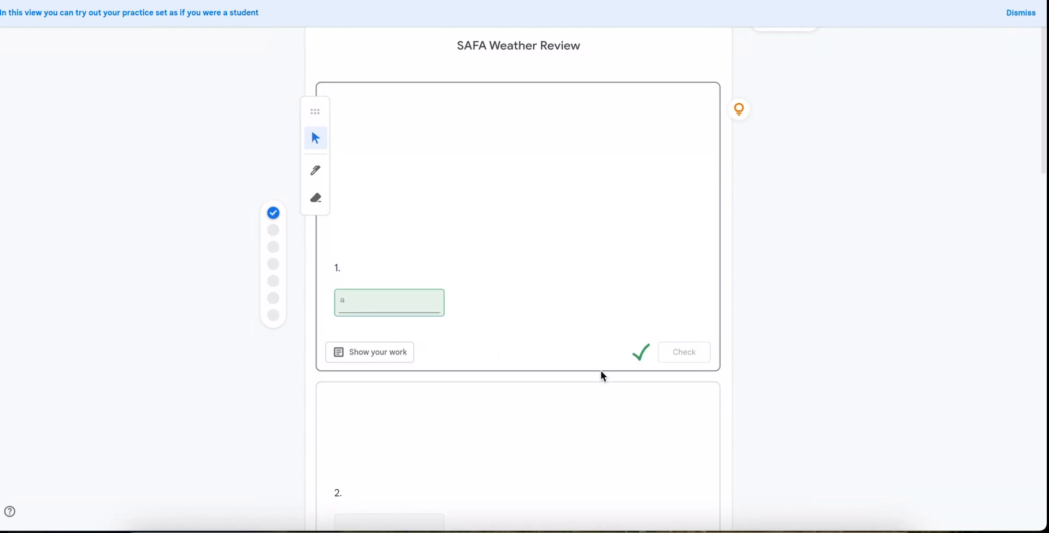
pyautogui.scroll(-3)
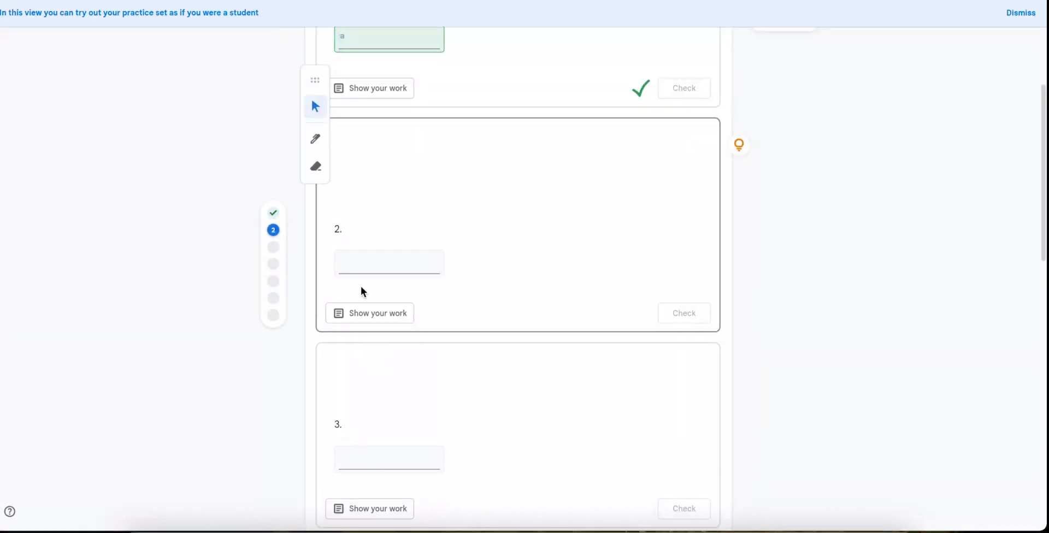
# Step: Answer question 2 with 'c', view the help video, then retry with 'a' and check it correct
pyautogui.click(389, 262)
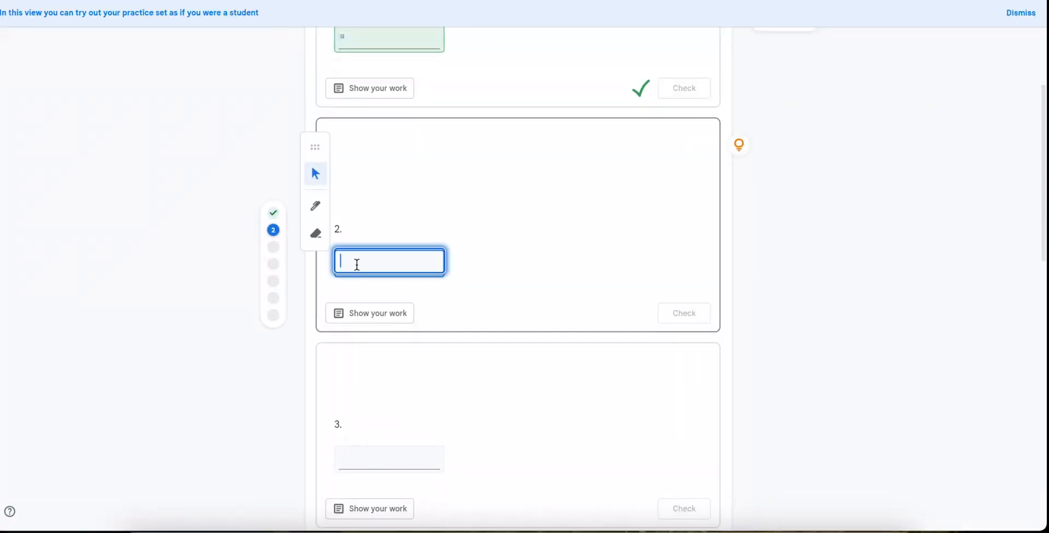
pyautogui.write('c')
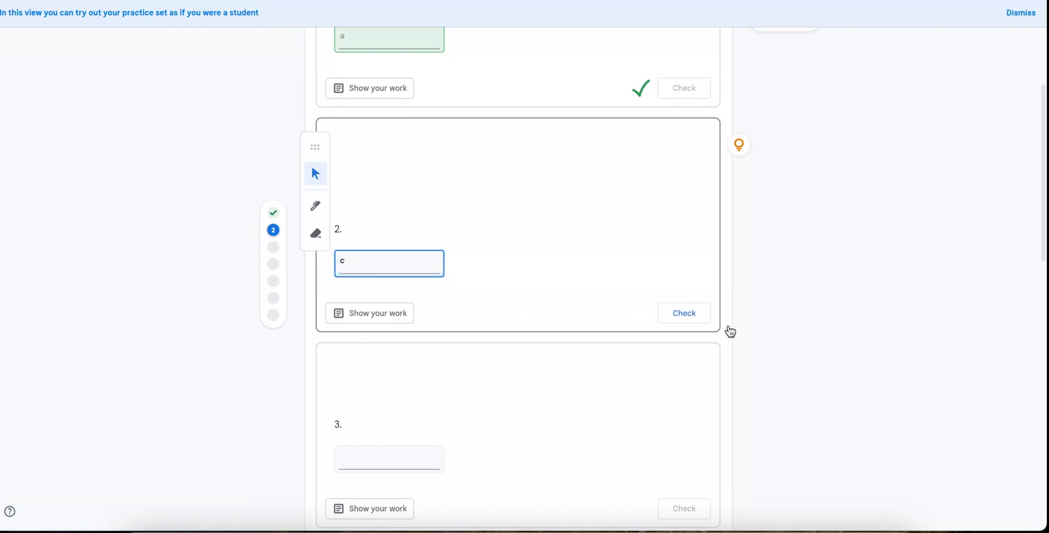
pyautogui.click(683, 314)
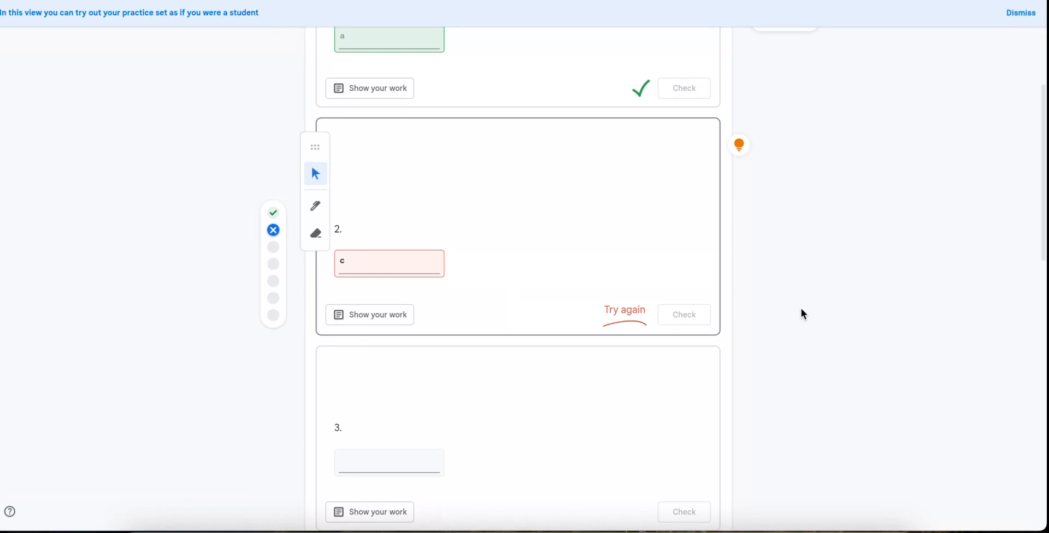
pyautogui.moveTo(634, 324)
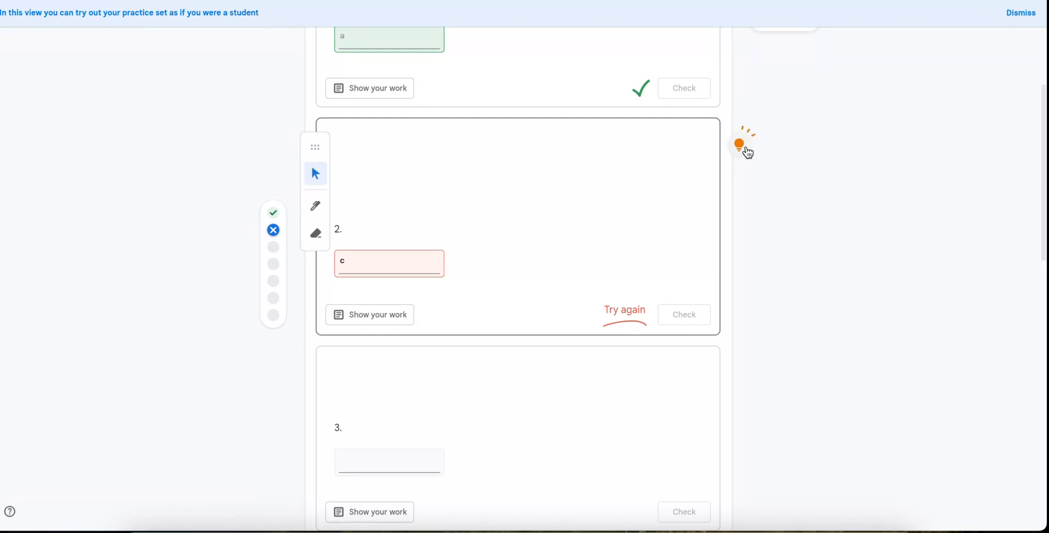
pyautogui.click(738, 143)
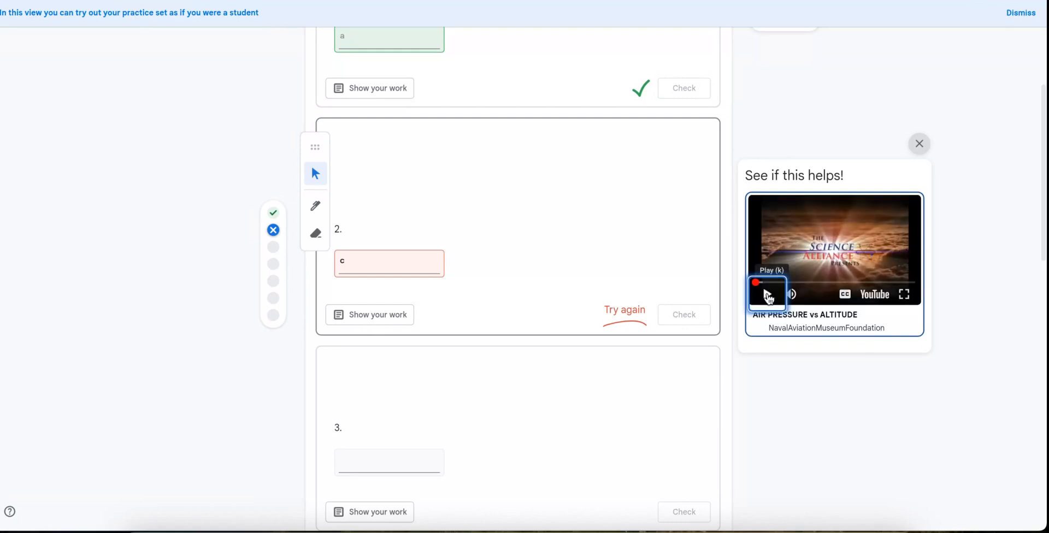
pyautogui.click(767, 294)
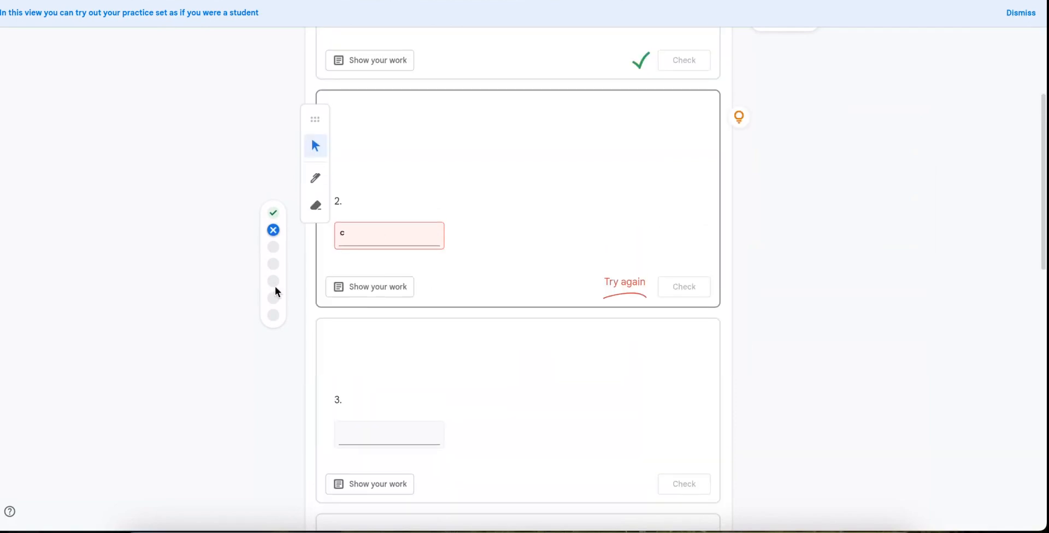
pyautogui.click(388, 236)
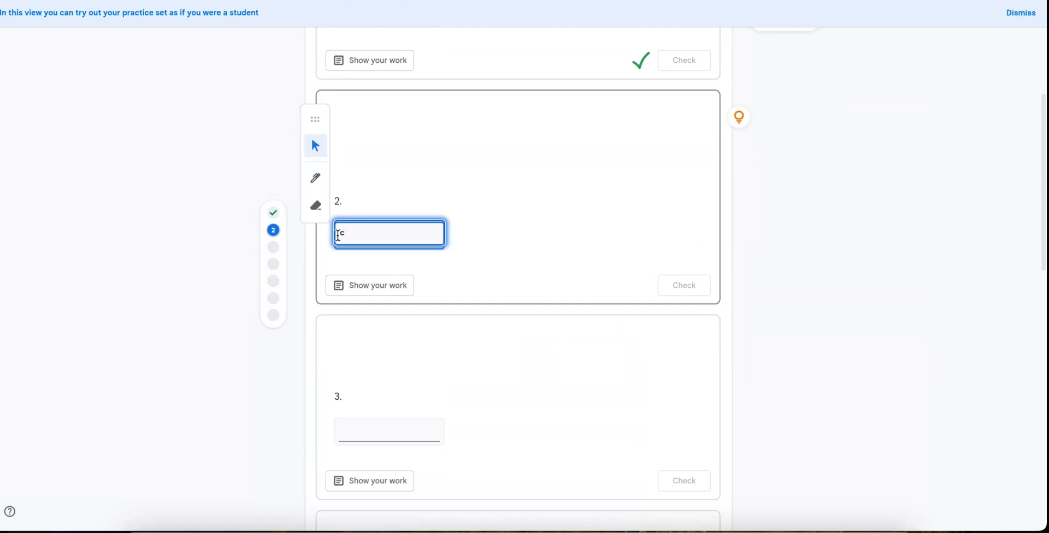
pyautogui.write('a')
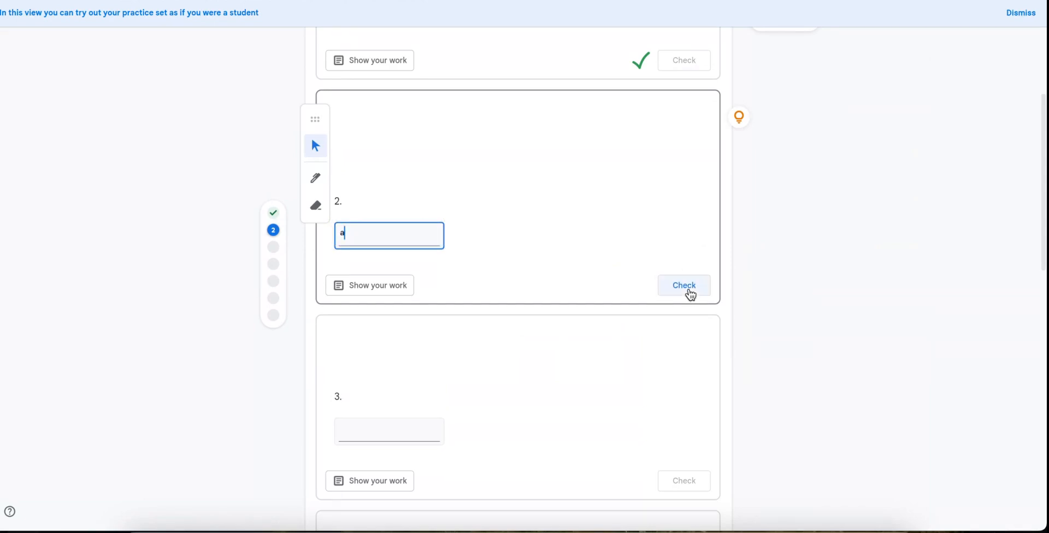
pyautogui.click(683, 285)
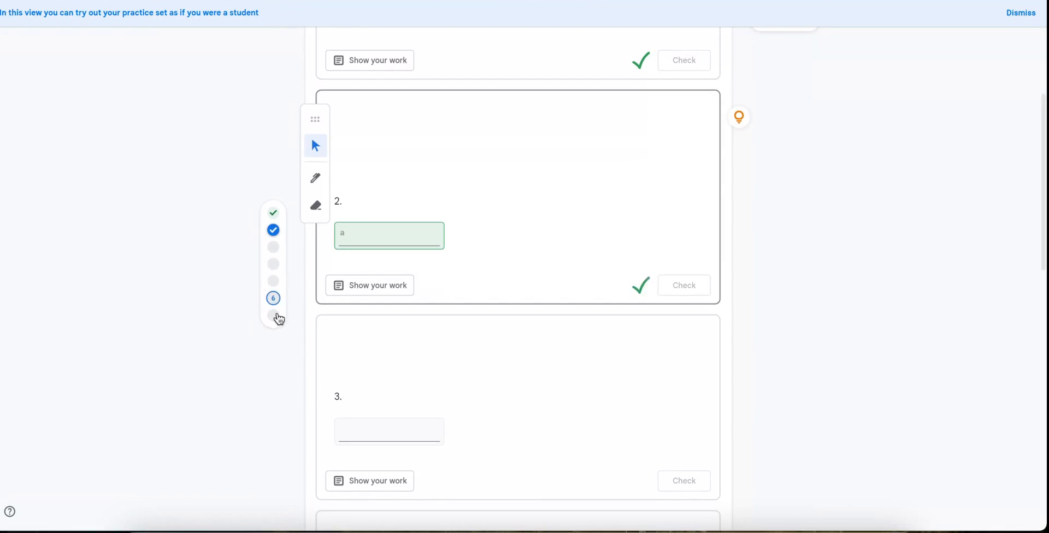
# Step: Reveal the hint for question 3, answer 'a' and check it correct
pyautogui.scroll(-3)
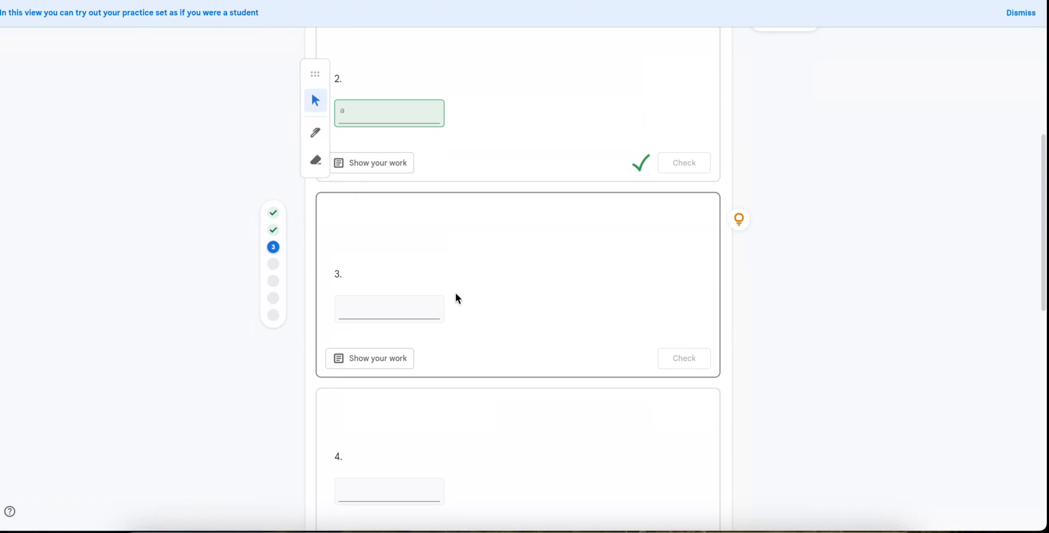
pyautogui.scroll(-3)
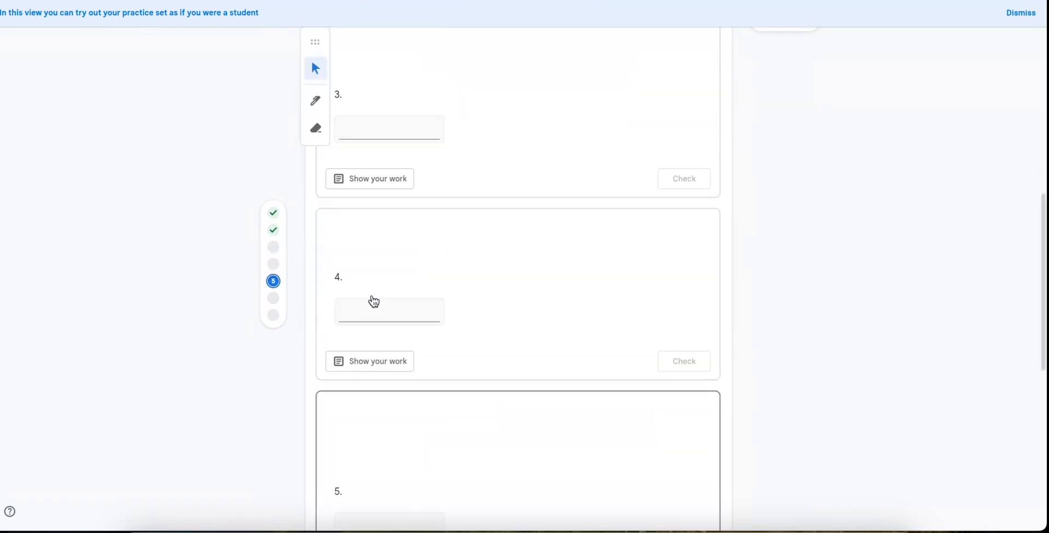
pyautogui.scroll(-3)
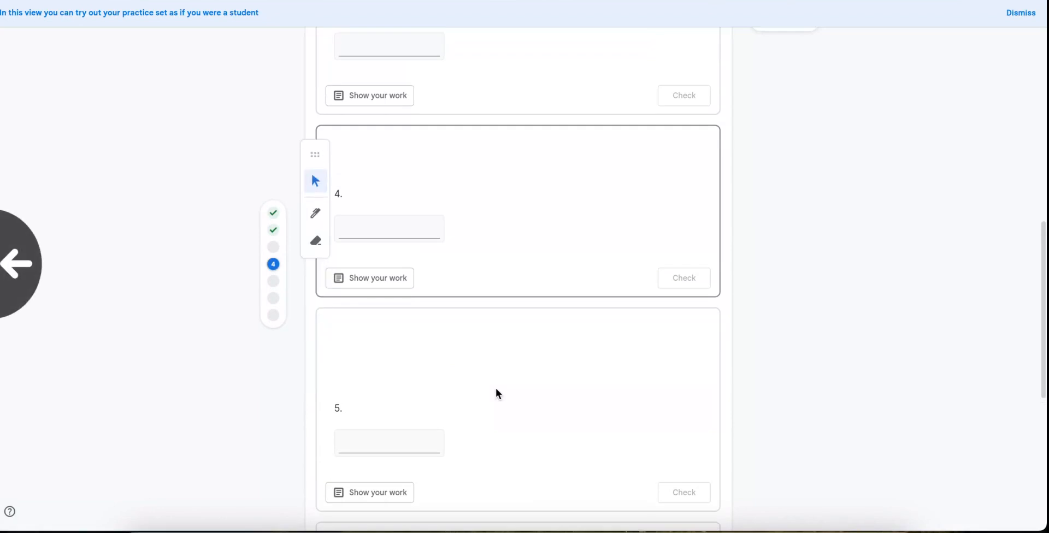
pyautogui.scroll(3)
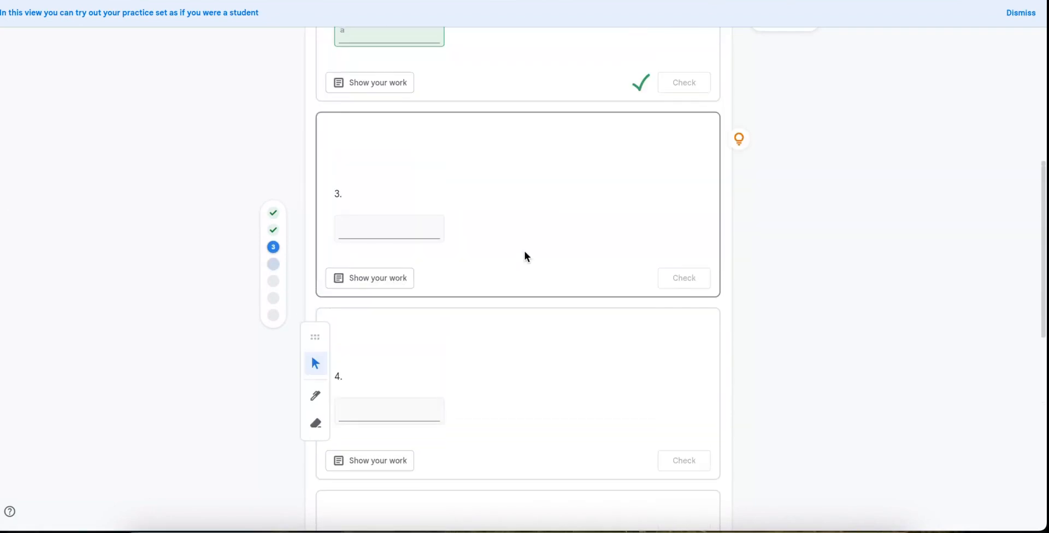
pyautogui.scroll(-3)
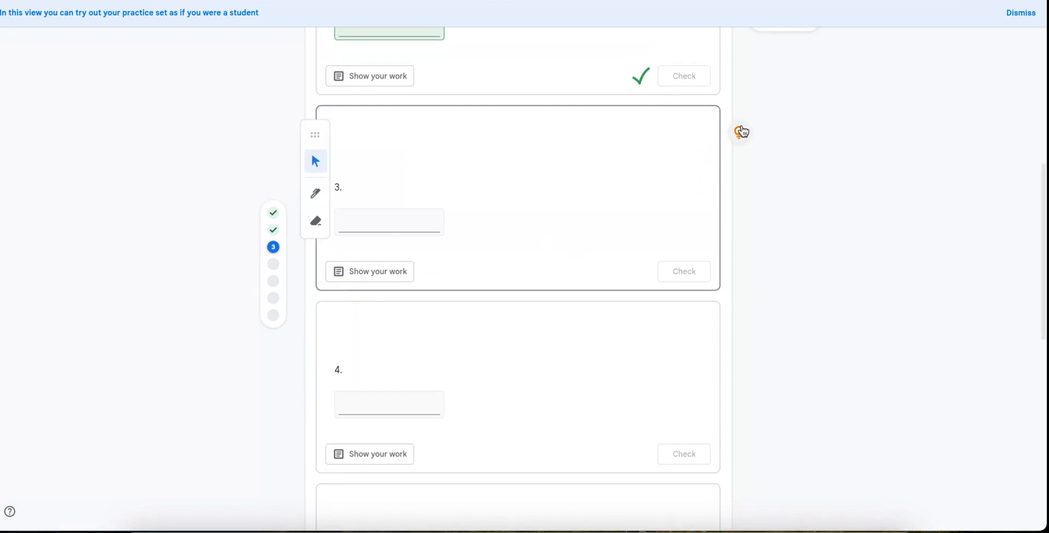
pyautogui.click(741, 130)
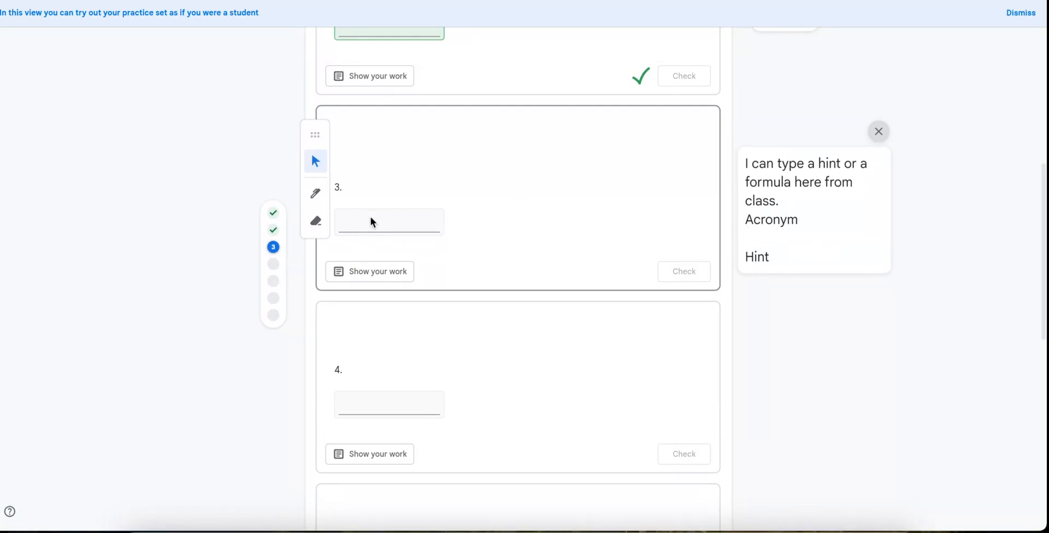
pyautogui.write('a')
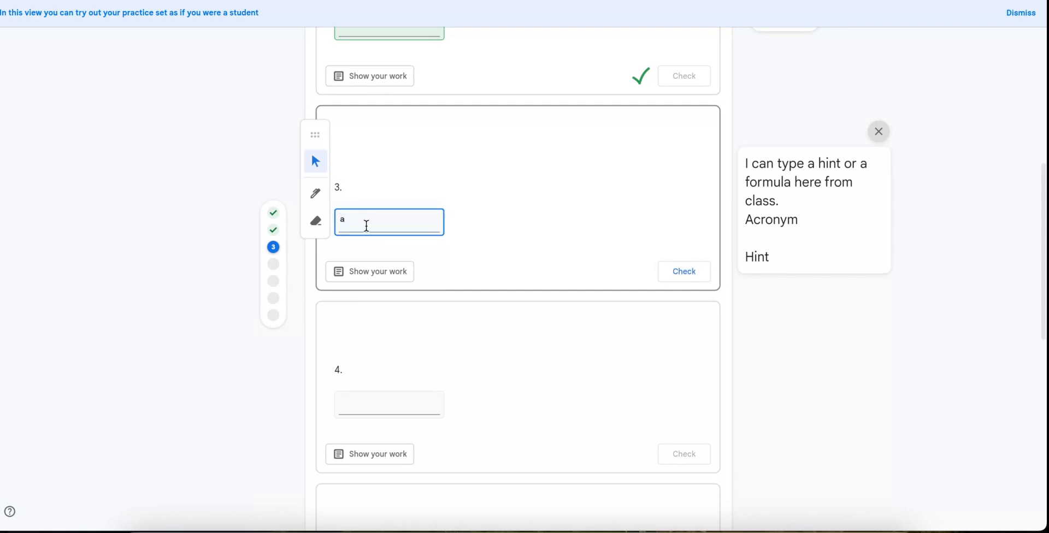
pyautogui.click(683, 272)
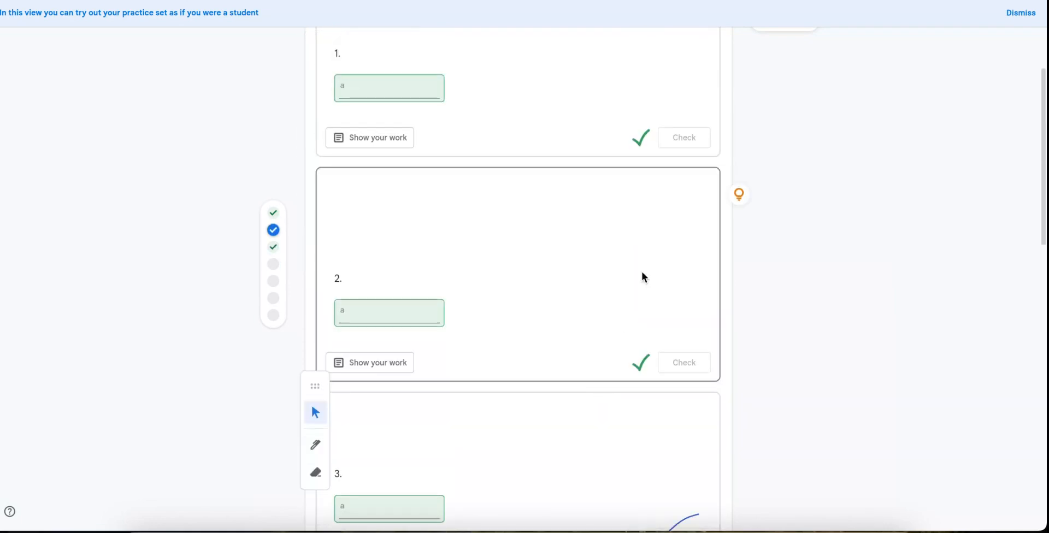
pyautogui.scroll(3)
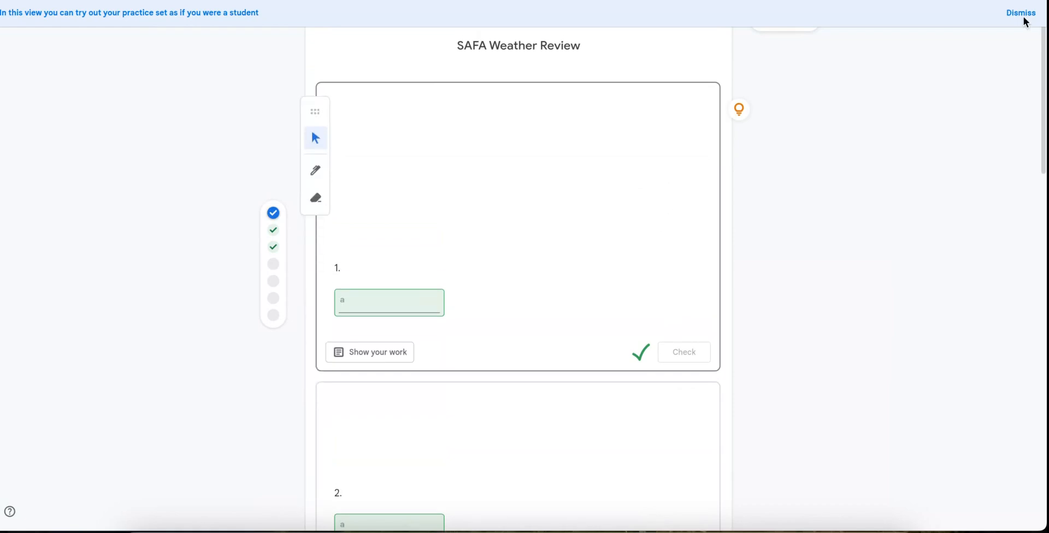
# Step: Dismiss the student preview, finish editing SAFA Weather Review, and go back to Resources
pyautogui.click(1021, 12)
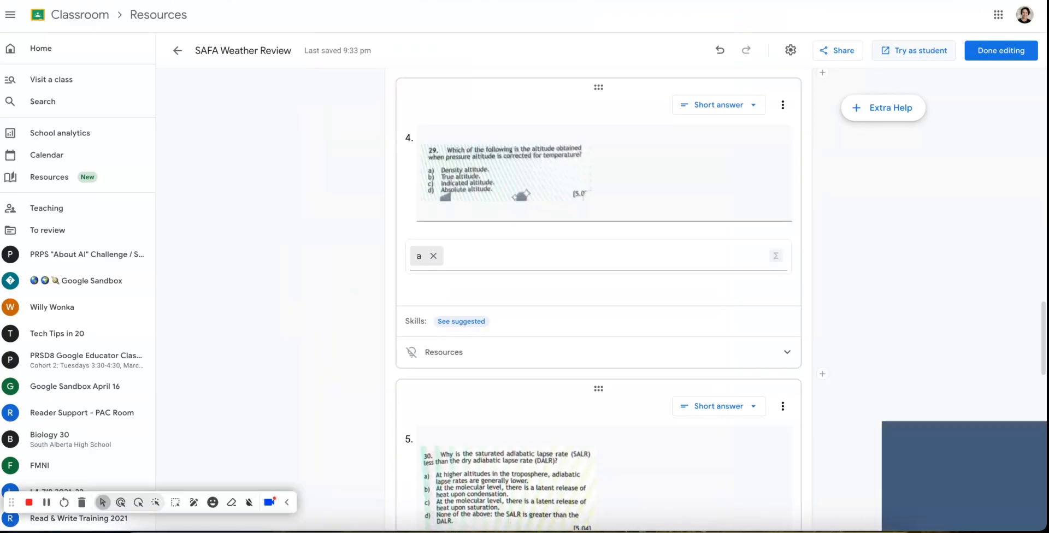
pyautogui.scroll(-3)
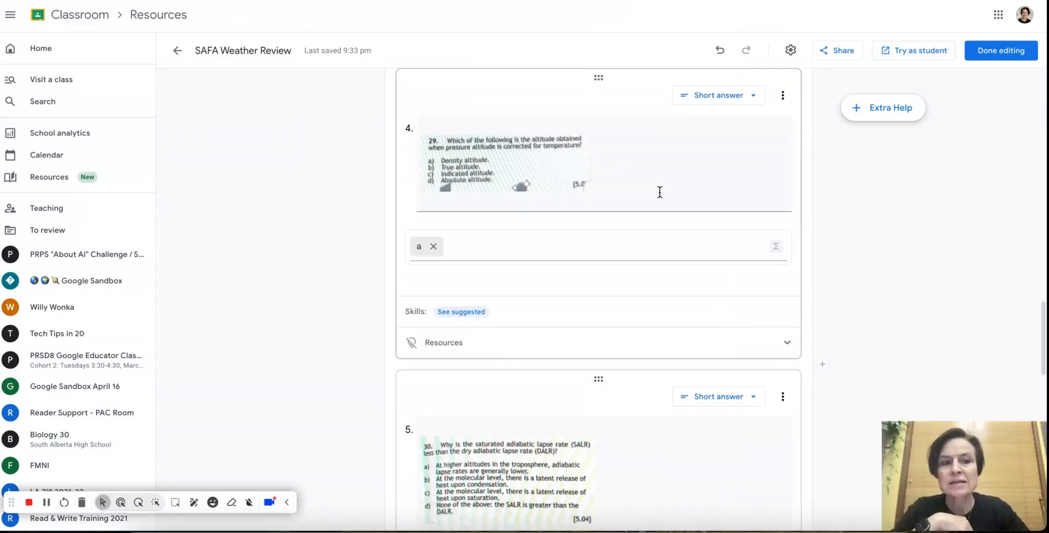
pyautogui.scroll(-3)
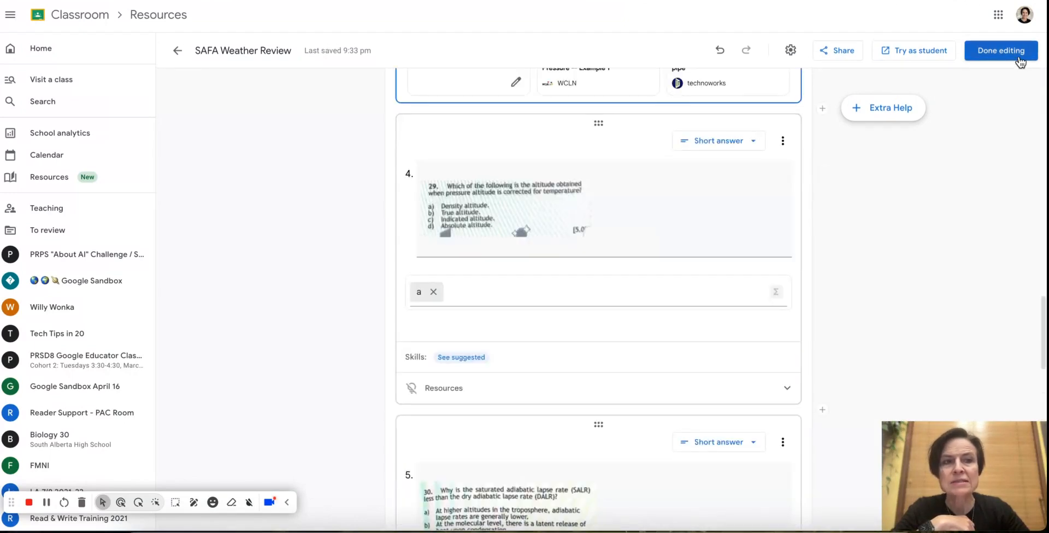
pyautogui.click(1000, 51)
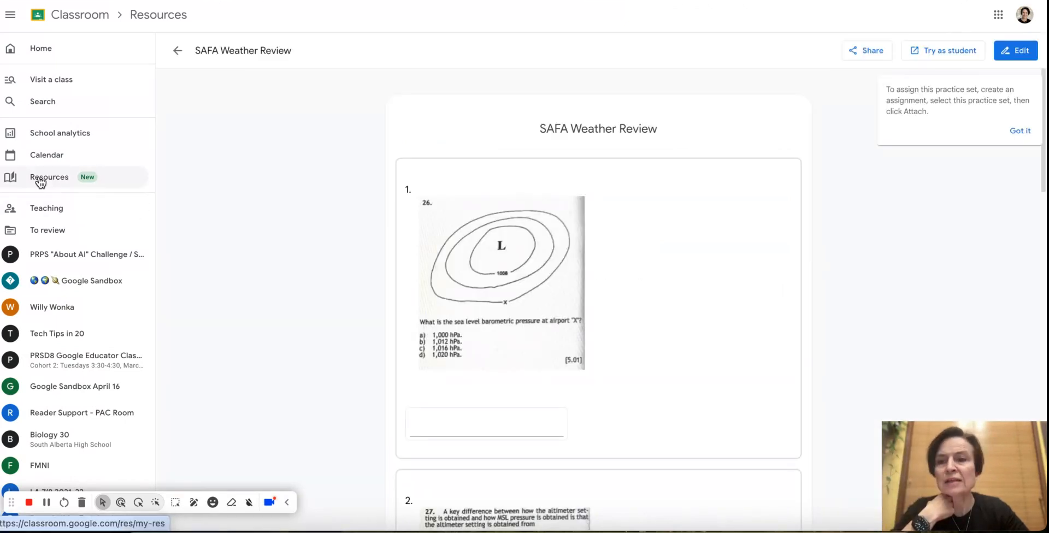
pyautogui.click(177, 50)
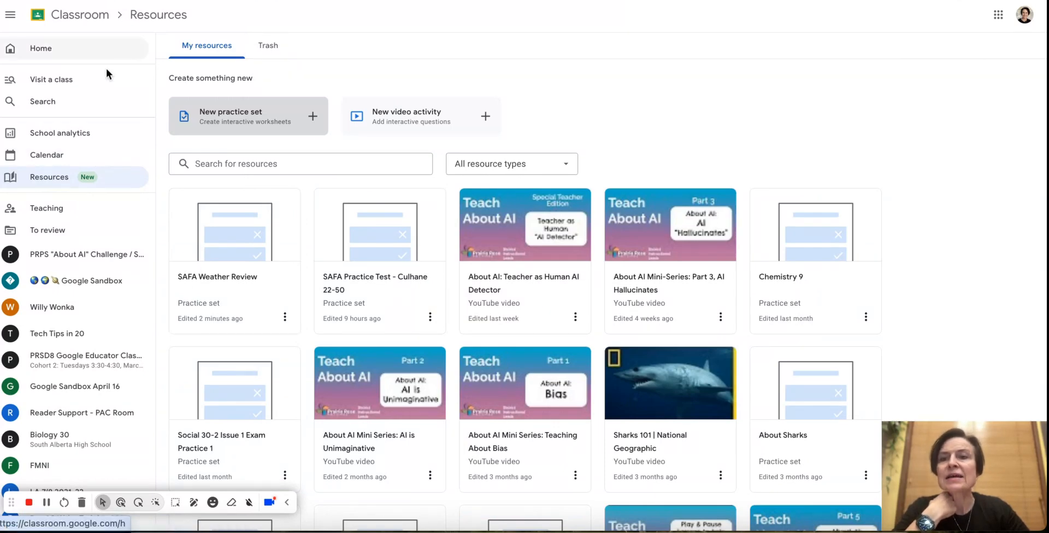
pyautogui.moveTo(73, 281)
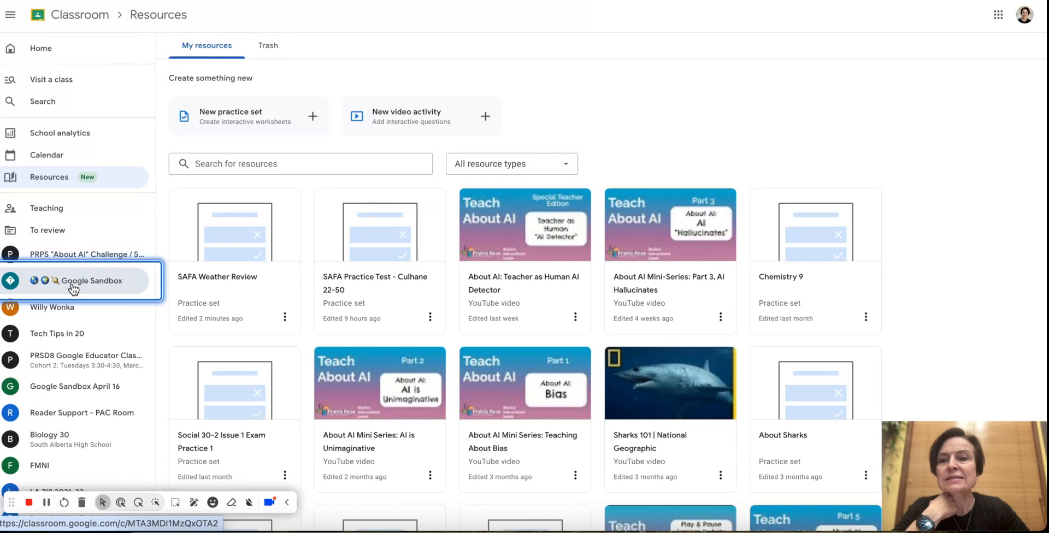
# Step: In Google Sandbox, create assignment 'SAFA Weather Review Practice Set' and attach the SAFA Weather Review practice set
pyautogui.click(91, 281)
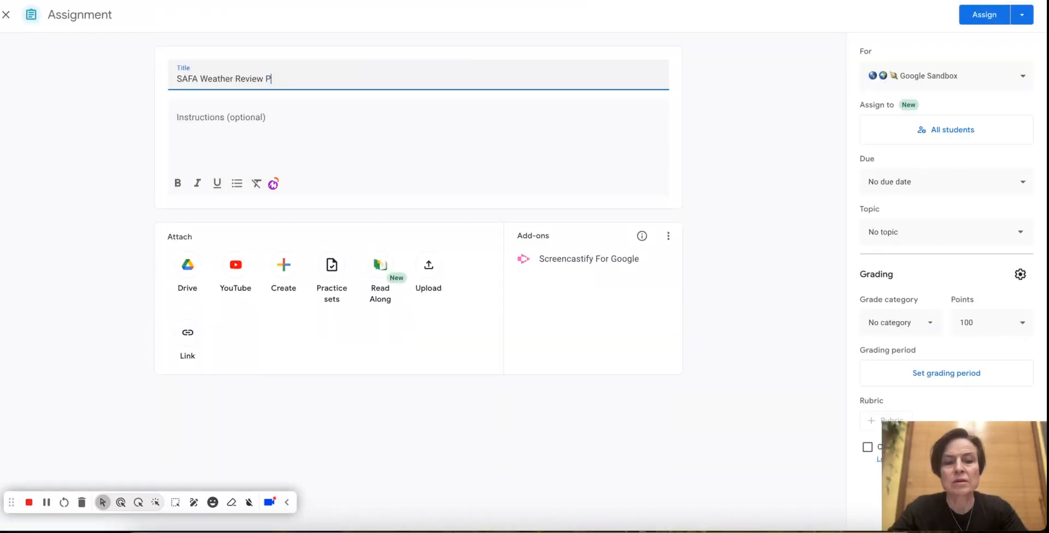
pyautogui.write('ractie')
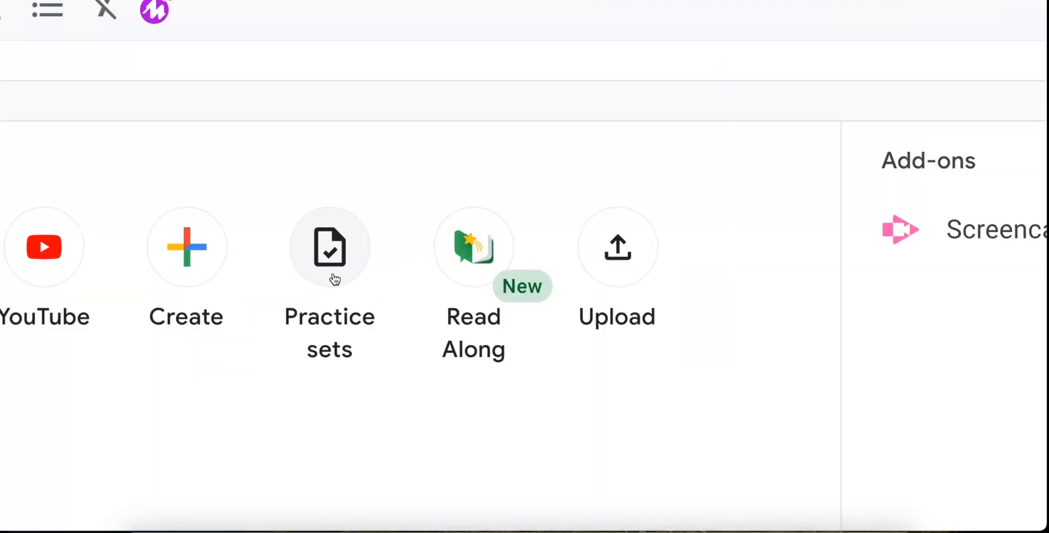
pyautogui.click(329, 246)
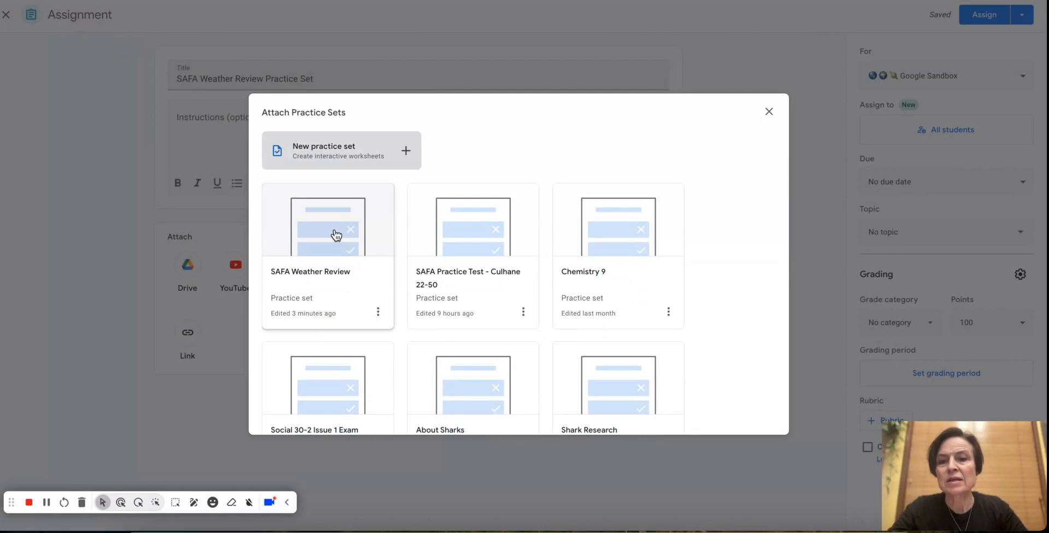
pyautogui.click(378, 311)
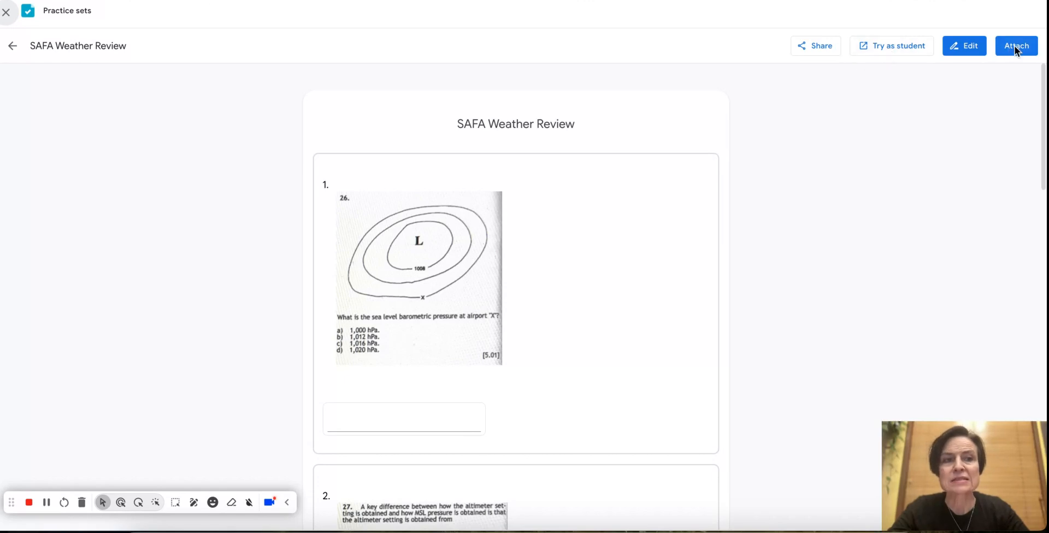
pyautogui.click(1016, 46)
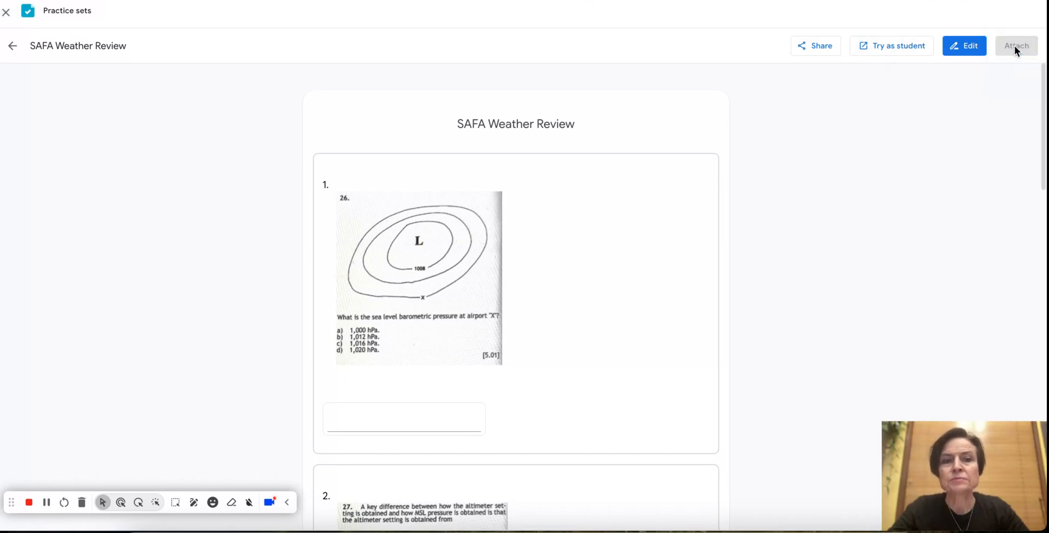
pyautogui.click(1016, 46)
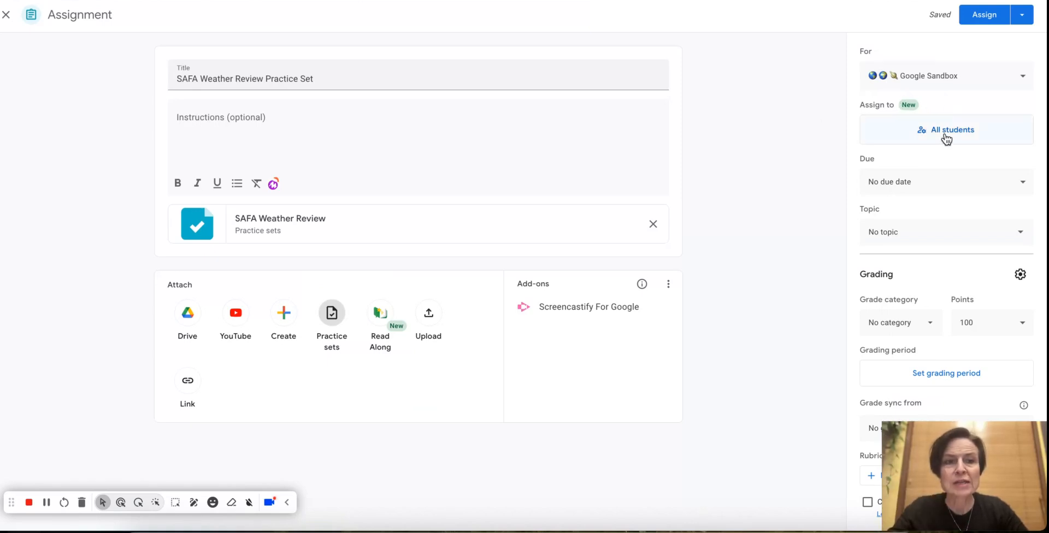
pyautogui.moveTo(905, 161)
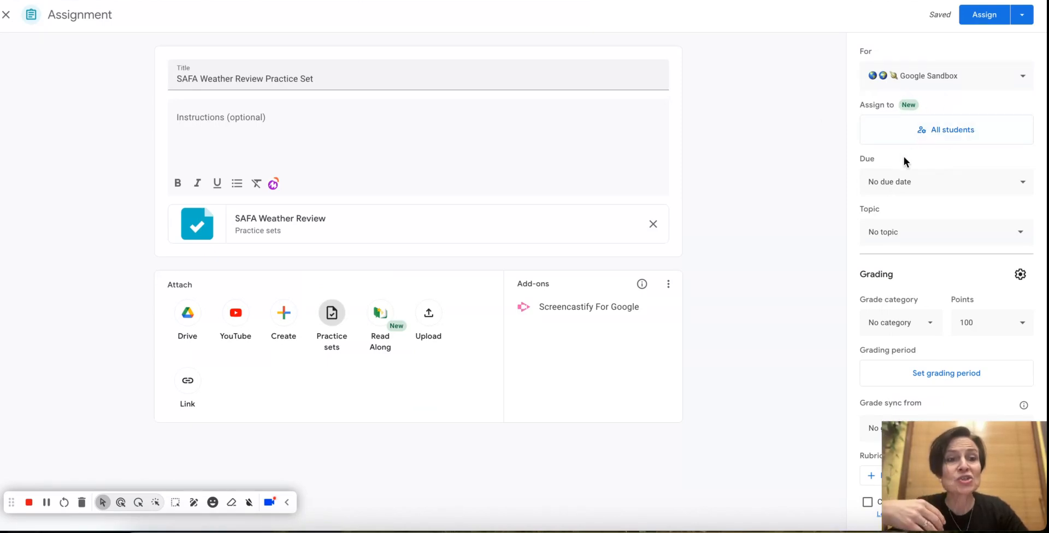
# Step: Keep All students selected and assign the practice set, confirming no grade category
pyautogui.click(947, 128)
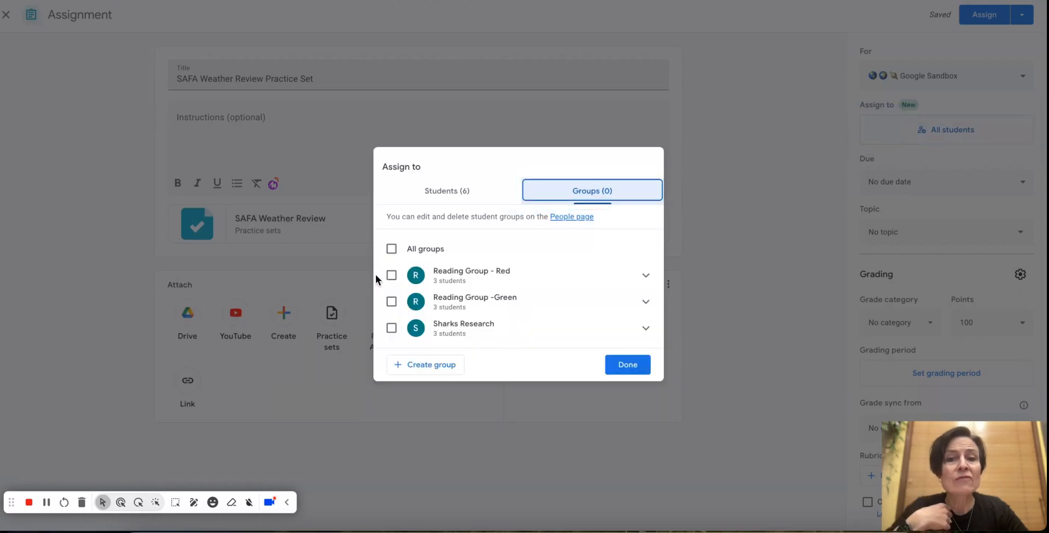
pyautogui.moveTo(627, 365)
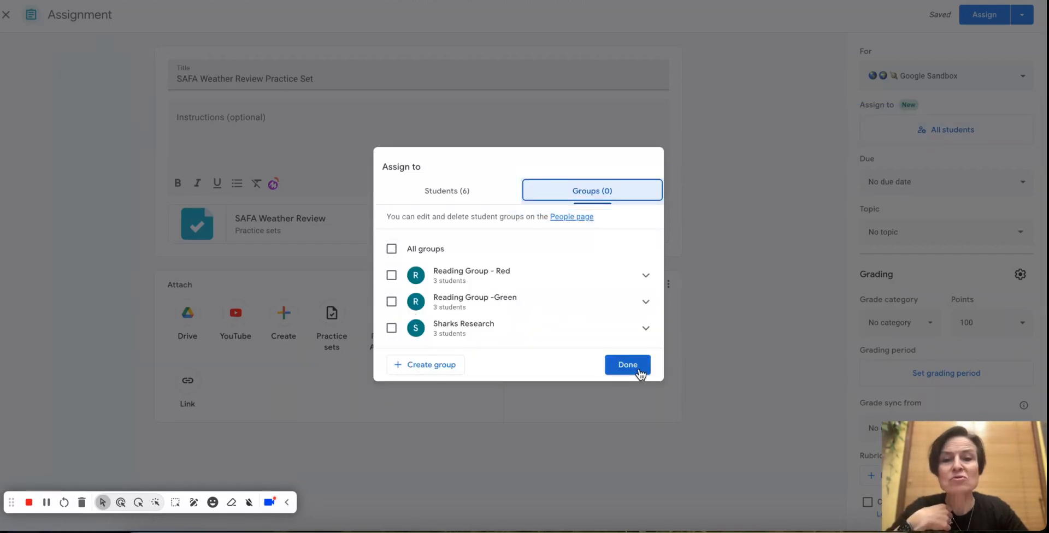
pyautogui.click(626, 365)
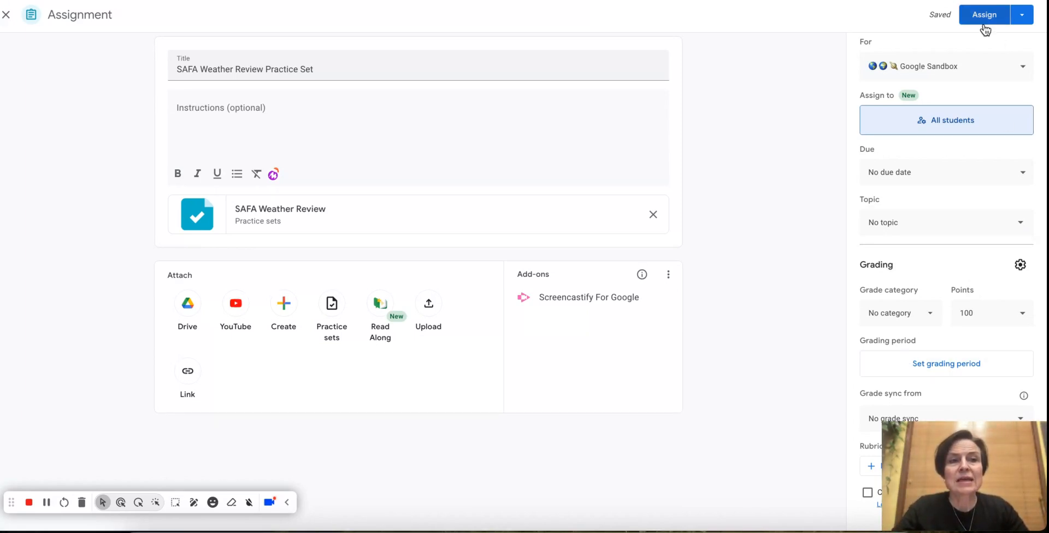
pyautogui.click(983, 15)
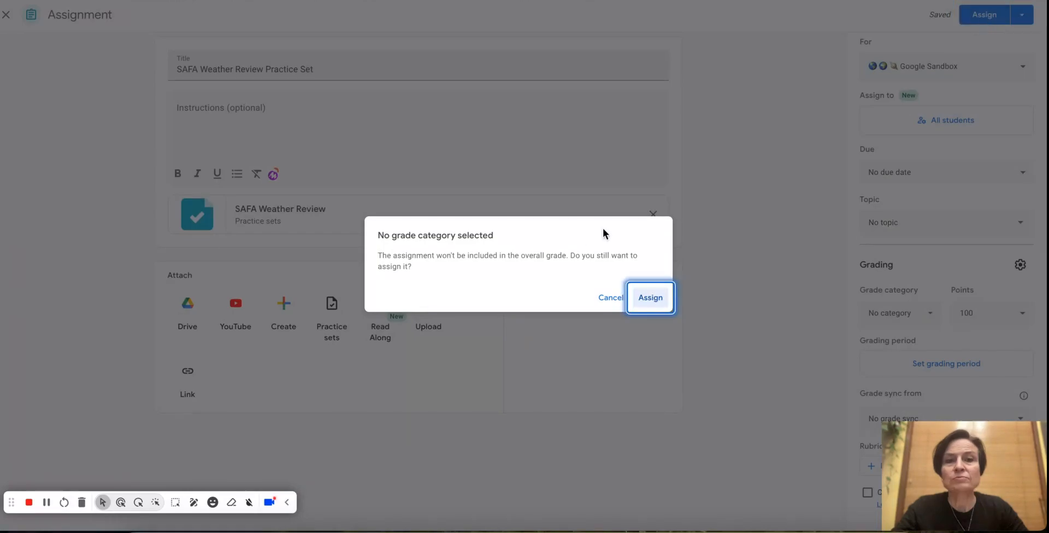
pyautogui.click(649, 297)
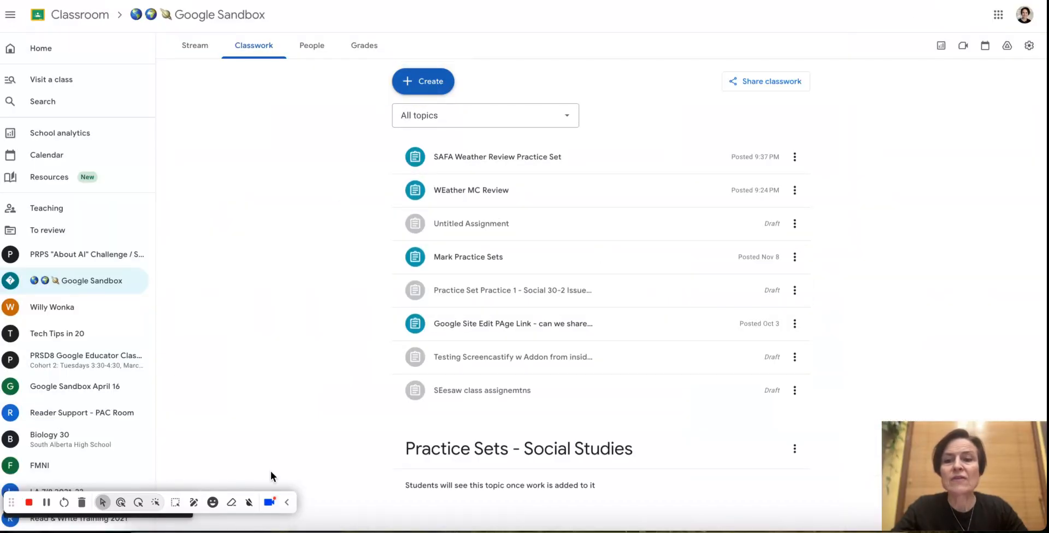
pyautogui.moveTo(328, 171)
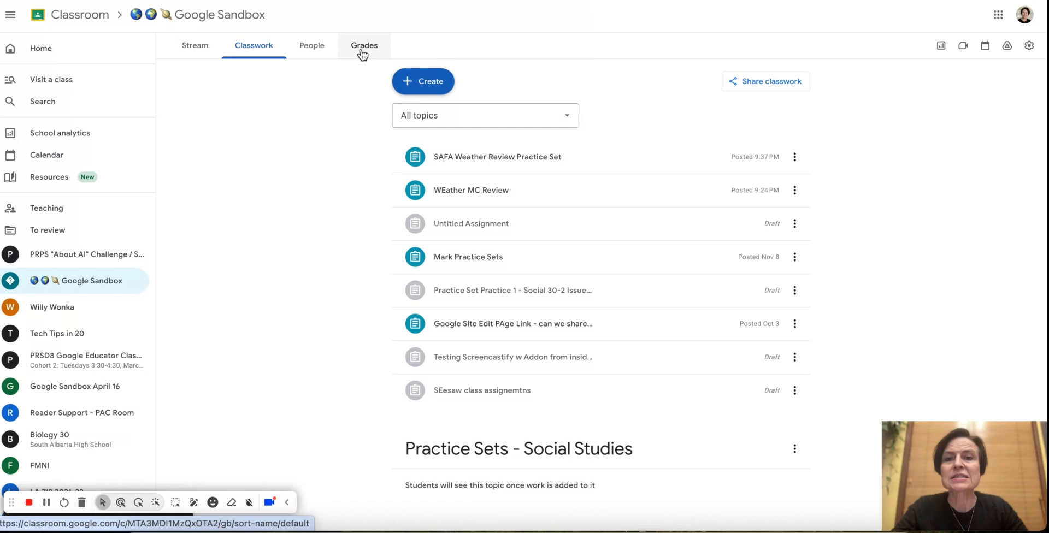
# Step: View the Grades tab, where SAFA Weather Review Practice Set is the first column out of 100, ungraded
pyautogui.click(364, 45)
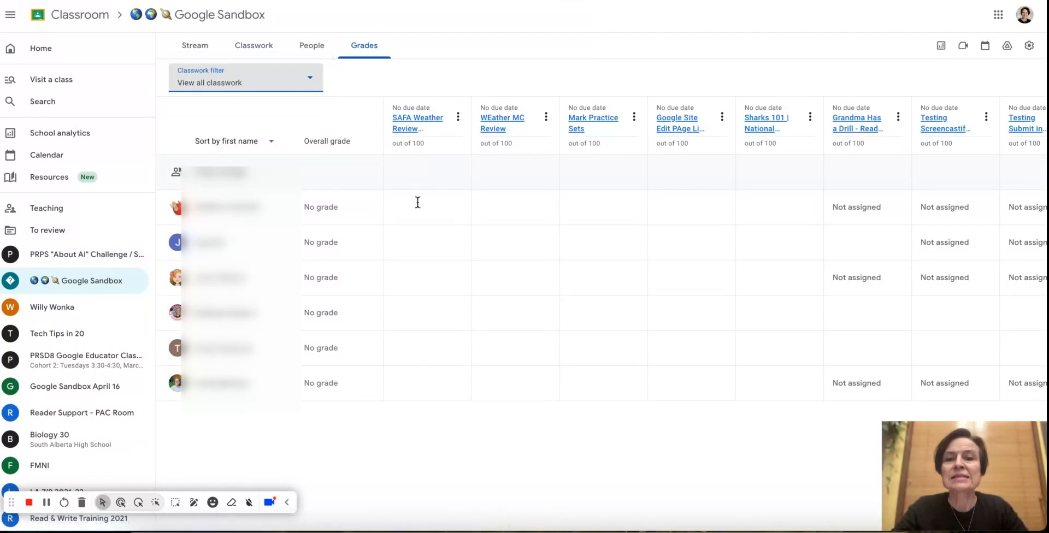
pyautogui.click(416, 207)
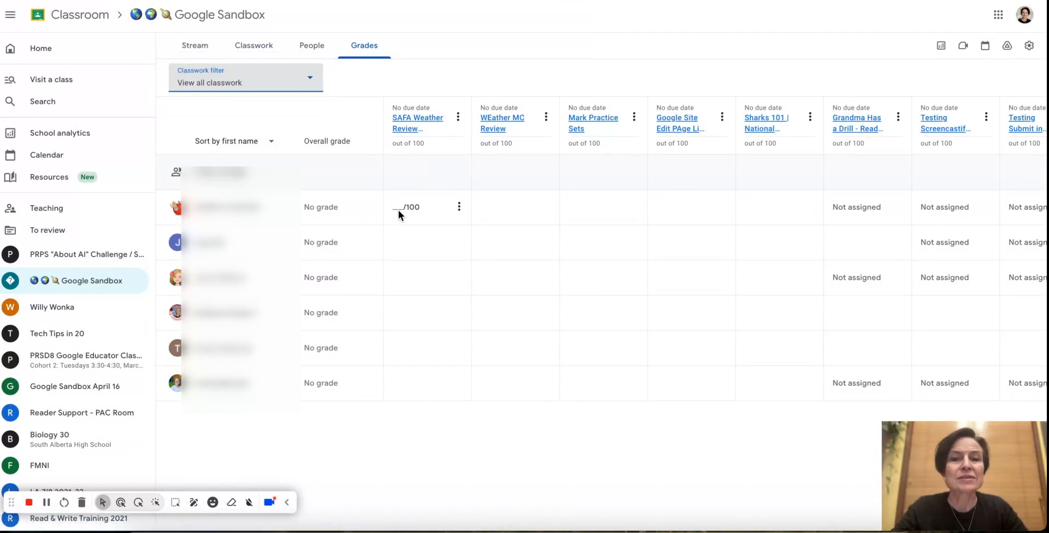
pyautogui.moveTo(416, 211)
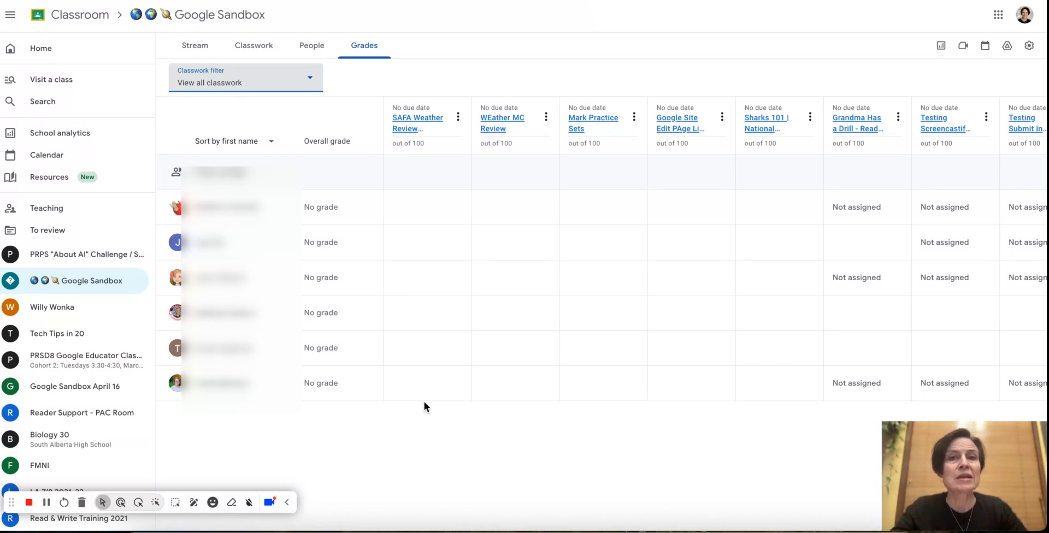
pyautogui.click(415, 382)
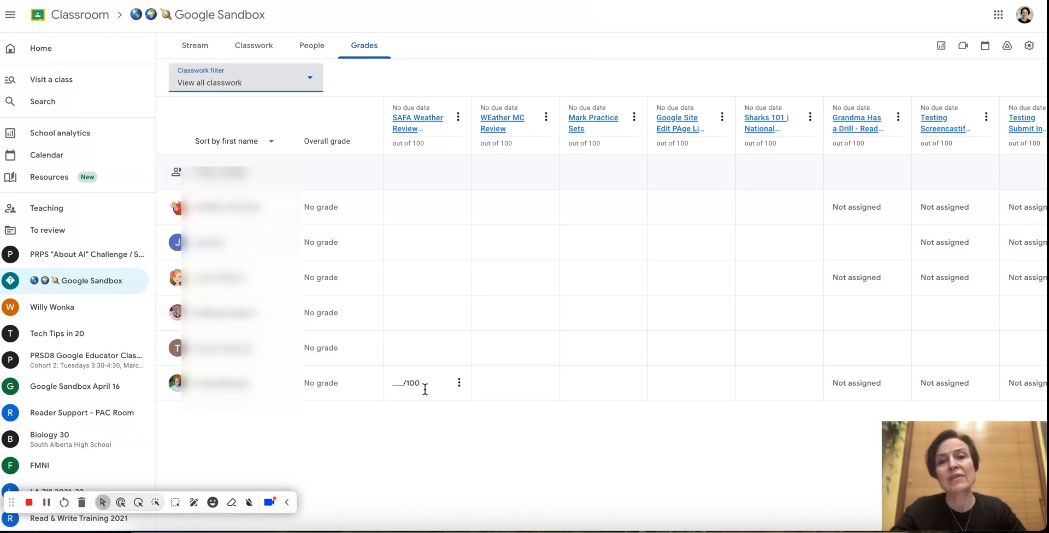